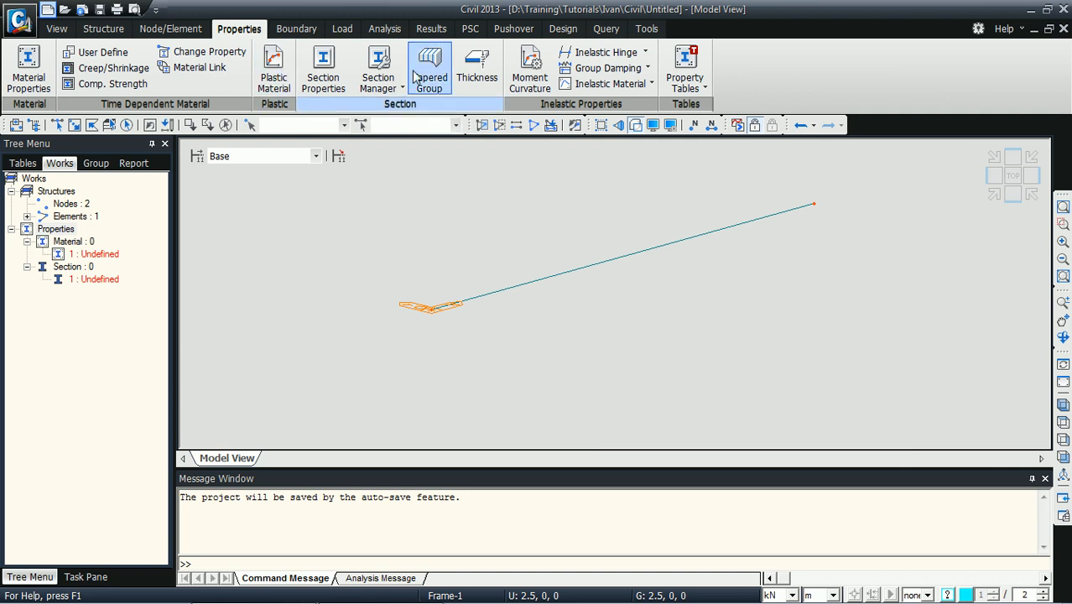
Launch the Sectional Property Calculator from midas Civil's Tools tab
{"action": "left_click", "coordinate": [646, 28]}
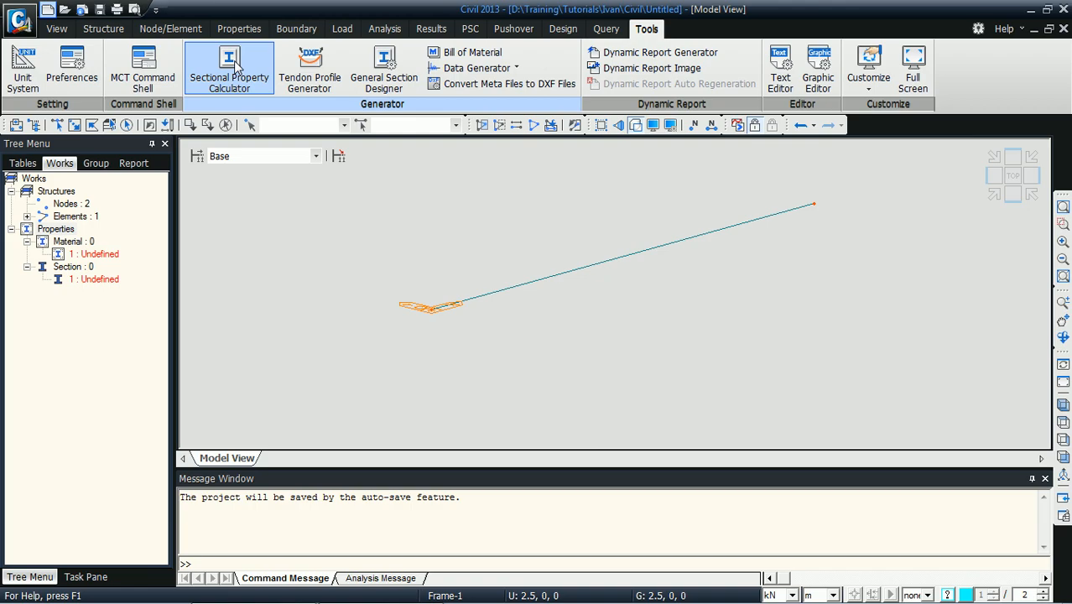
{"action": "left_click", "coordinate": [229, 67]}
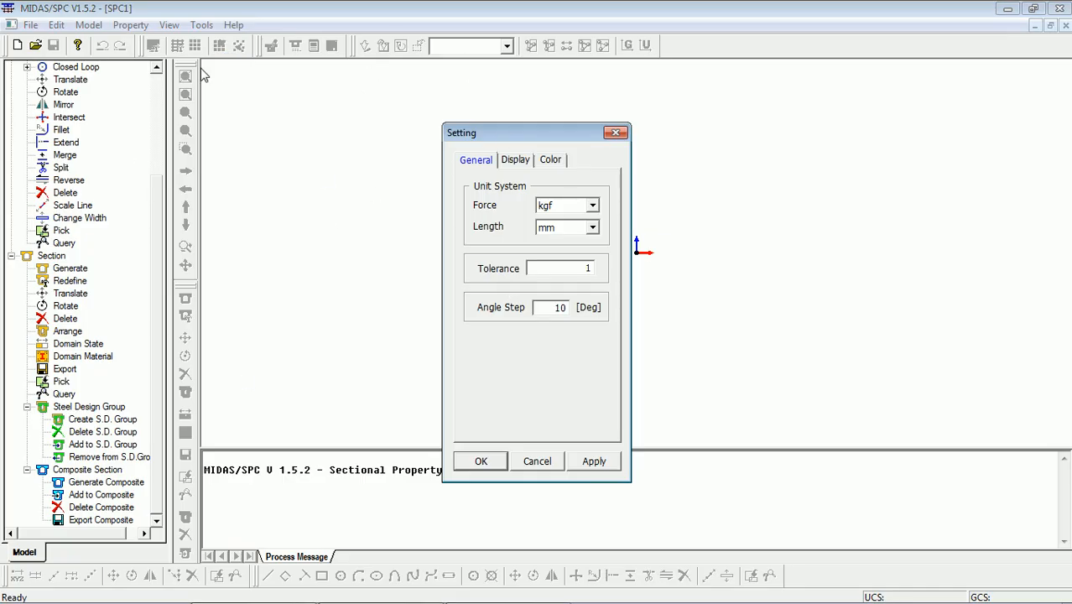
{"action": "mouse_move", "coordinate": [490, 232]}
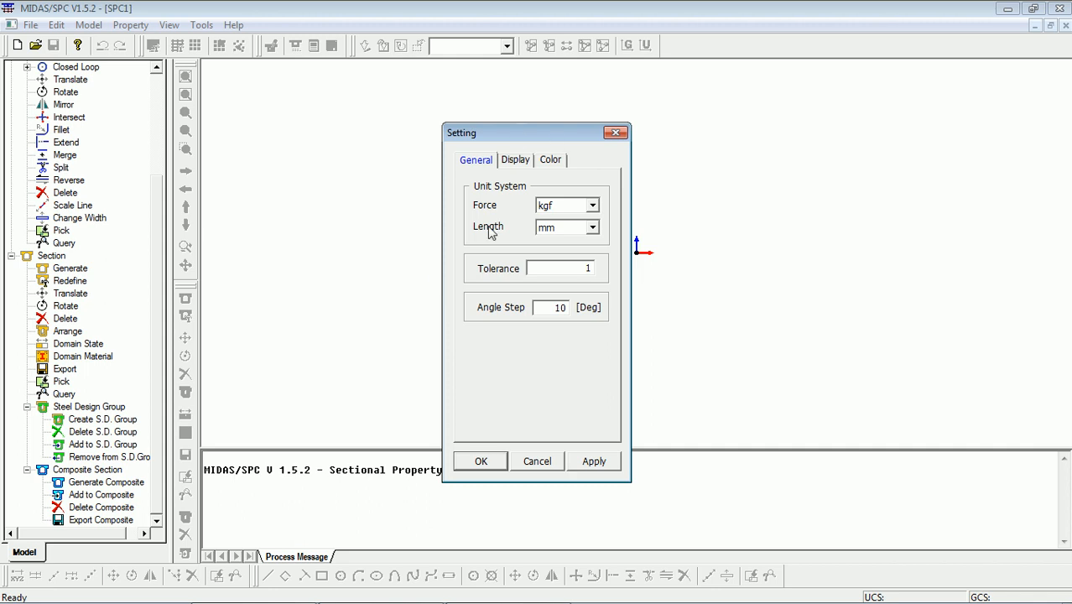
Set the MIDAS/SPC force unit to kN with length in metres, and confirm
{"action": "left_click", "coordinate": [592, 205]}
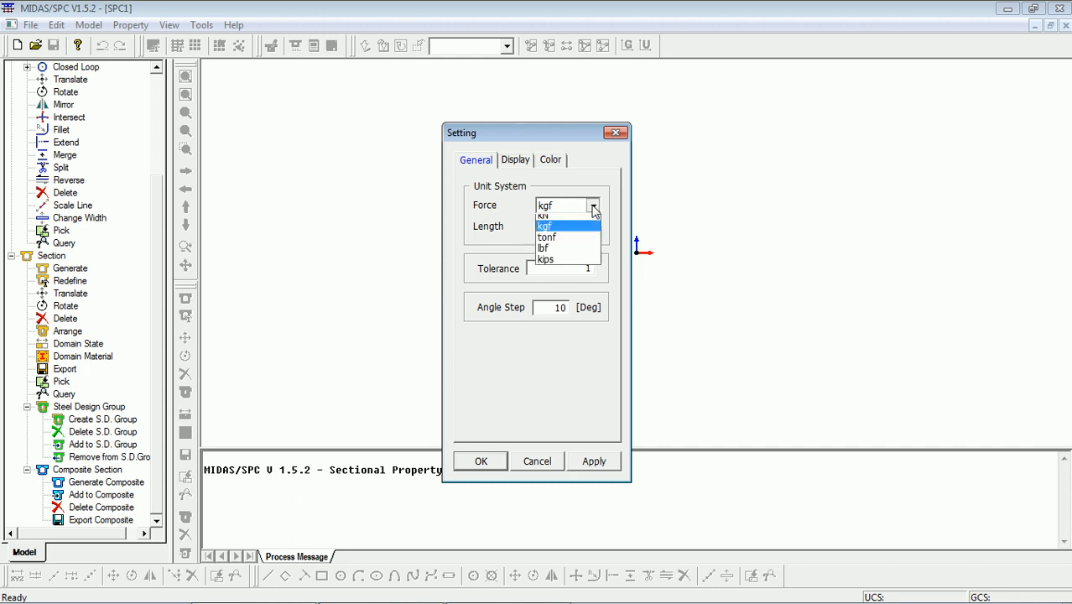
{"action": "left_click", "coordinate": [545, 216]}
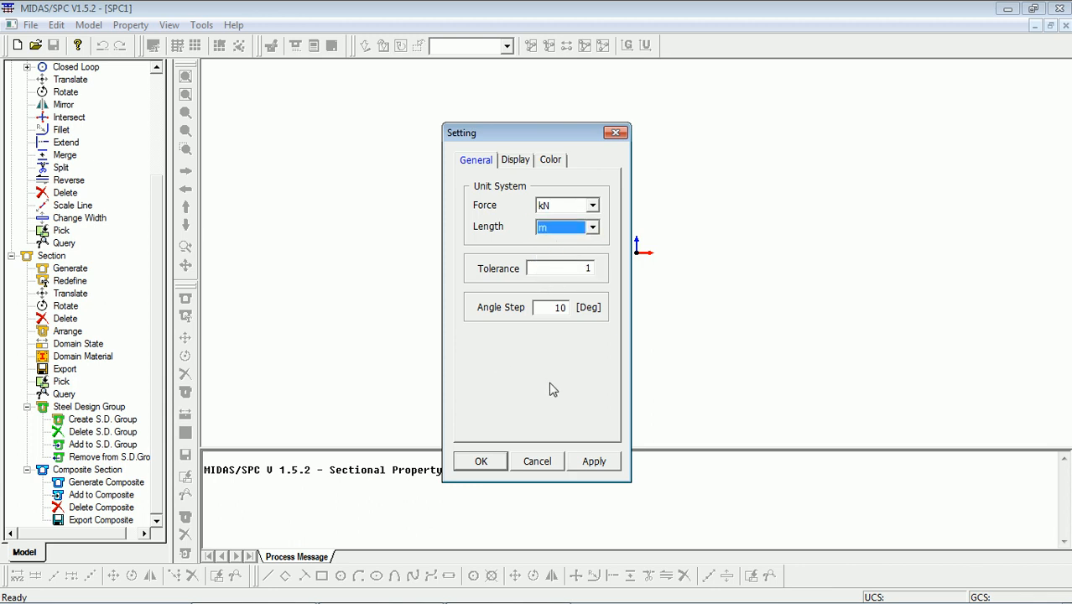
{"action": "left_click", "coordinate": [480, 461]}
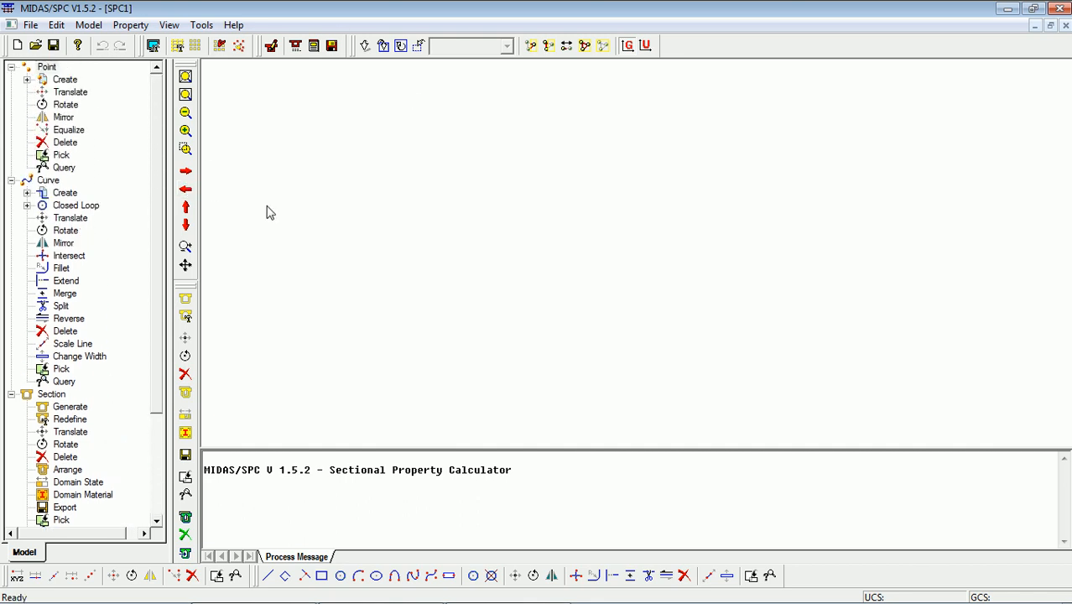
{"action": "mouse_move", "coordinate": [223, 182]}
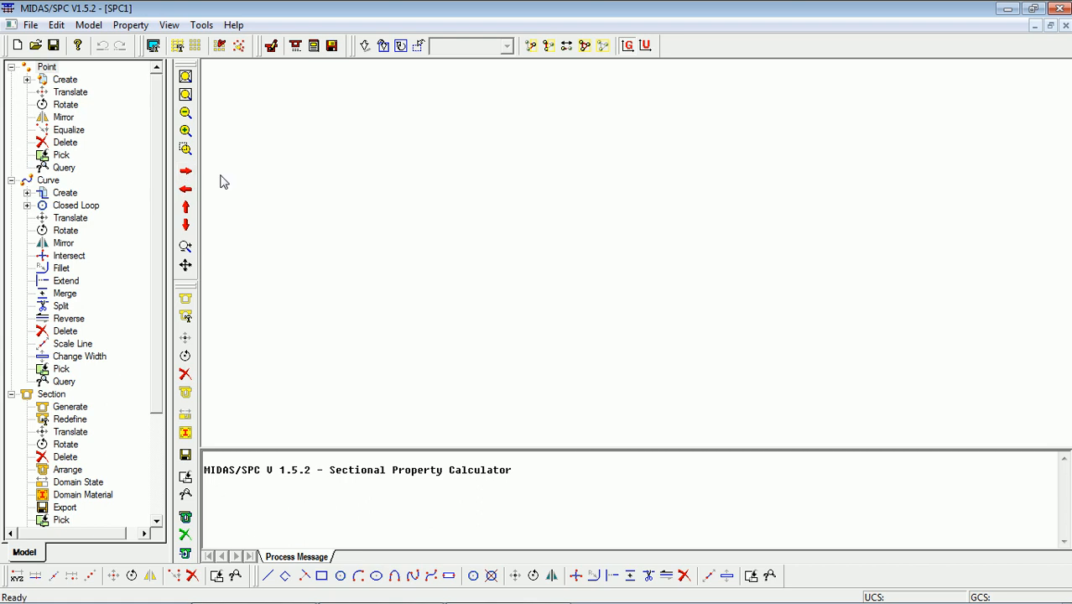
{"action": "mouse_move", "coordinate": [366, 216]}
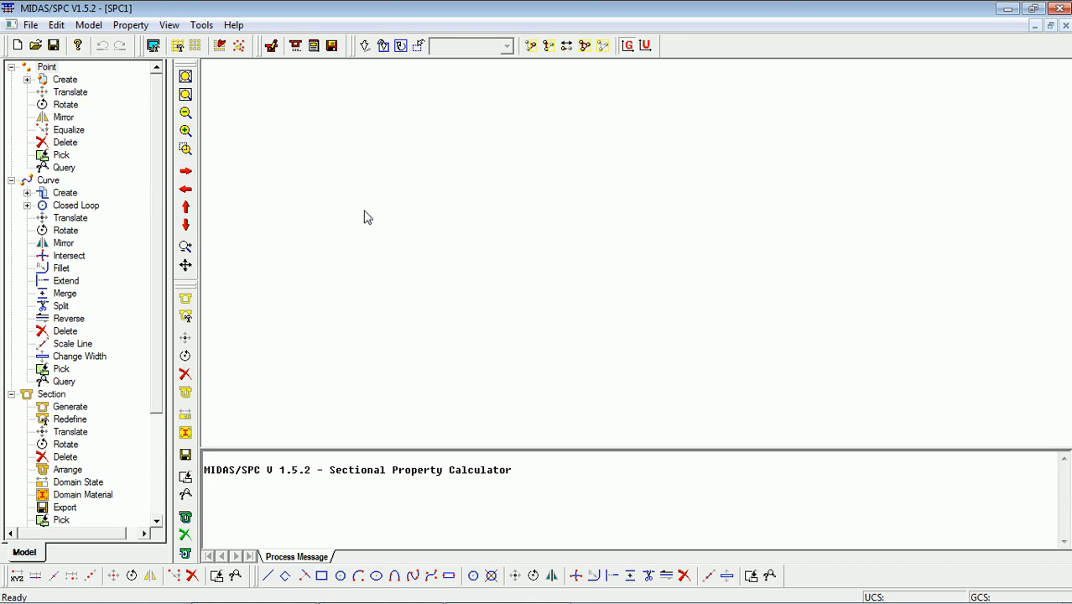
{"action": "mouse_move", "coordinate": [80, 130]}
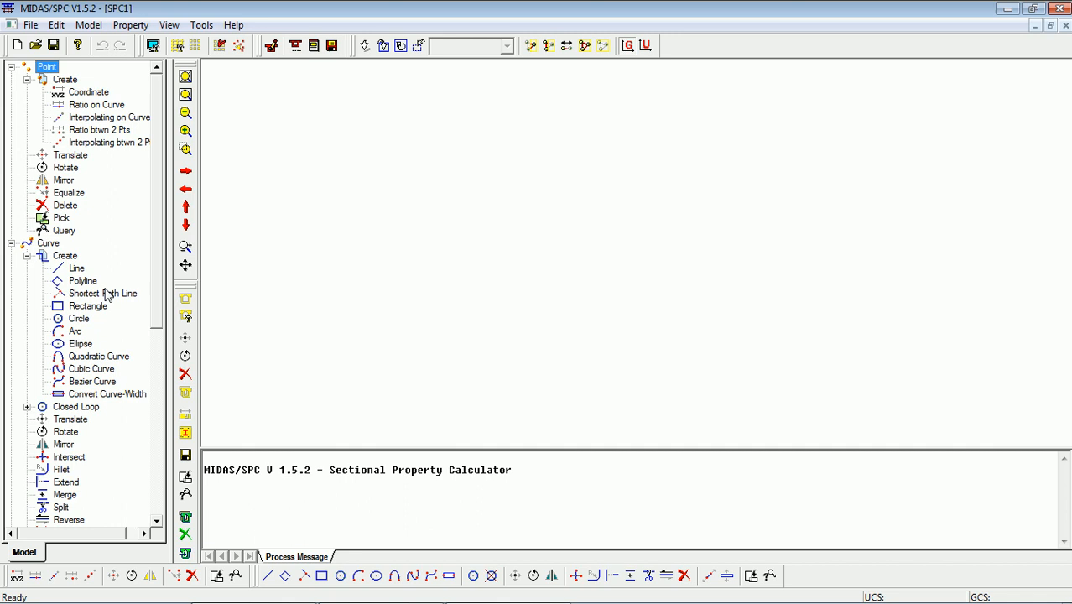
{"action": "mouse_move", "coordinate": [187, 82]}
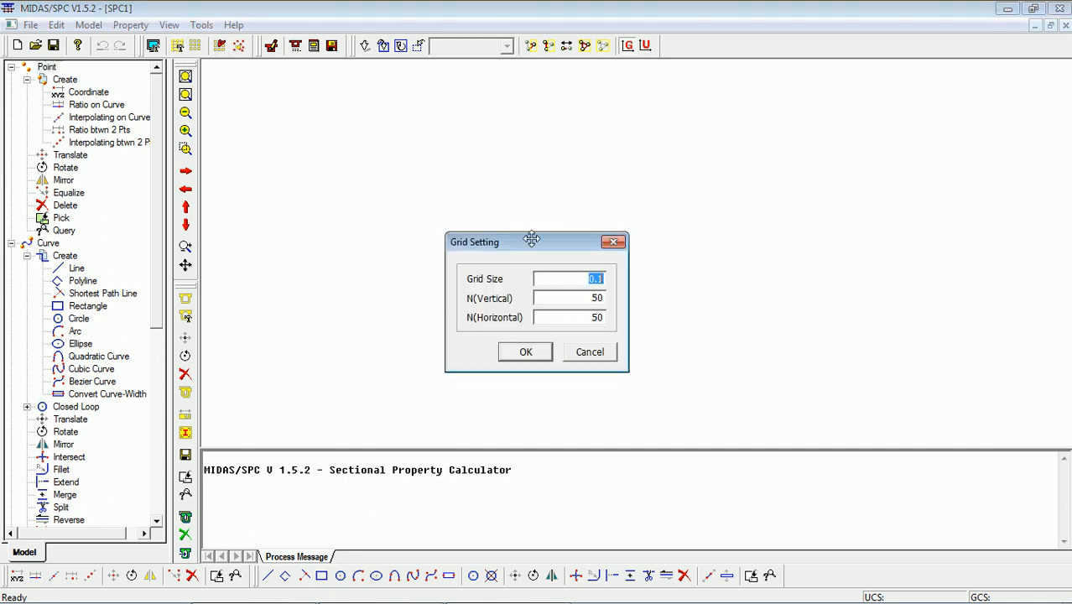
Apply a 0.01 grid size with 150 vertical divisions and show the grid
{"action": "type", "text": "0.01"}
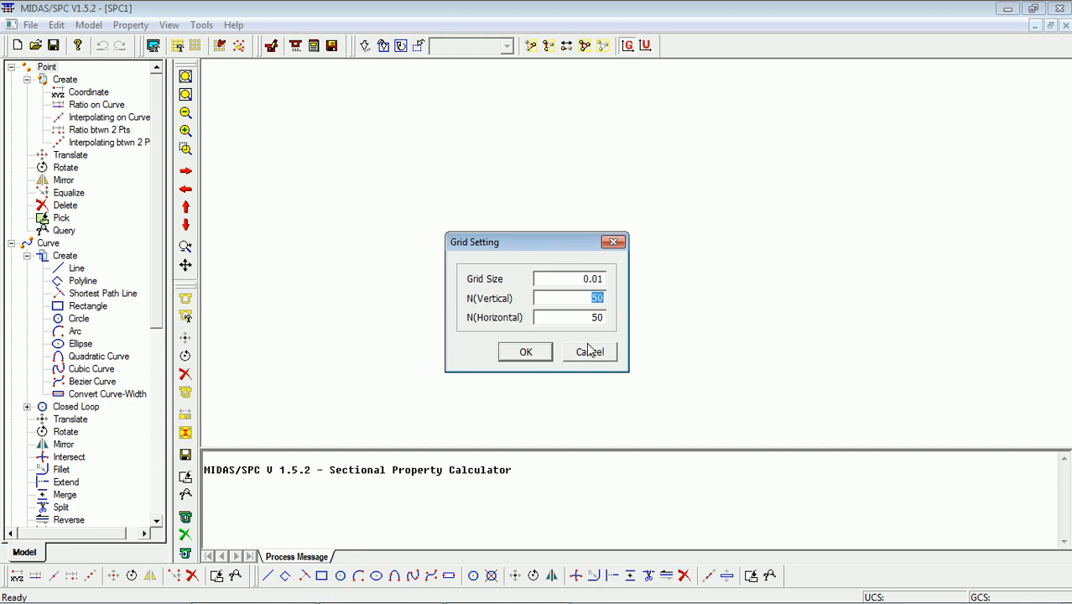
{"action": "type", "text": "150"}
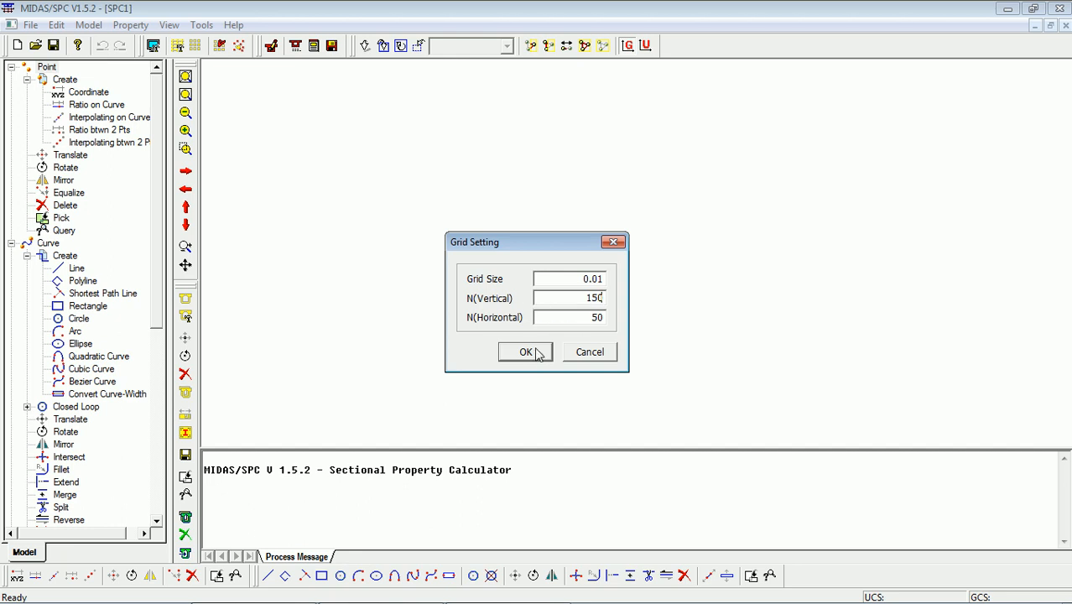
{"action": "left_click", "coordinate": [525, 352]}
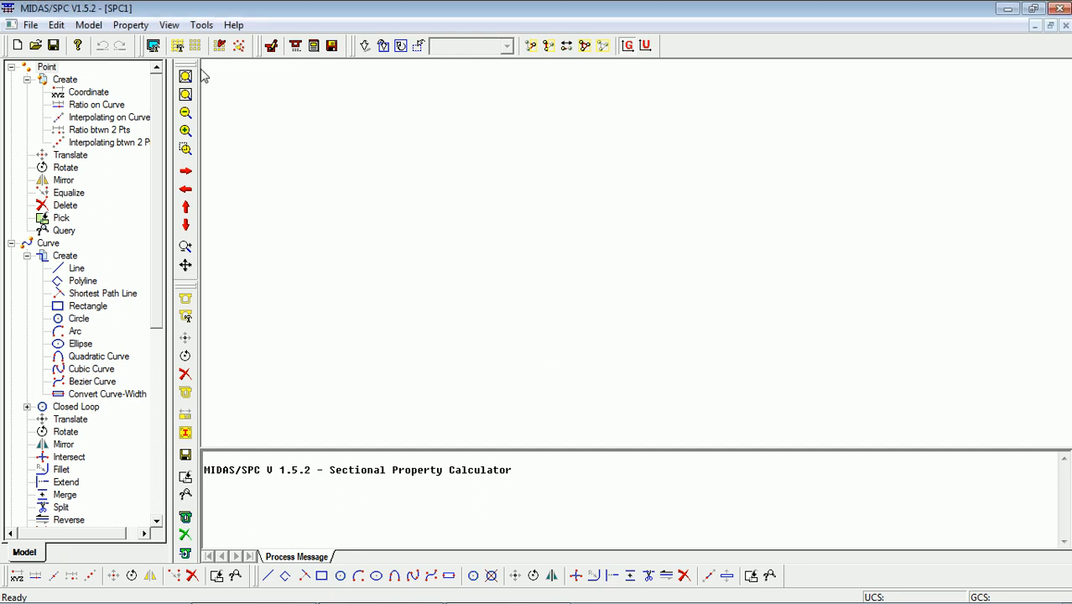
{"action": "left_click", "coordinate": [221, 45]}
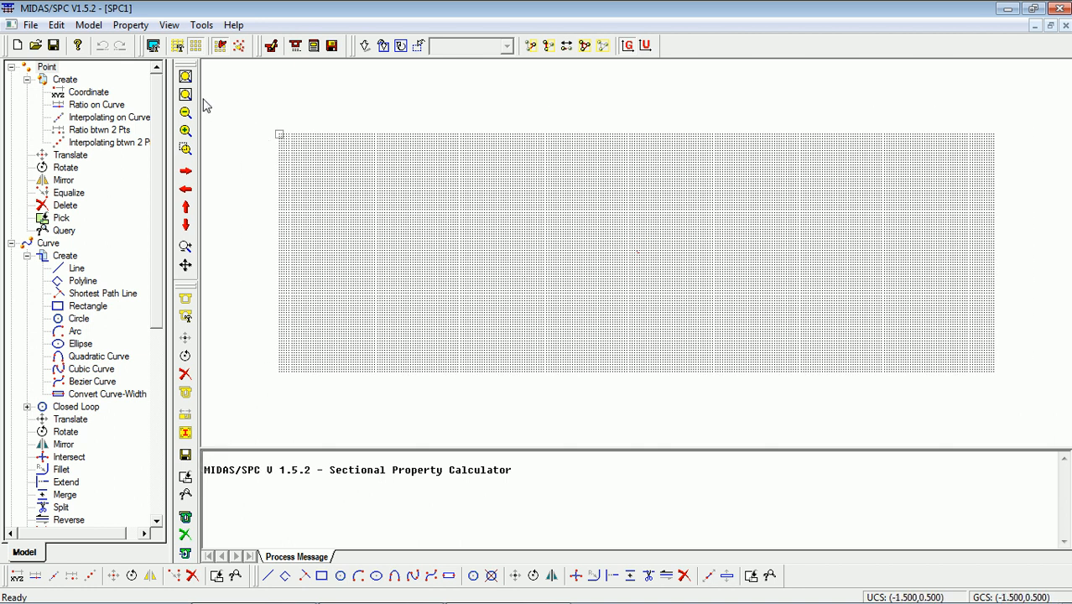
Draw the 3.0 by 0.2 slab rectangle from (-1.5, 0.5) to (1.5, 0.3)
{"action": "left_click", "coordinate": [28, 79]}
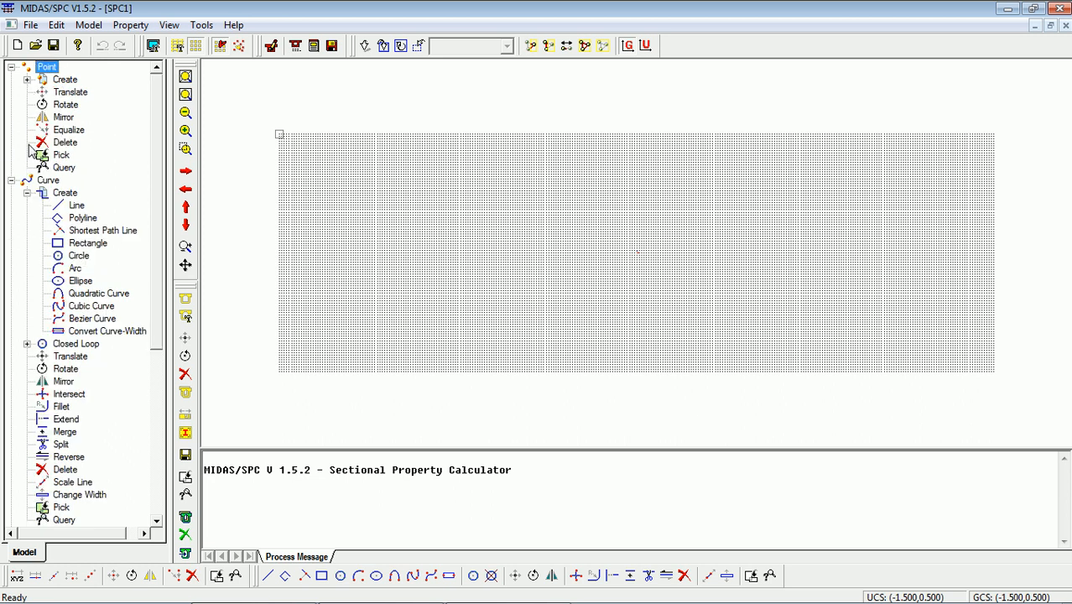
{"action": "mouse_move", "coordinate": [102, 193]}
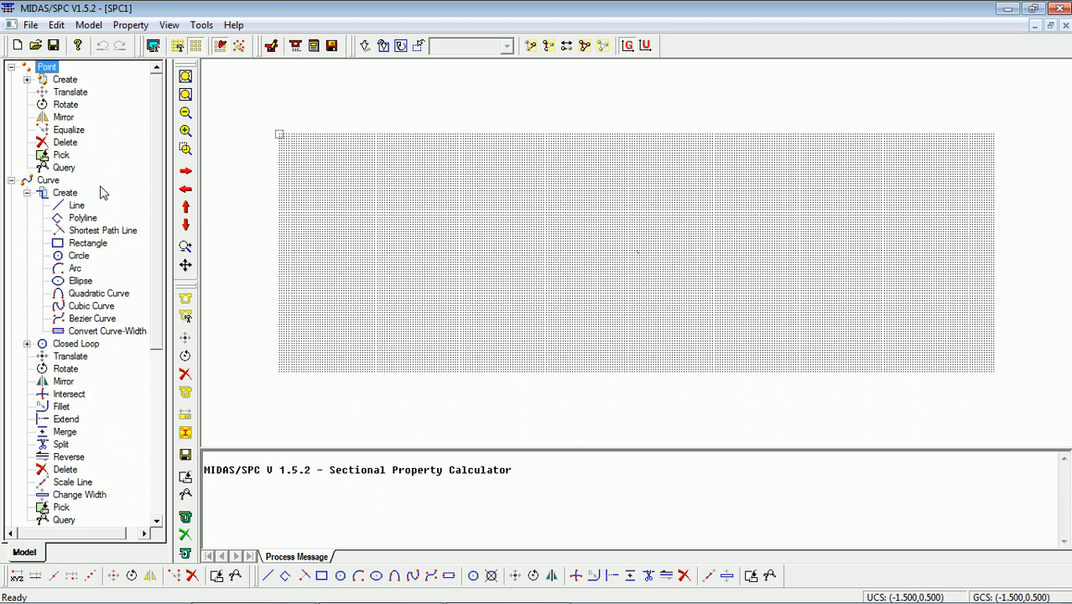
{"action": "left_click", "coordinate": [88, 24]}
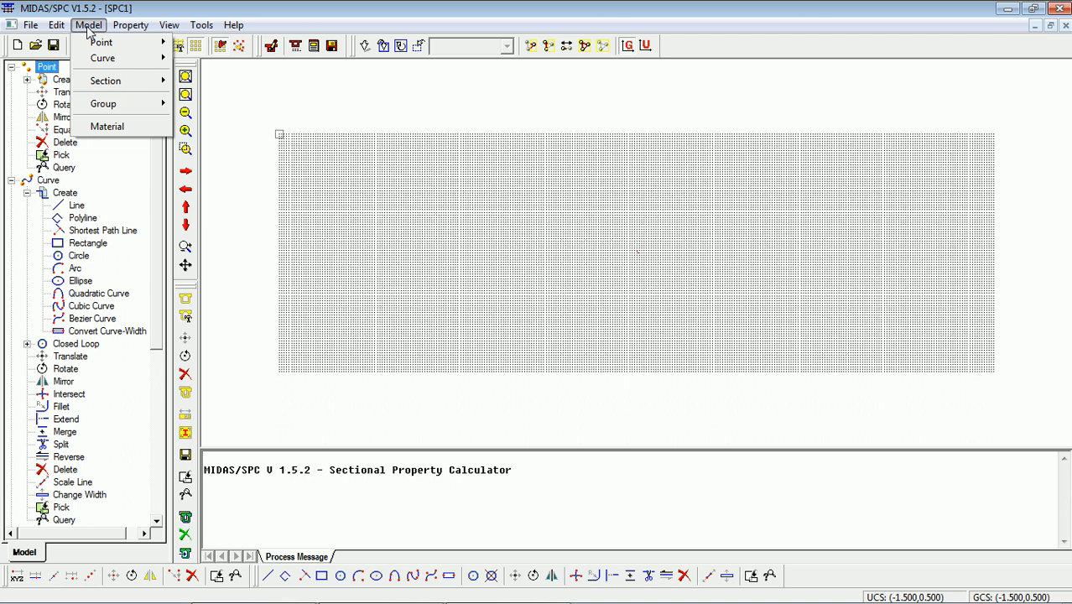
{"action": "mouse_move", "coordinate": [102, 58]}
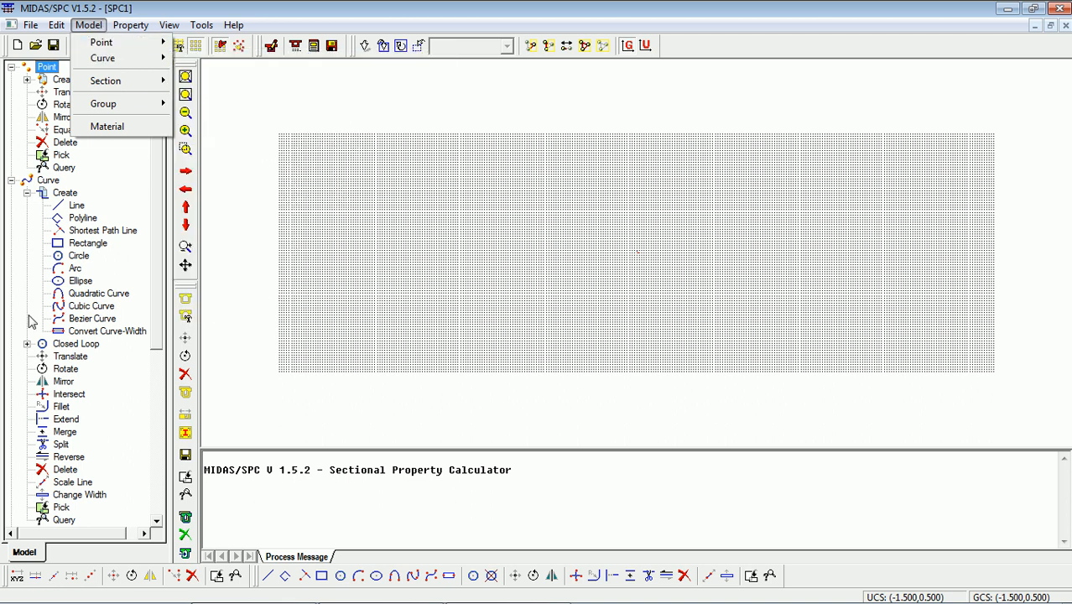
{"action": "mouse_move", "coordinate": [91, 250]}
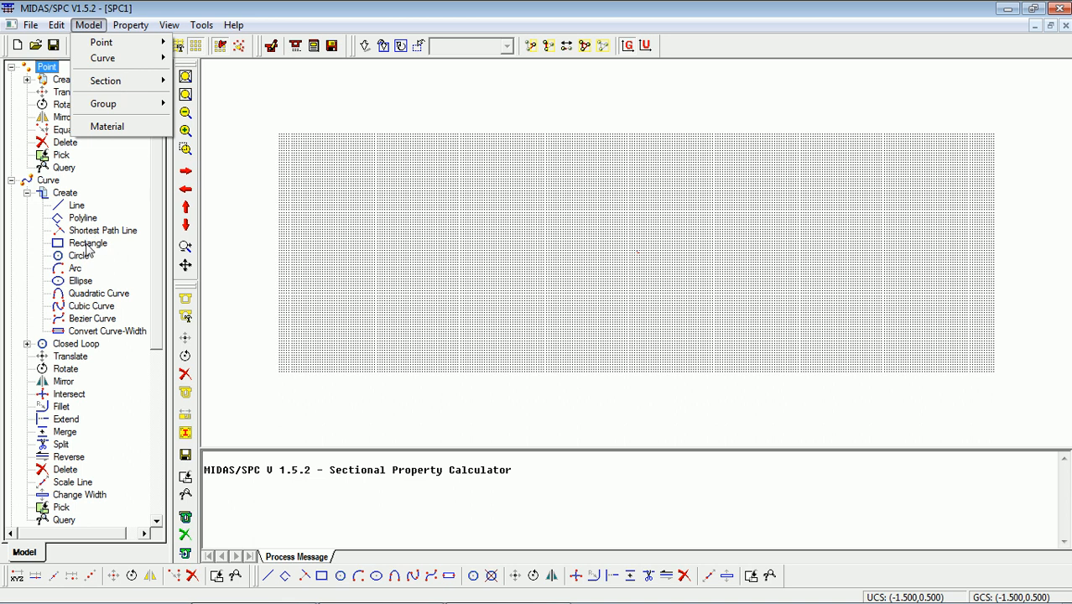
{"action": "left_click", "coordinate": [88, 242]}
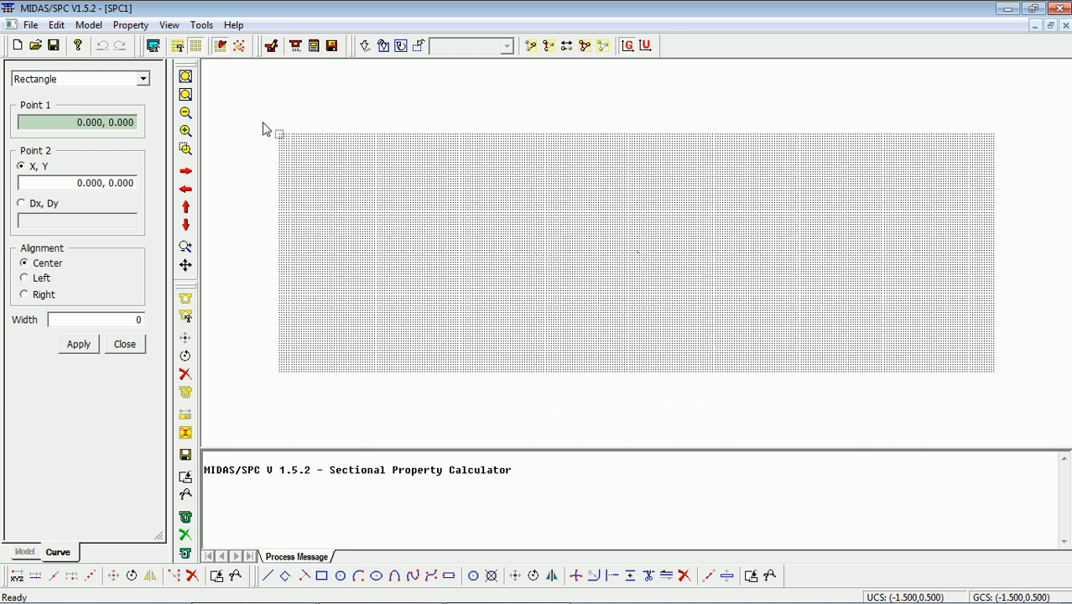
{"action": "mouse_move", "coordinate": [289, 140]}
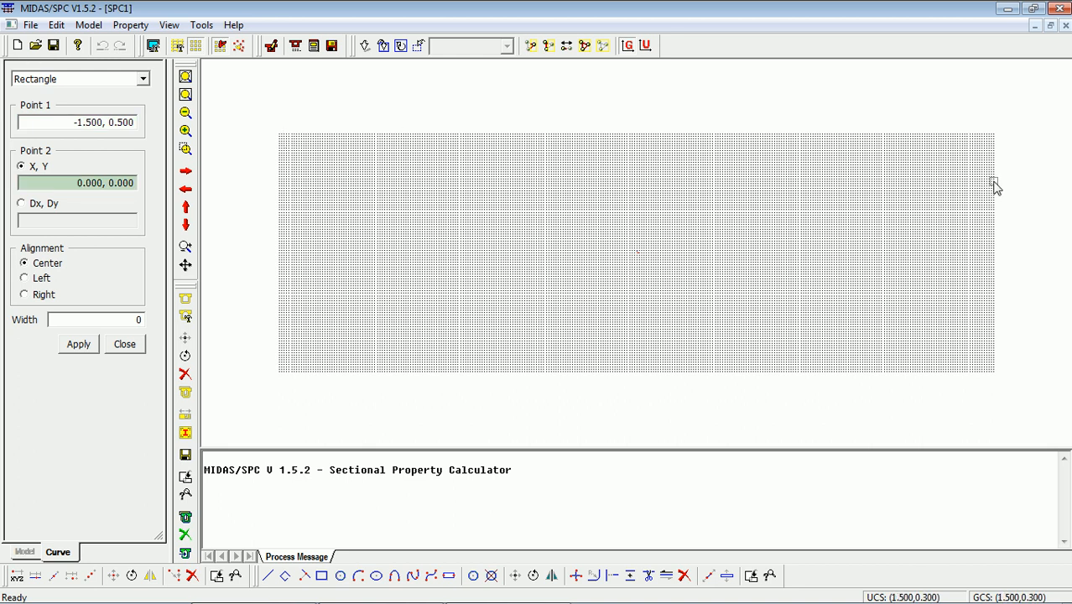
{"action": "left_click", "coordinate": [77, 344]}
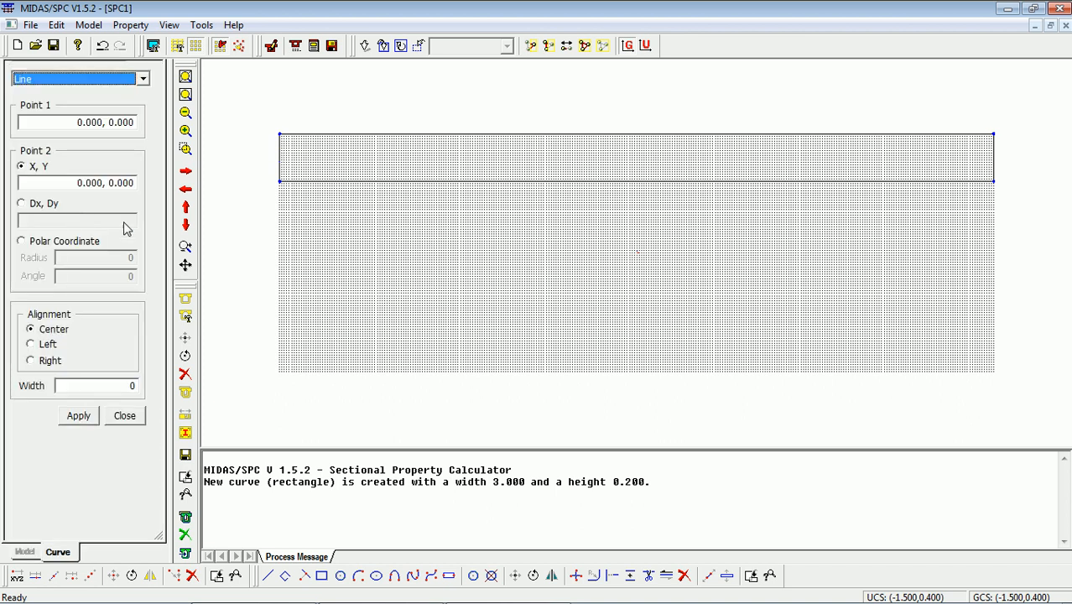
{"action": "mouse_move", "coordinate": [58, 140]}
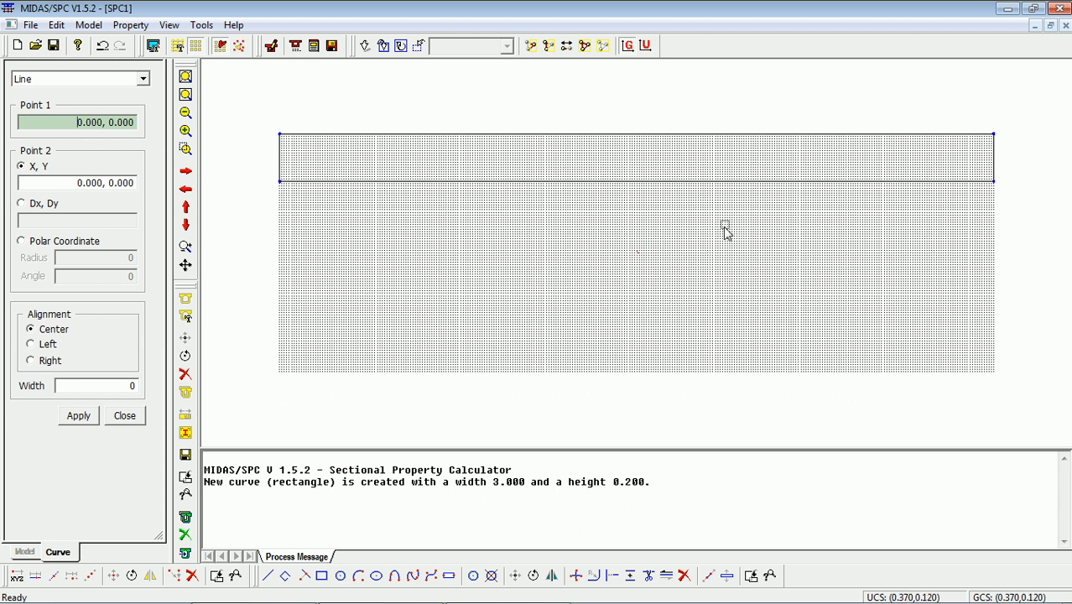
{"action": "mouse_move", "coordinate": [580, 375]}
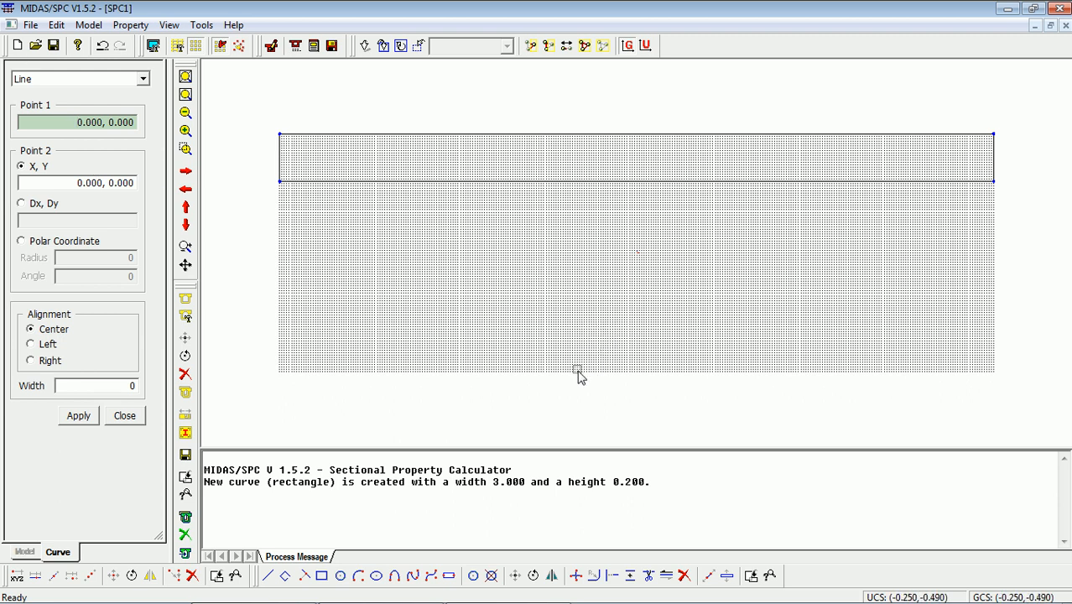
{"action": "mouse_move", "coordinate": [581, 375]}
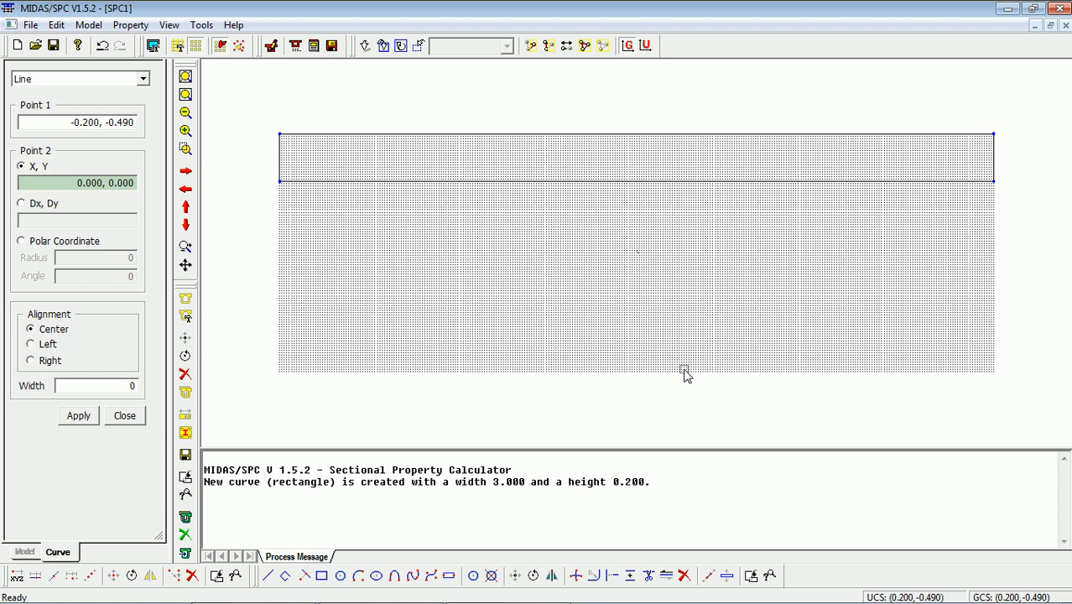
Draw 0.4 m flange lines at y=-0.49 and y=0.29, joined by a 0.78 m web at x=0
{"action": "left_click", "coordinate": [685, 372]}
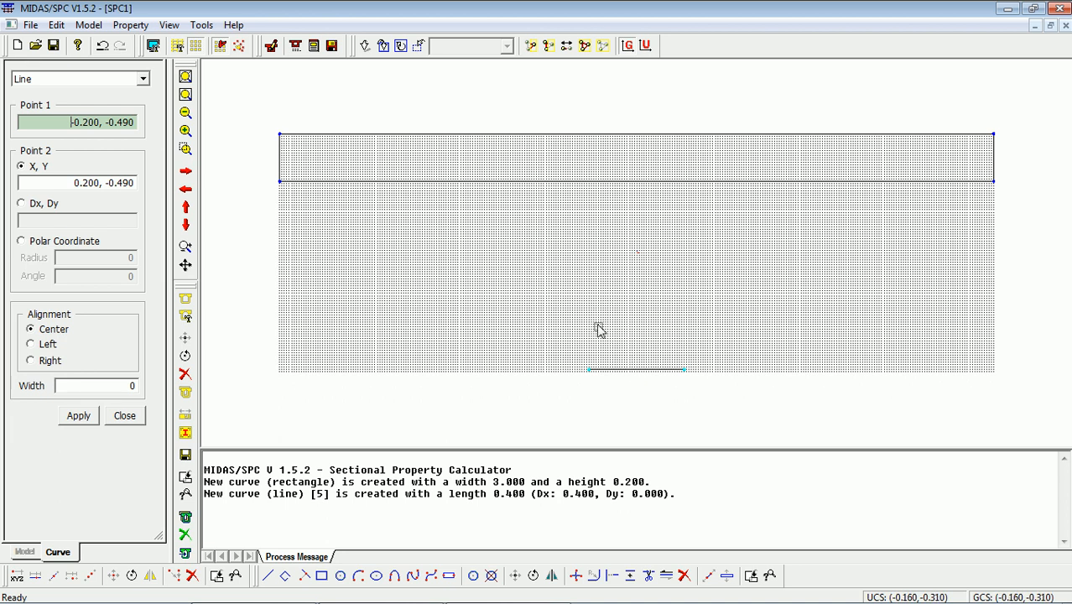
{"action": "mouse_move", "coordinate": [608, 366]}
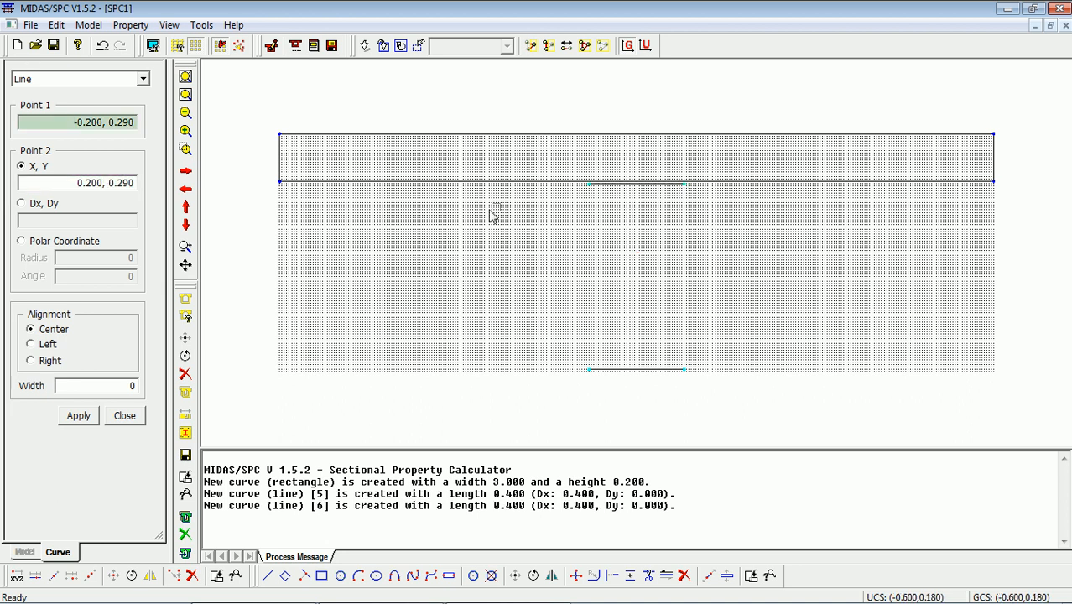
{"action": "mouse_move", "coordinate": [638, 376]}
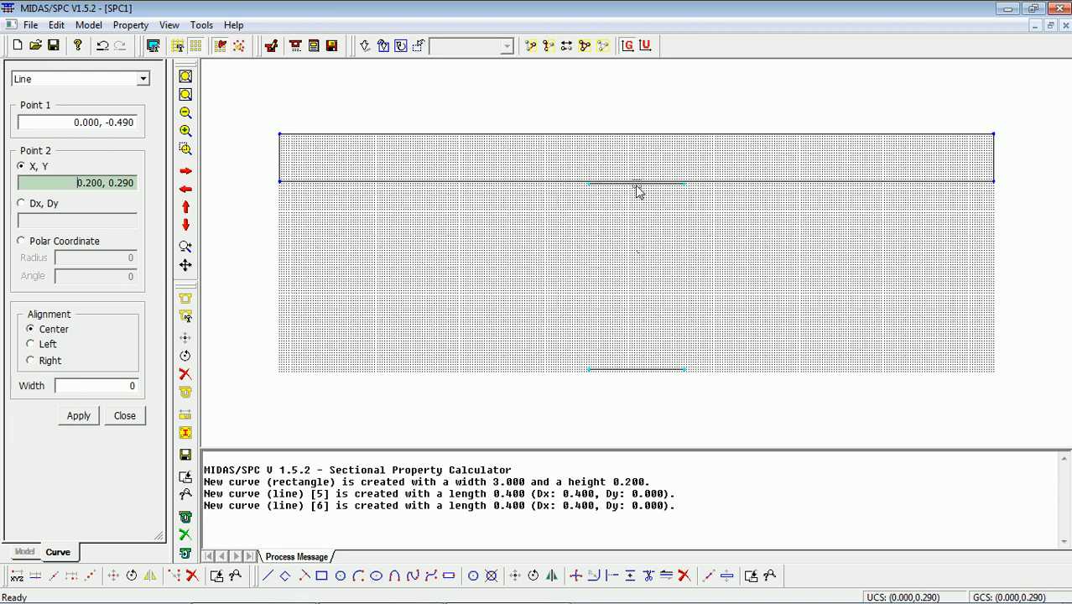
{"action": "left_click", "coordinate": [77, 415]}
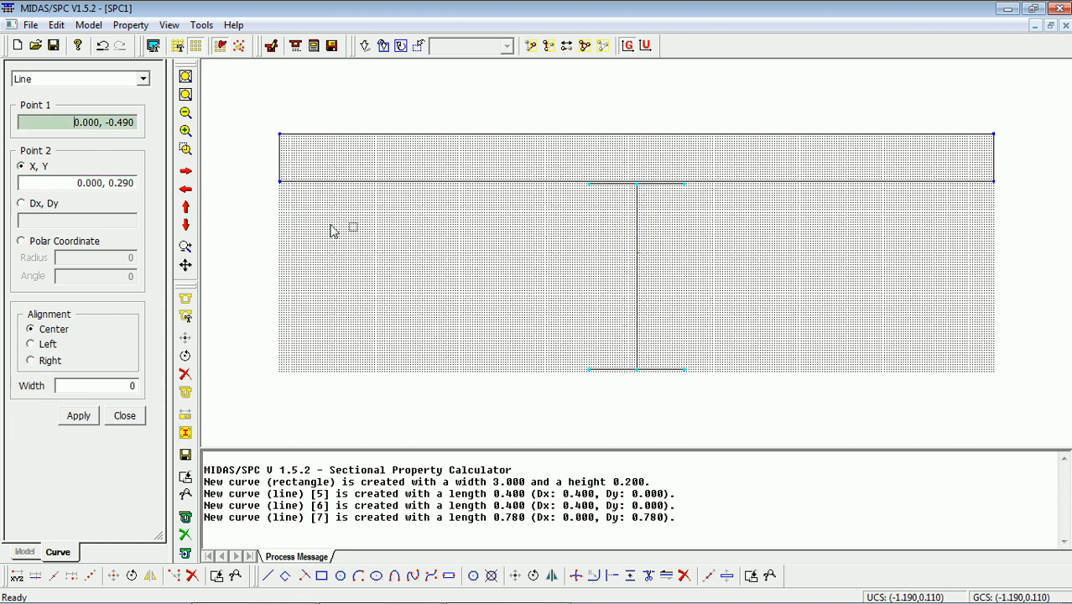
{"action": "left_click", "coordinate": [23, 552]}
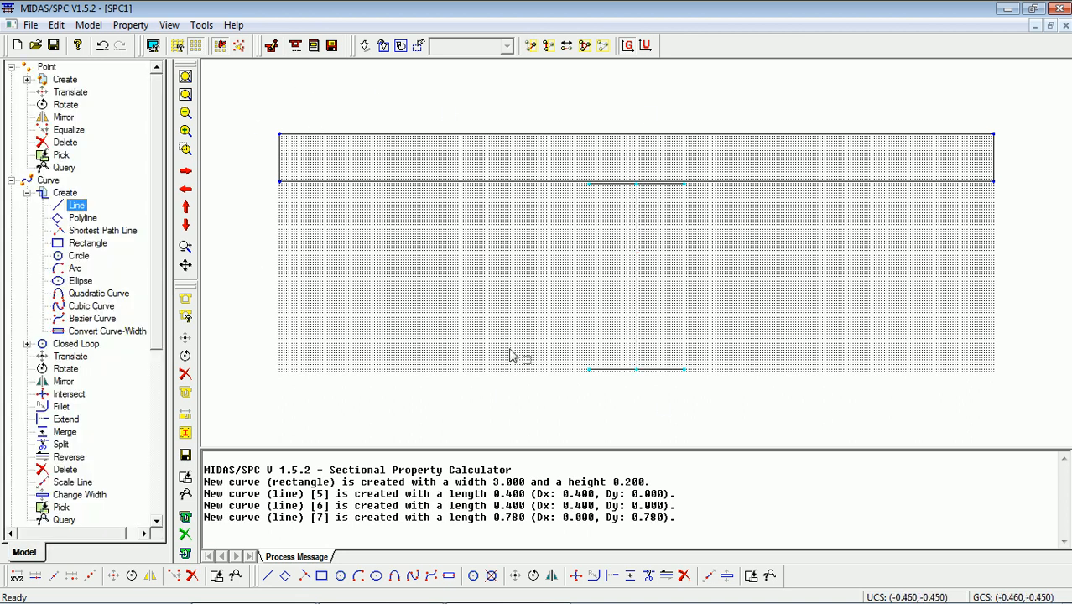
{"action": "mouse_move", "coordinate": [762, 161]}
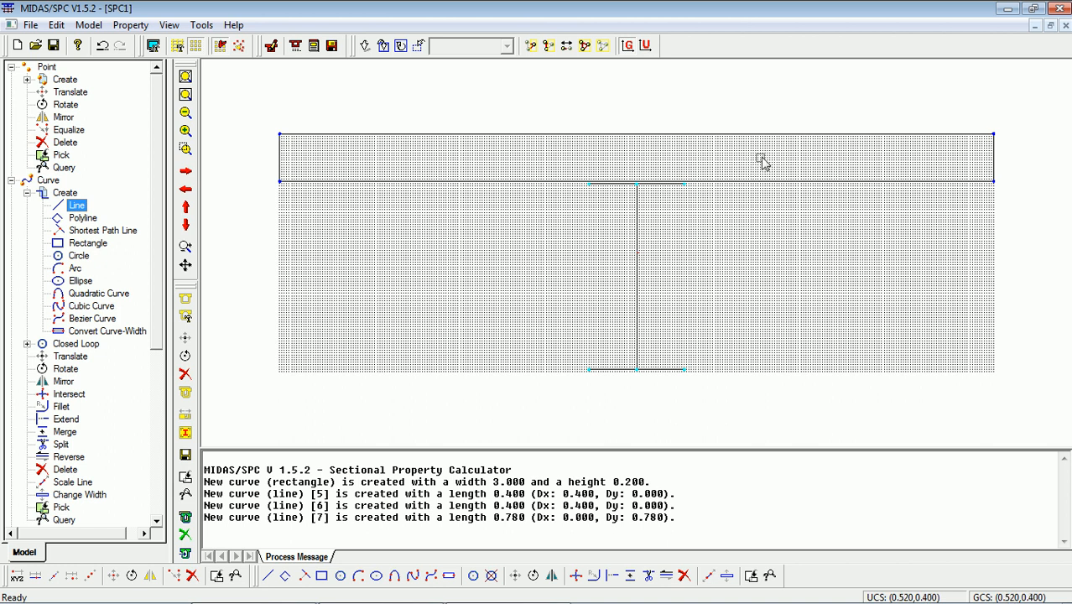
{"action": "mouse_move", "coordinate": [256, 253]}
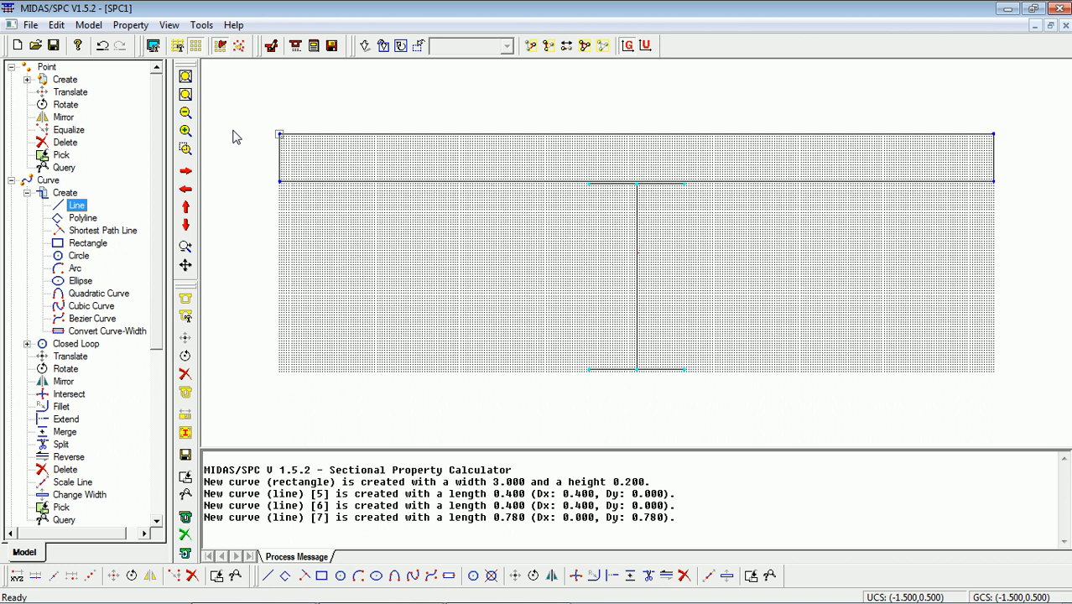
Start new file SPC2 without saving SPC1, using kN and metre units
{"action": "left_click", "coordinate": [16, 45]}
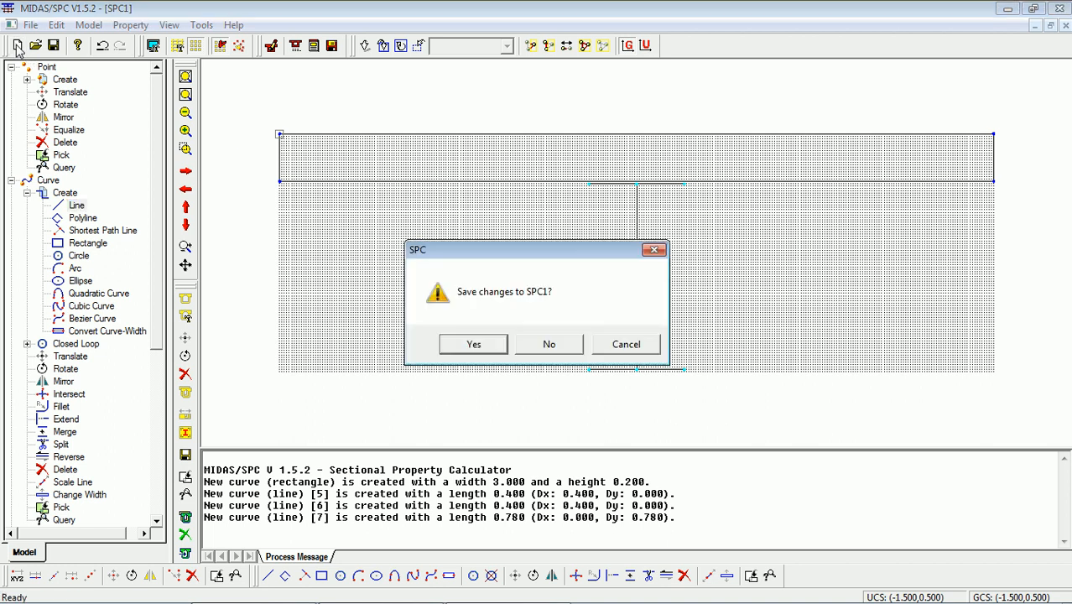
{"action": "mouse_move", "coordinate": [548, 343]}
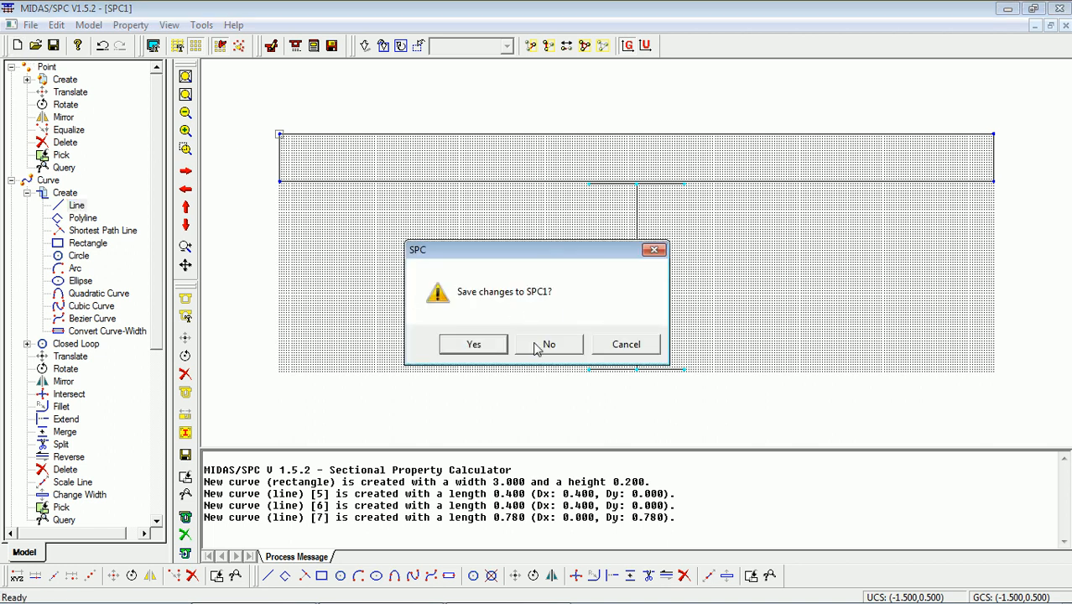
{"action": "left_click", "coordinate": [549, 344]}
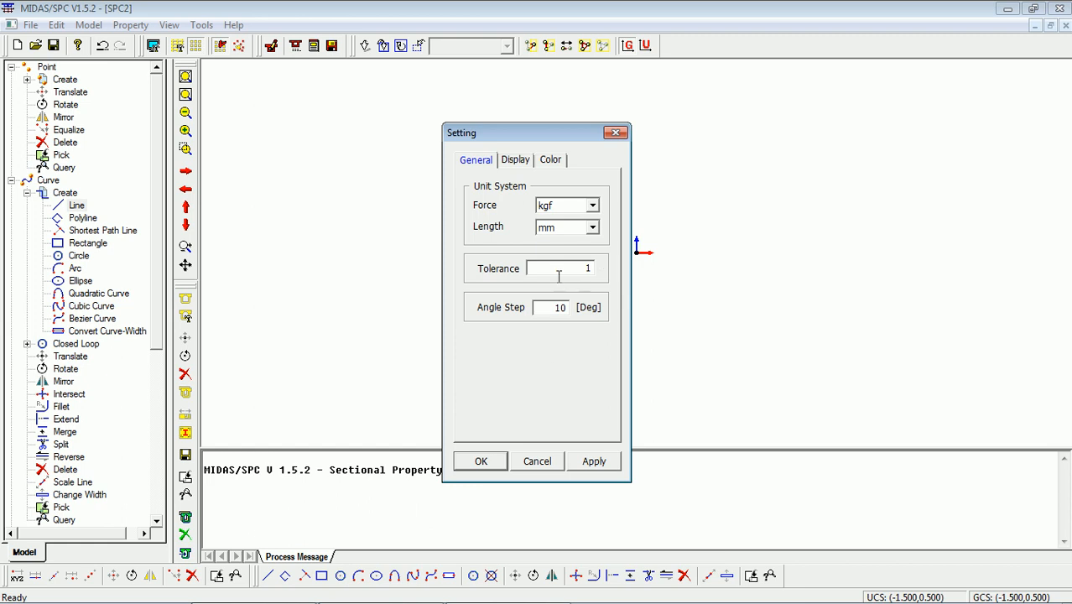
{"action": "left_click", "coordinate": [592, 228]}
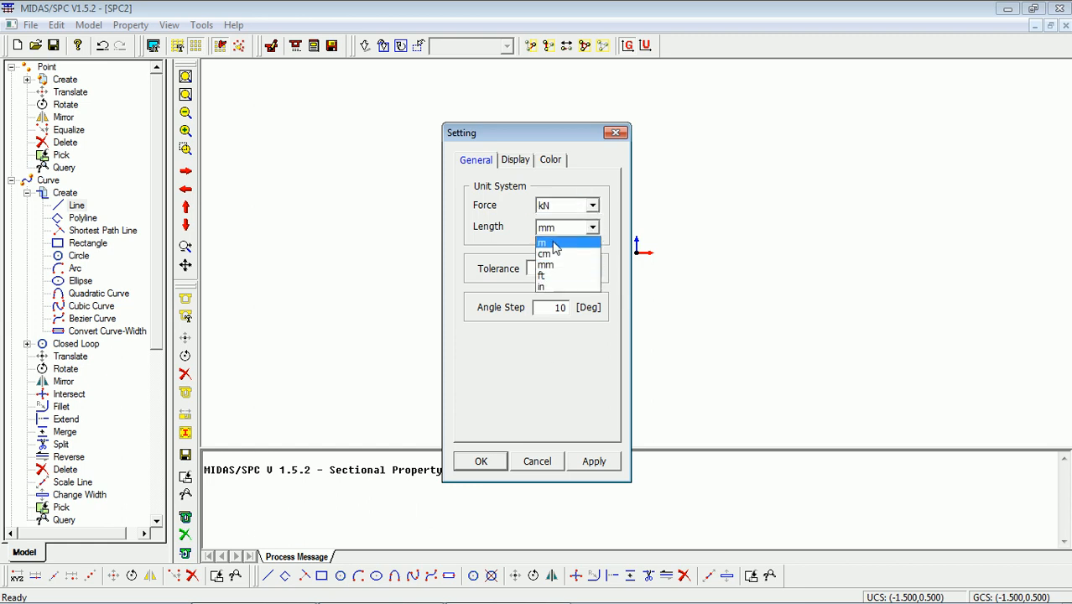
{"action": "left_click", "coordinate": [542, 243]}
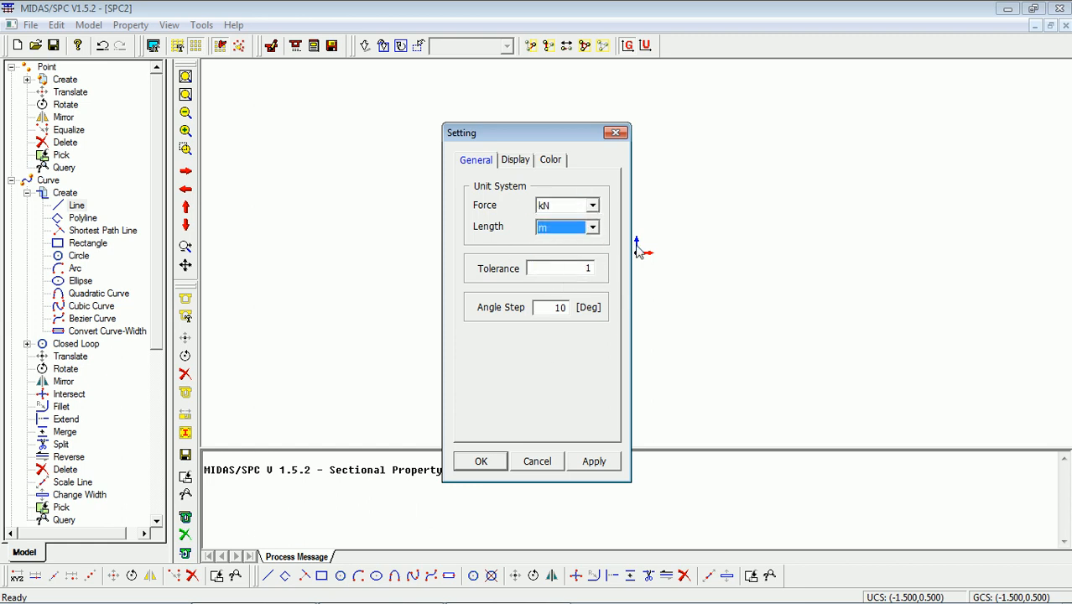
{"action": "left_click", "coordinate": [480, 461]}
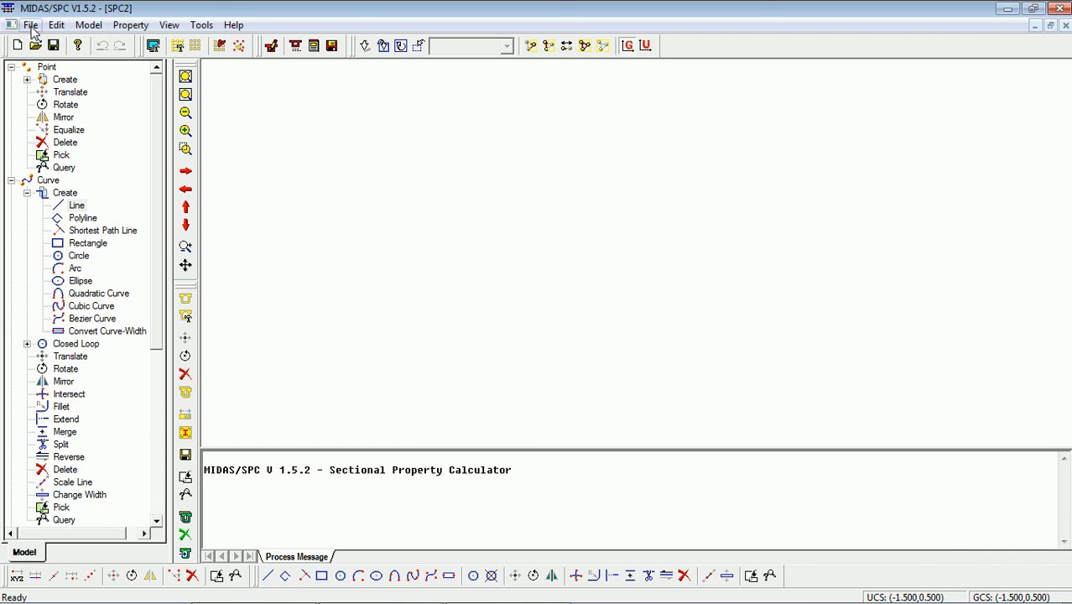
Import SPC1.dxf, checking the curves for intersections and duplicates
{"action": "left_click", "coordinate": [30, 24]}
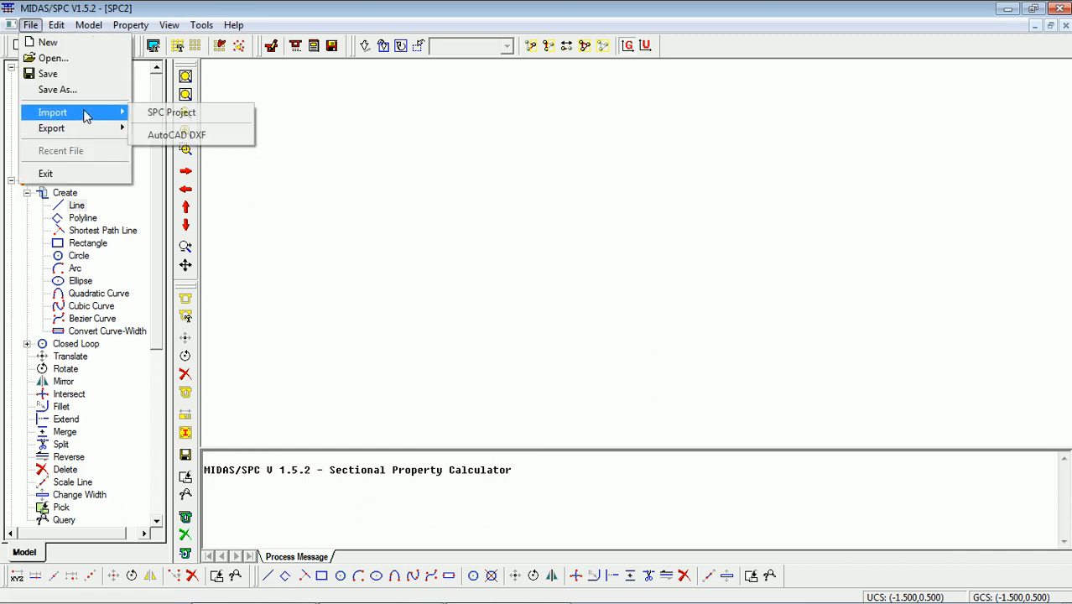
{"action": "left_click", "coordinate": [177, 134]}
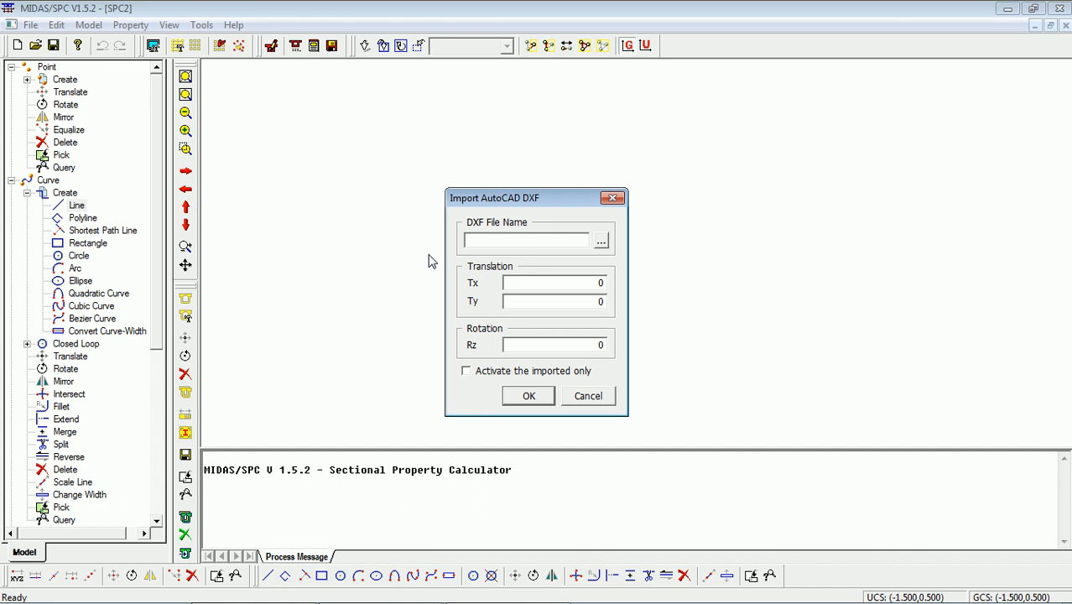
{"action": "left_click", "coordinate": [600, 240]}
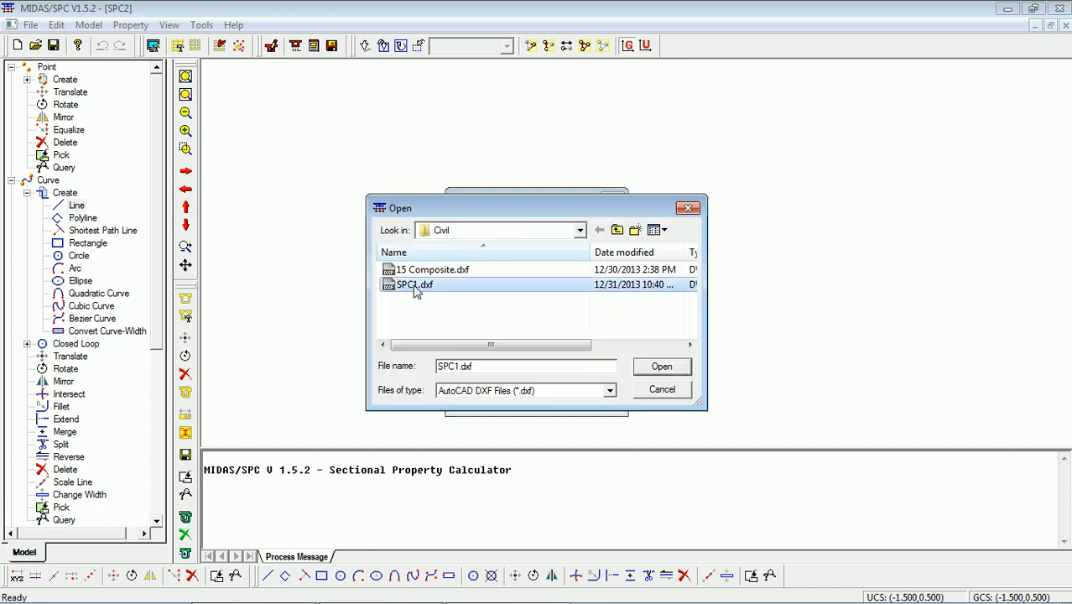
{"action": "left_click", "coordinate": [661, 365]}
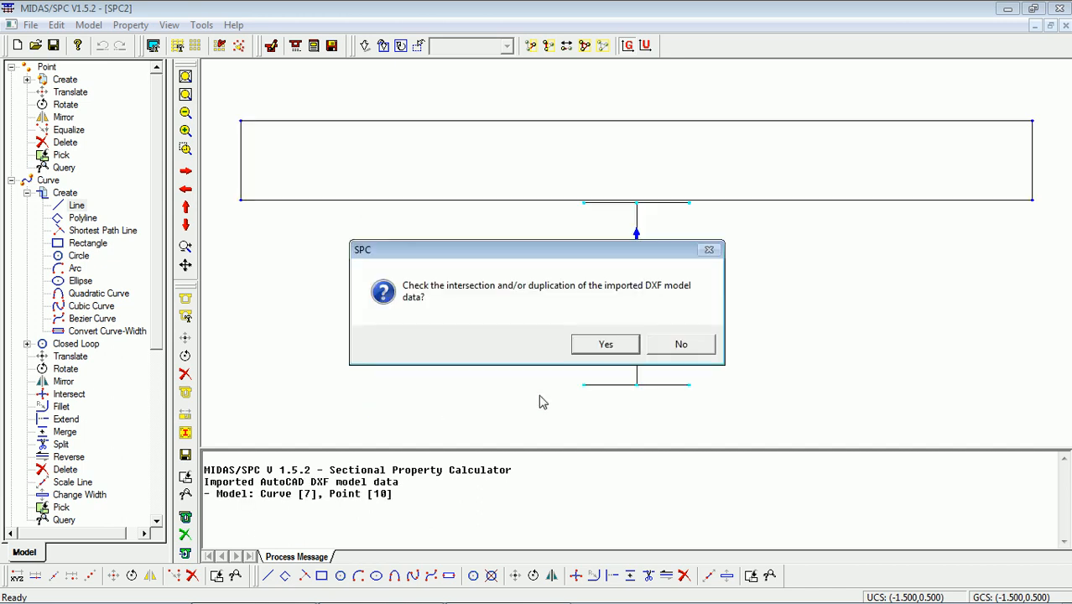
{"action": "left_click", "coordinate": [605, 344]}
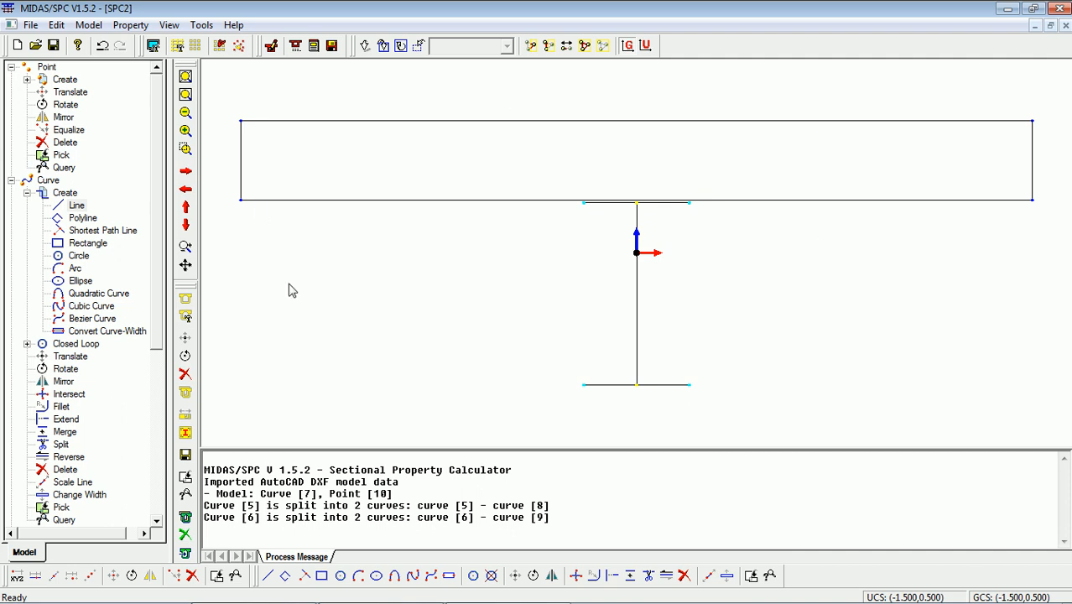
{"action": "mouse_move", "coordinate": [667, 285]}
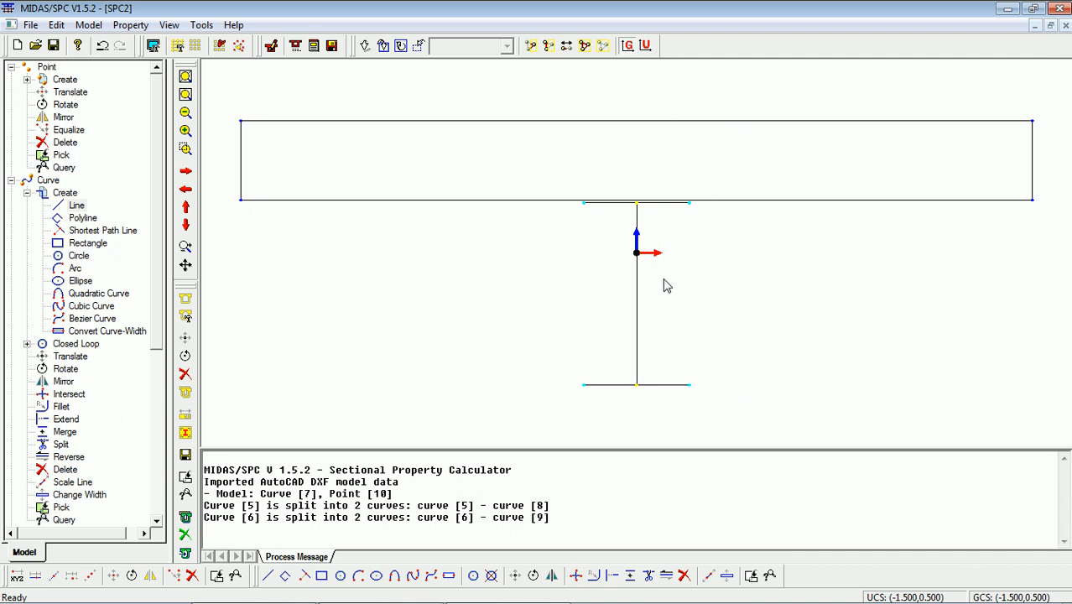
{"action": "mouse_move", "coordinate": [669, 286]}
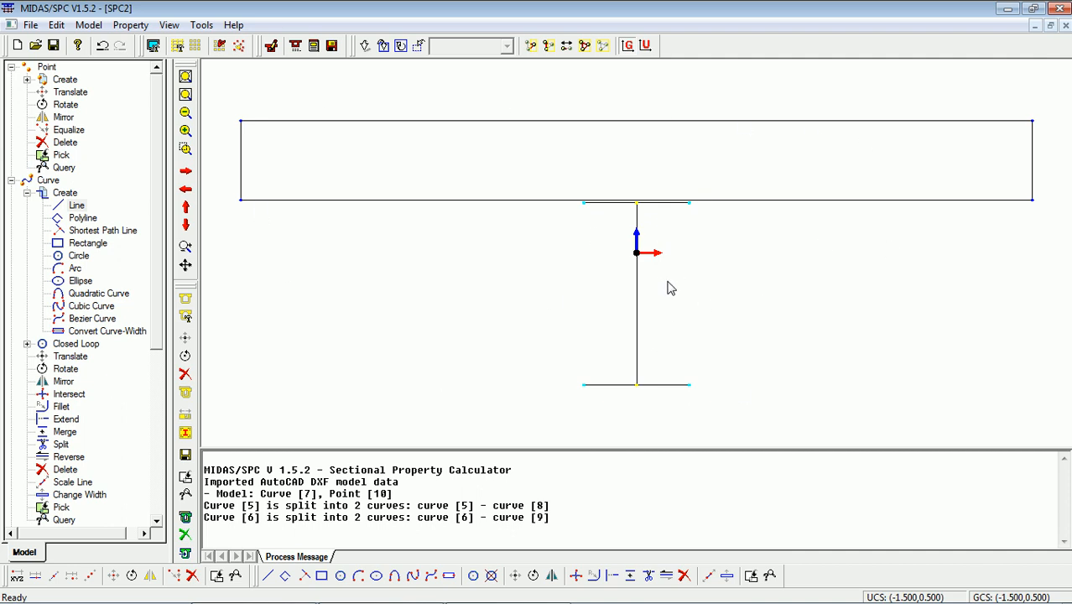
{"action": "mouse_move", "coordinate": [552, 204]}
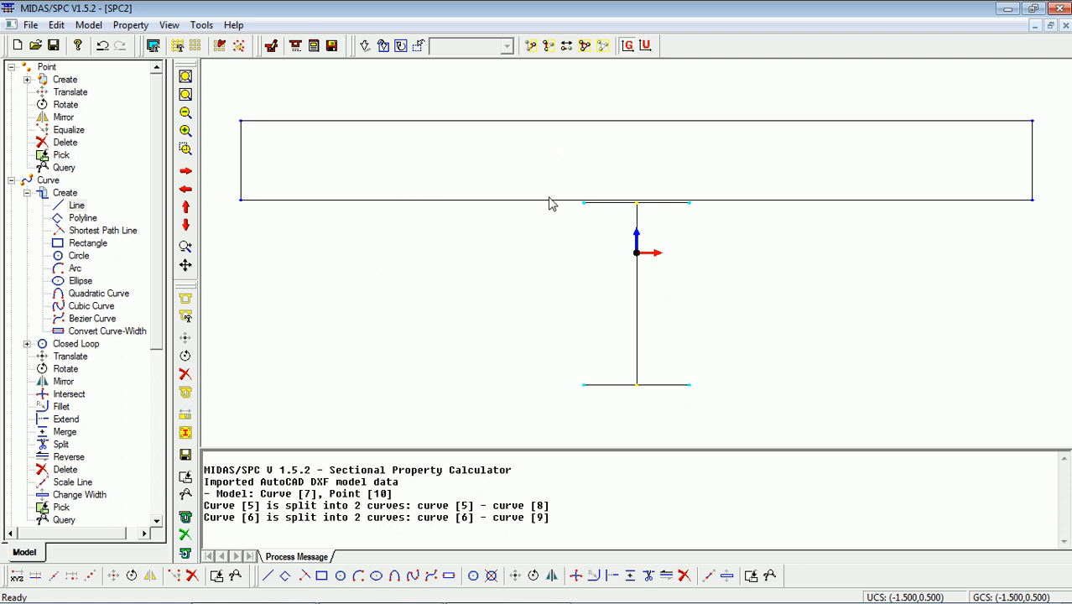
{"action": "mouse_move", "coordinate": [641, 182]}
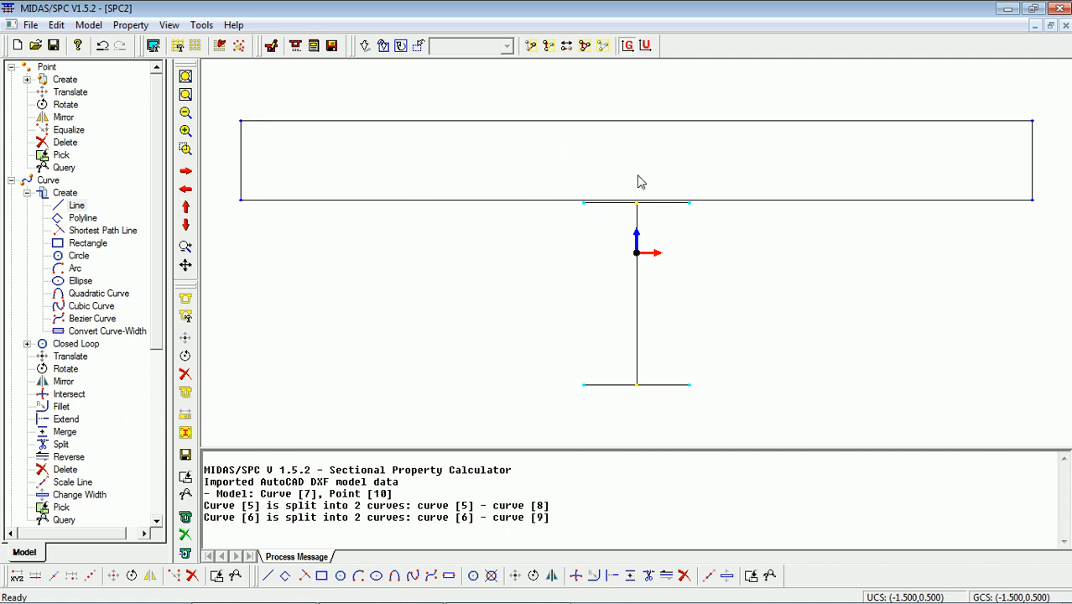
{"action": "mouse_move", "coordinate": [696, 400]}
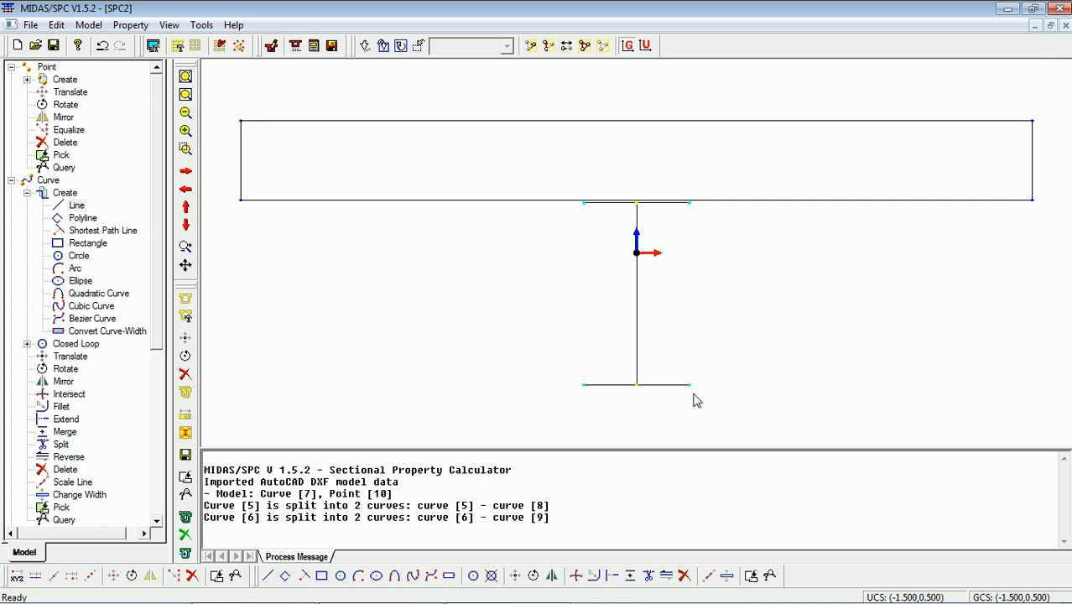
{"action": "mouse_move", "coordinate": [237, 191]}
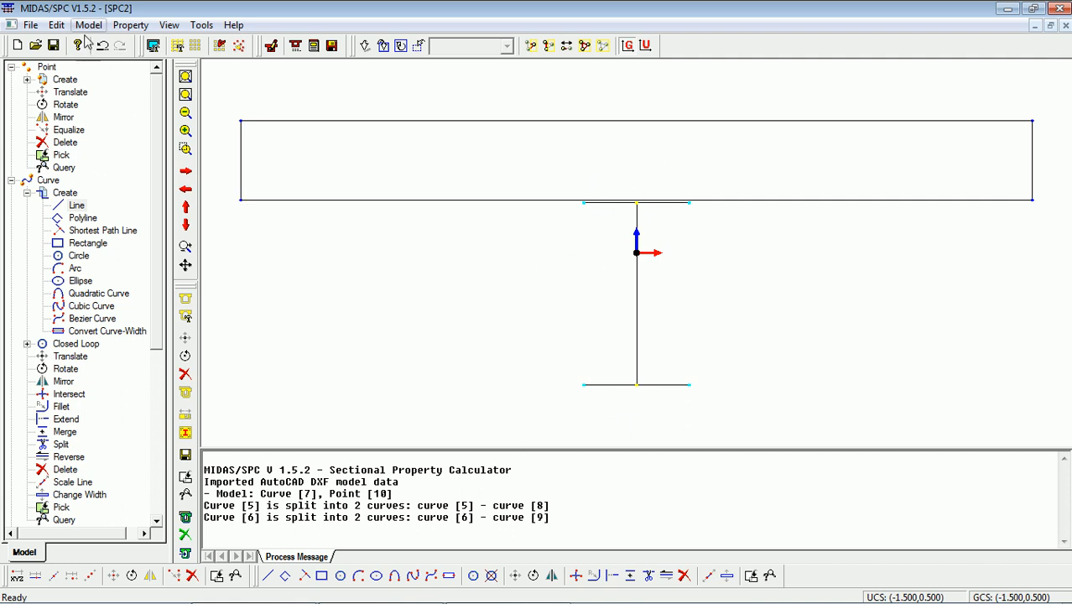
Apply a 0.02 width to the five I-girder lines
{"action": "left_click", "coordinate": [88, 24]}
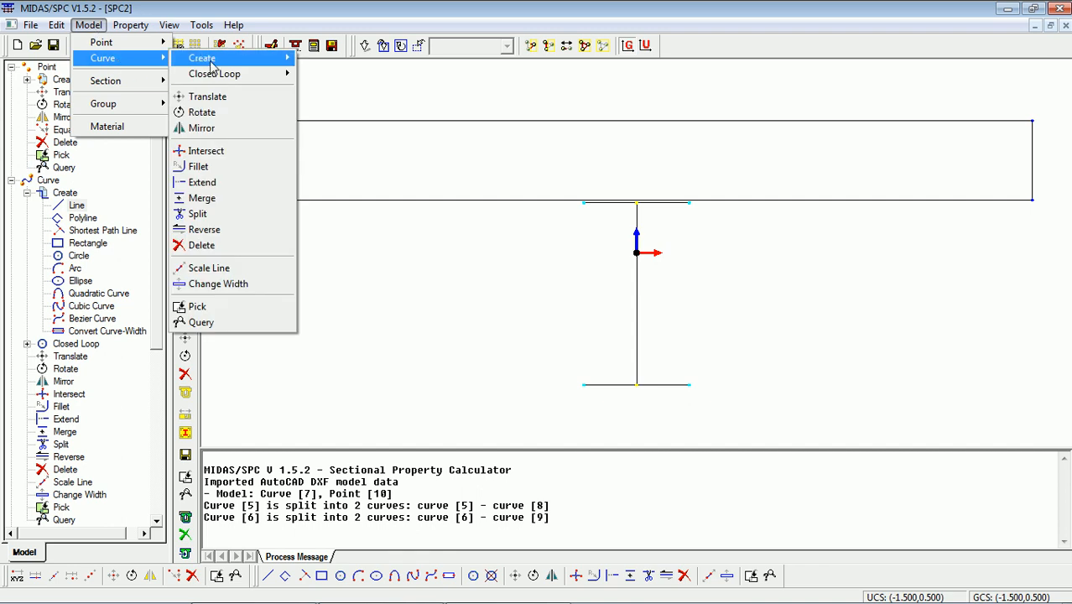
{"action": "mouse_move", "coordinate": [126, 335]}
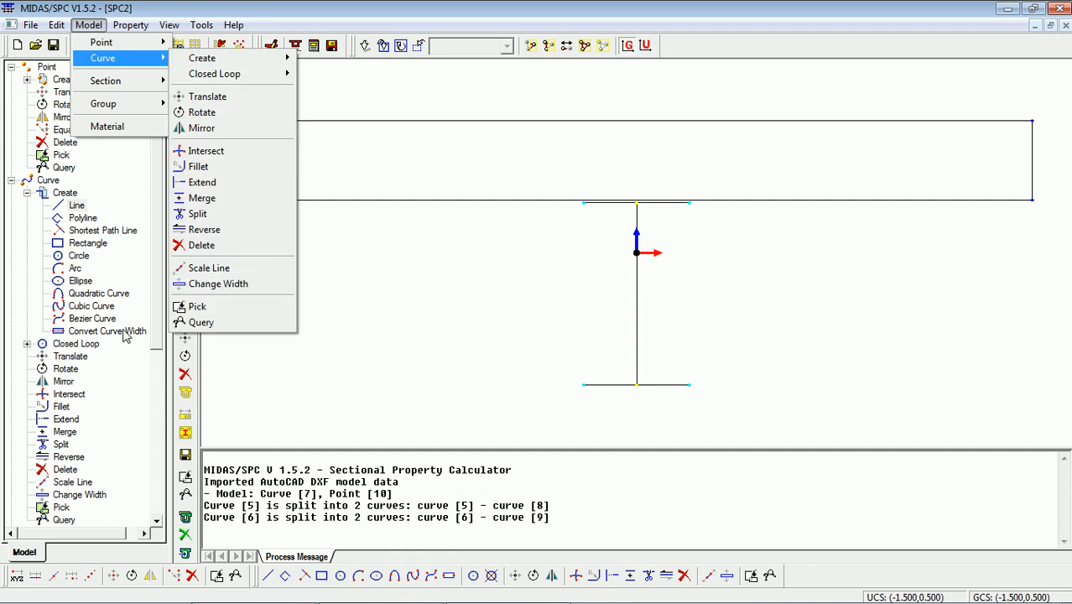
{"action": "left_click", "coordinate": [78, 494]}
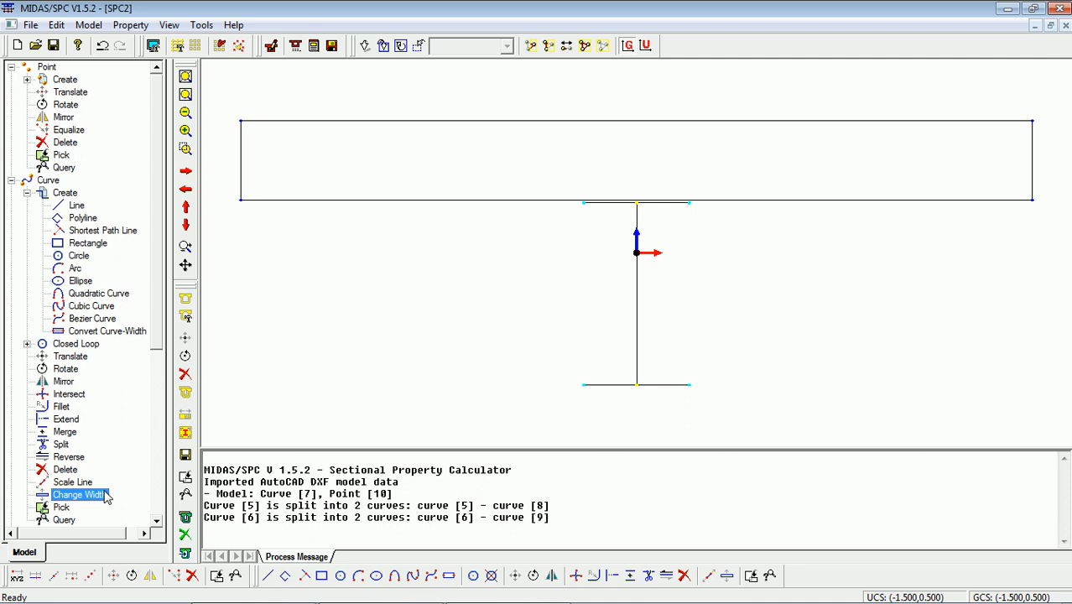
{"action": "left_click", "coordinate": [77, 494]}
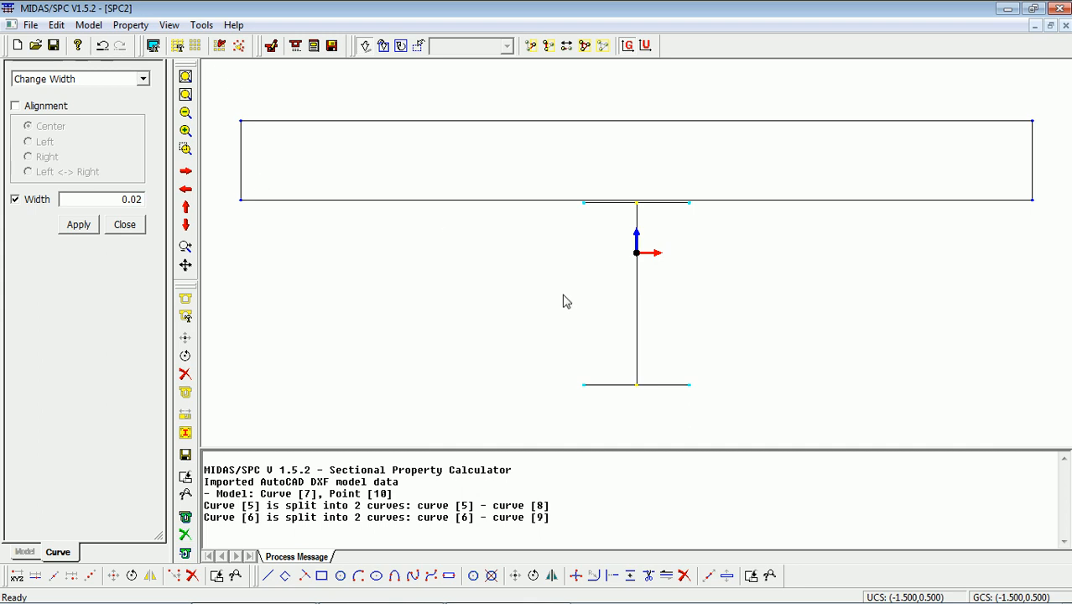
{"action": "mouse_move", "coordinate": [572, 210]}
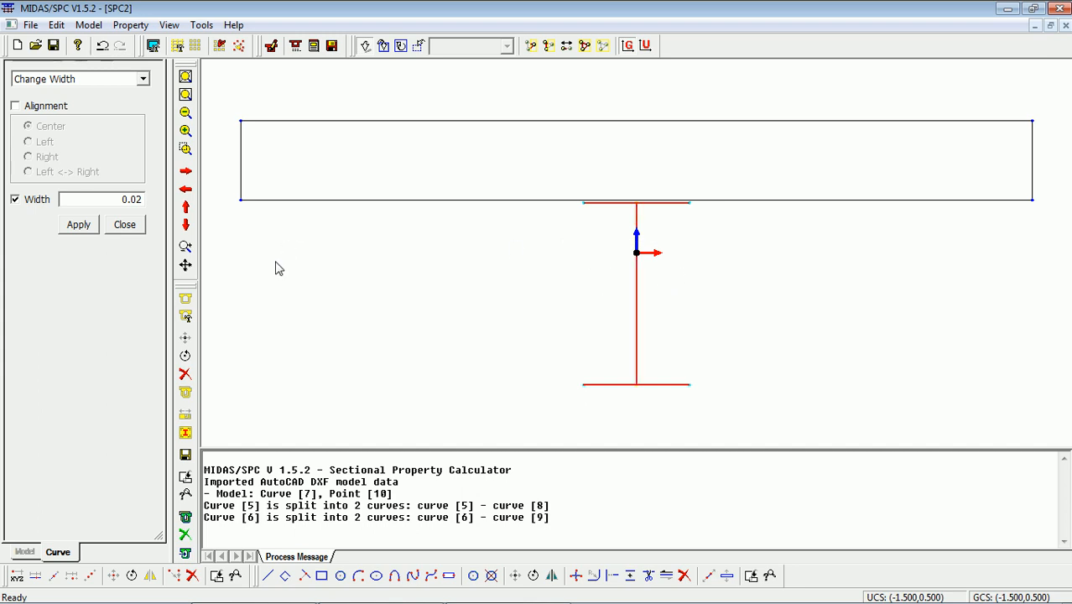
{"action": "left_click", "coordinate": [77, 224]}
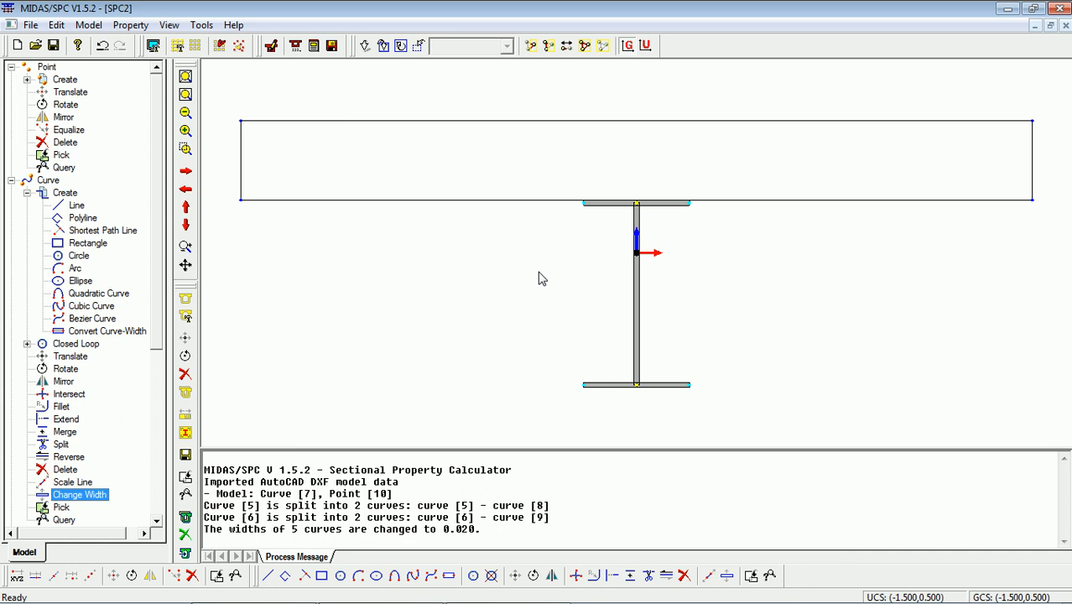
{"action": "mouse_move", "coordinate": [564, 256]}
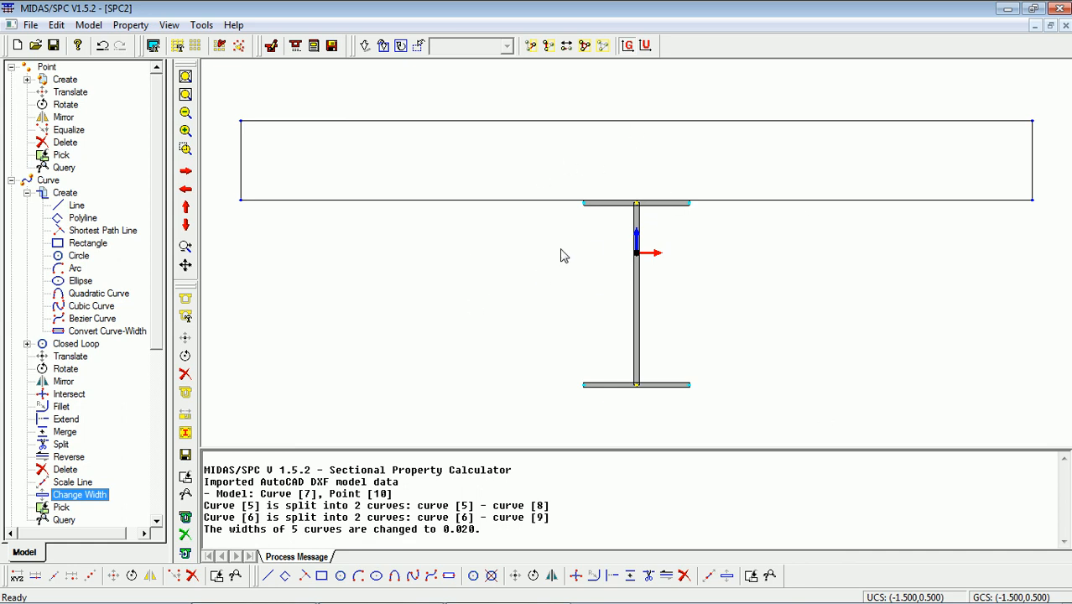
{"action": "mouse_move", "coordinate": [250, 178]}
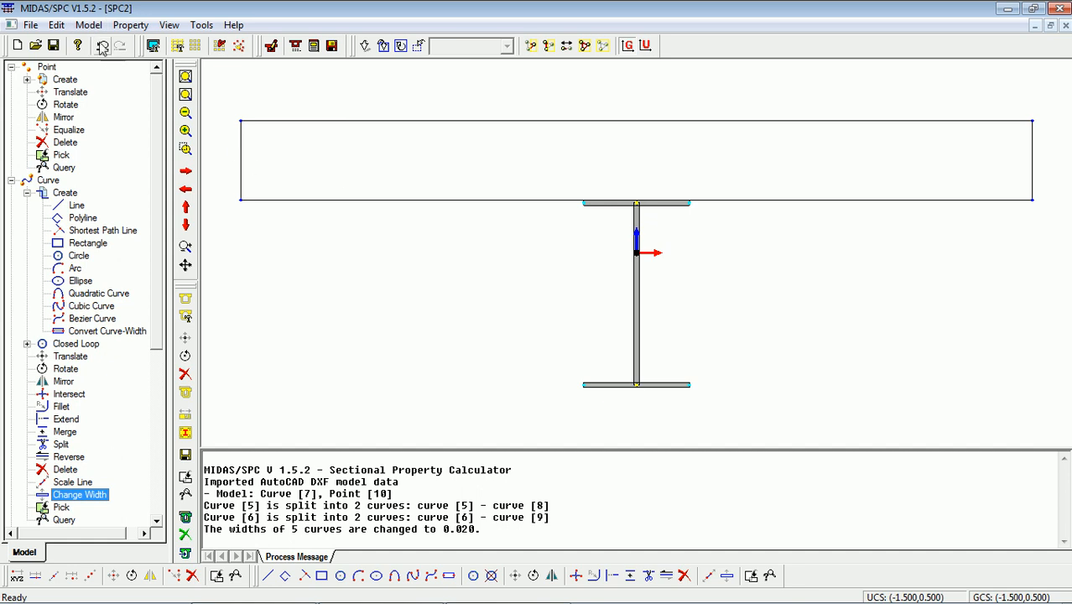
Add material 1, Steel, with E 210000000, Poisson's ratio 0.3 and density 76.98
{"action": "left_click", "coordinate": [88, 24]}
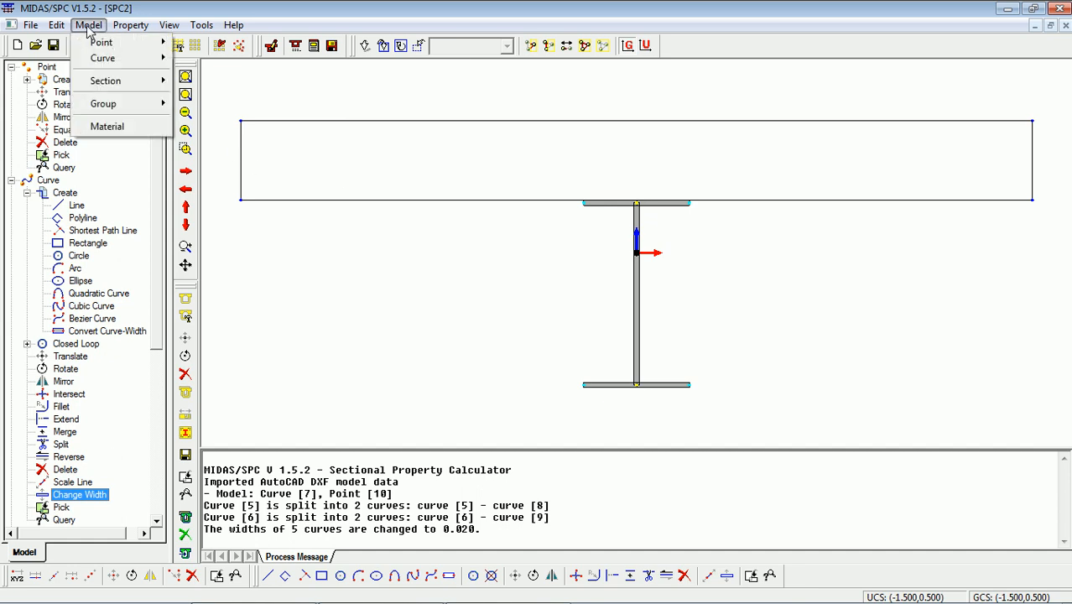
{"action": "left_click", "coordinate": [106, 126]}
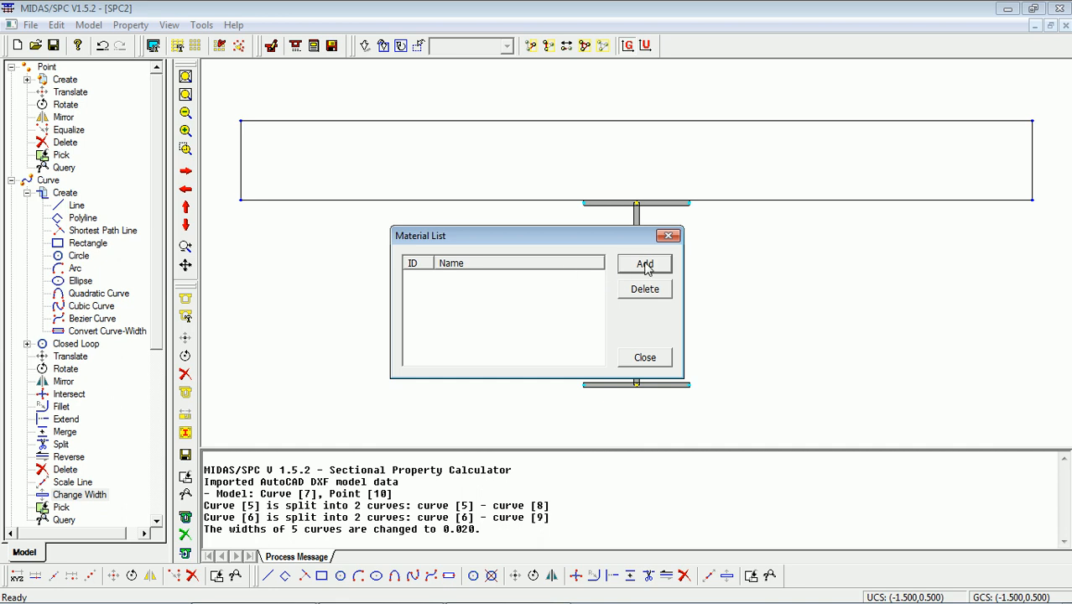
{"action": "left_click", "coordinate": [644, 263]}
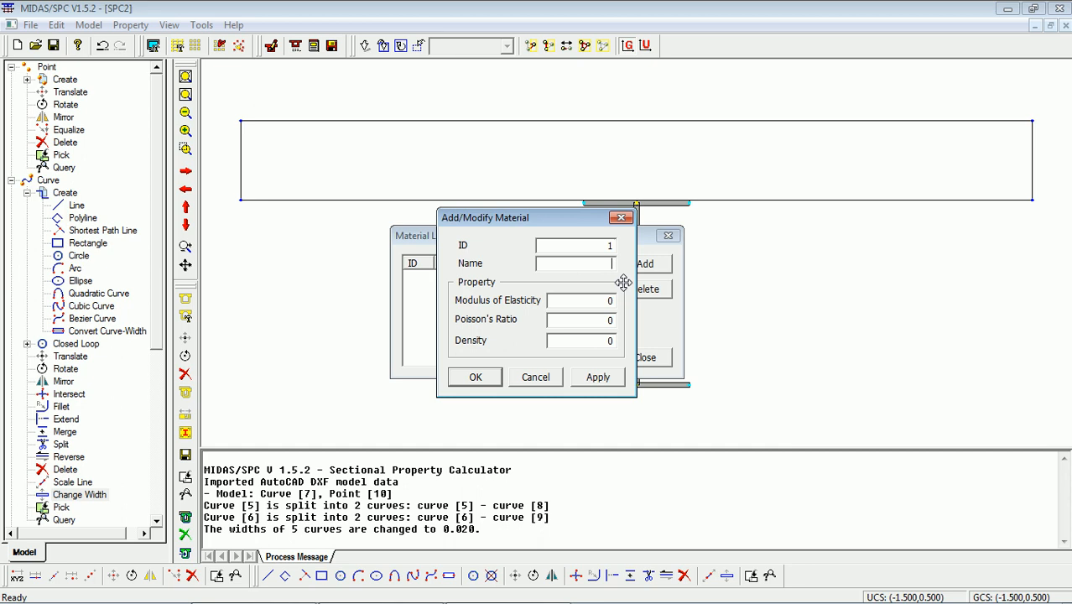
{"action": "type", "text": "Steel"}
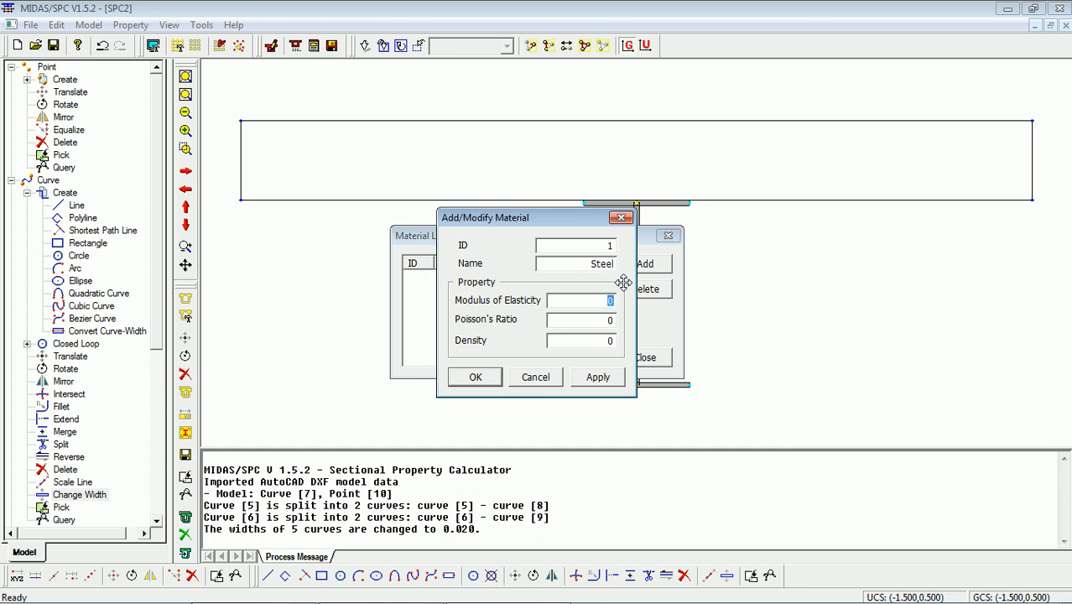
{"action": "type", "text": "210000000"}
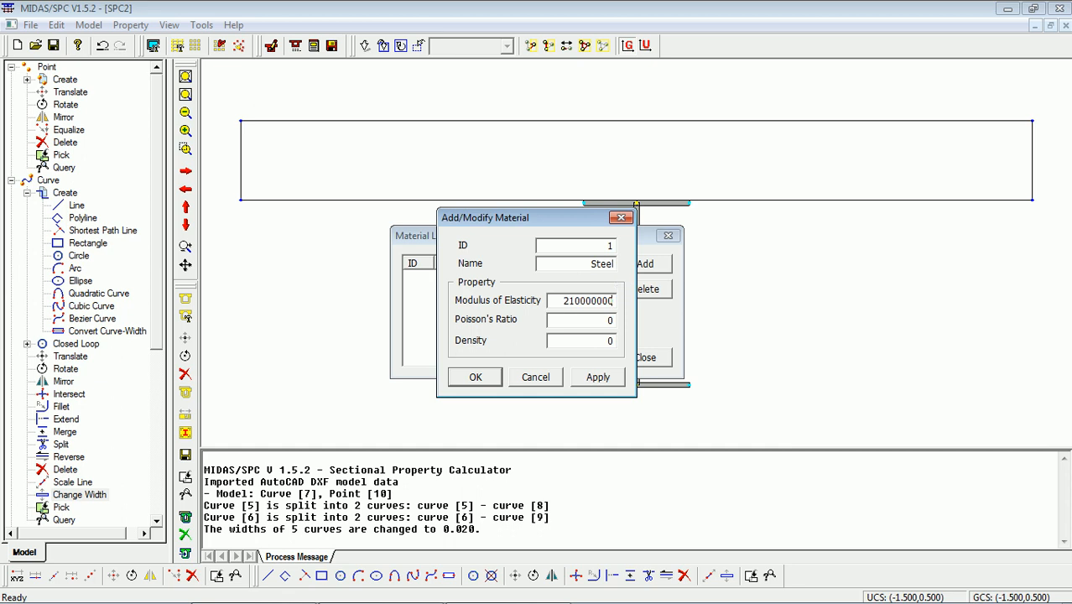
{"action": "type", "text": "0.3"}
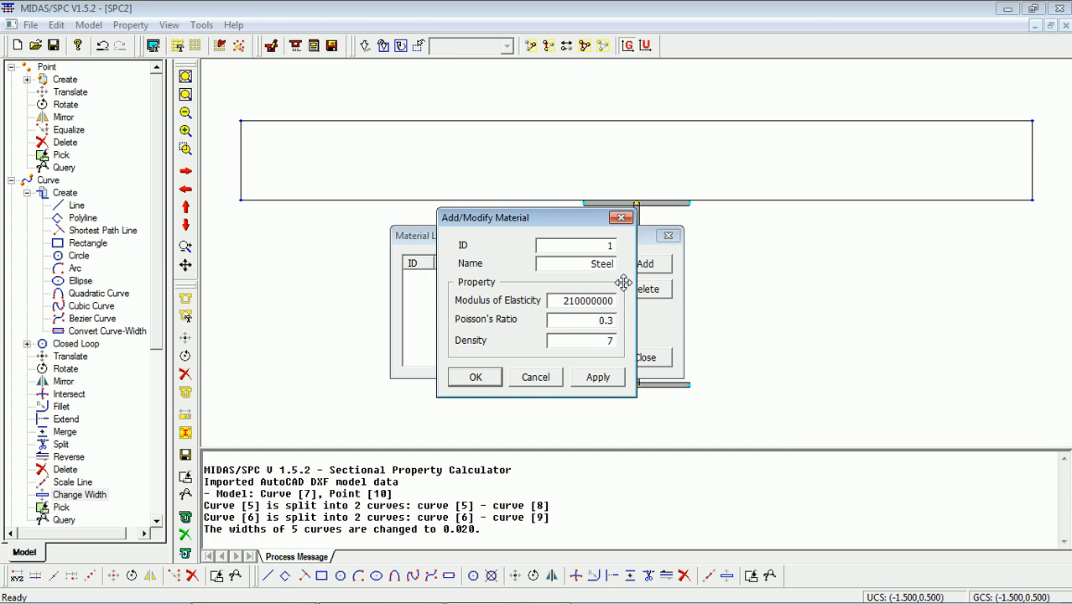
{"action": "type", "text": "76.98"}
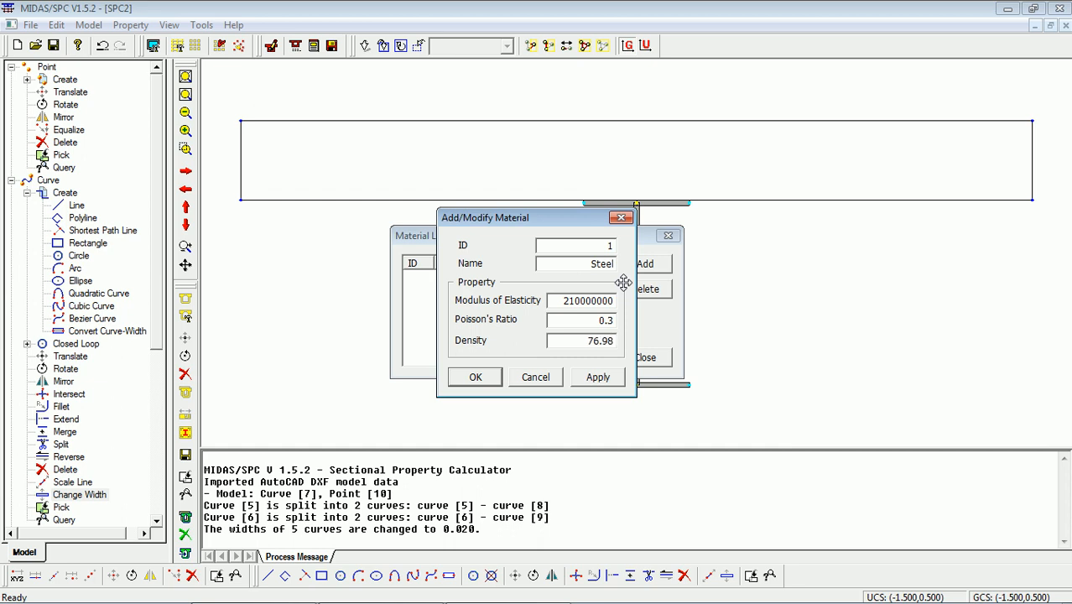
{"action": "left_click", "coordinate": [598, 377]}
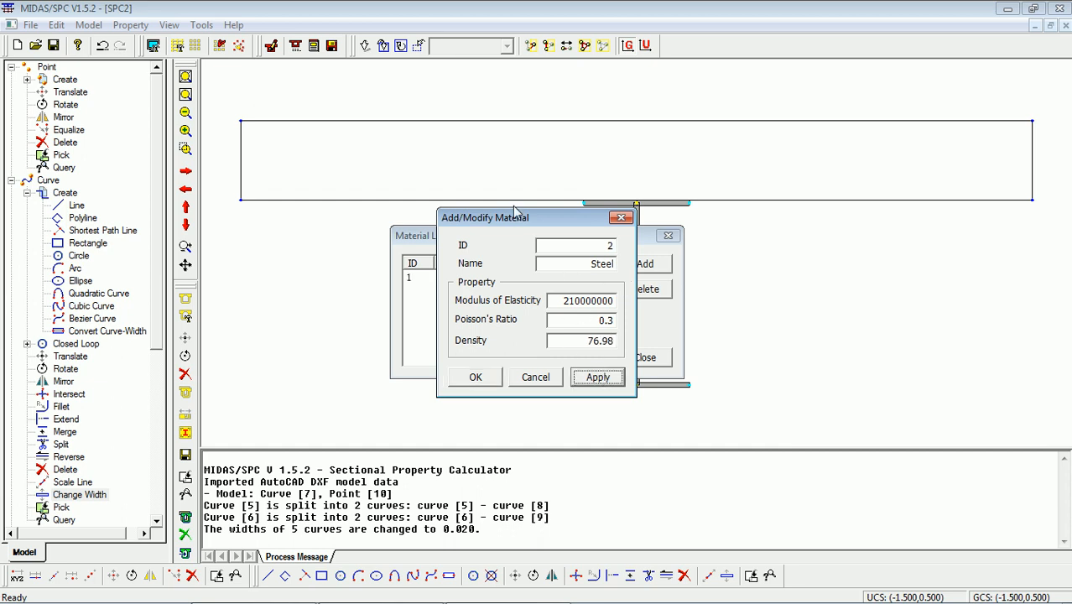
Add RC material with E 32000000, Poisson's ratio 0.2, density 25, and close the list
{"action": "left_click_drag", "start_coordinate": [485, 218], "coordinate": [725, 221]}
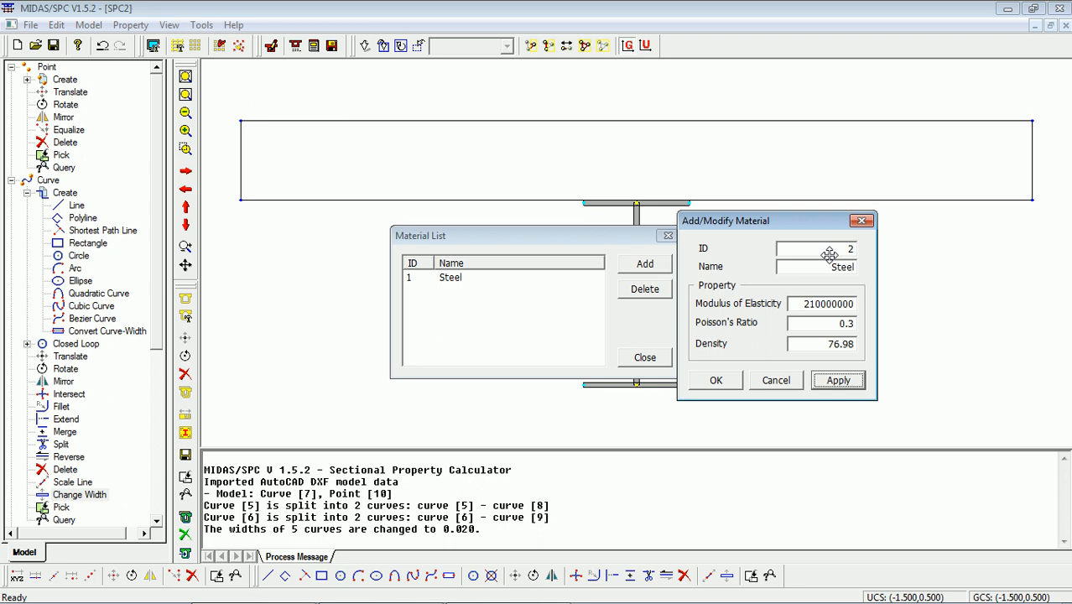
{"action": "type", "text": "R0"}
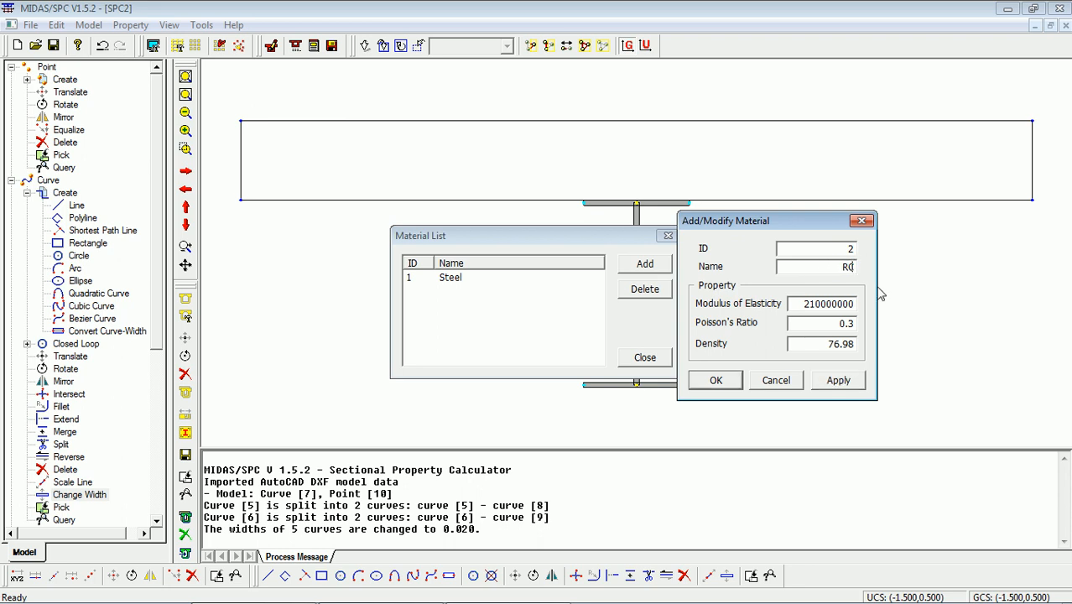
{"action": "type", "text": "32000000"}
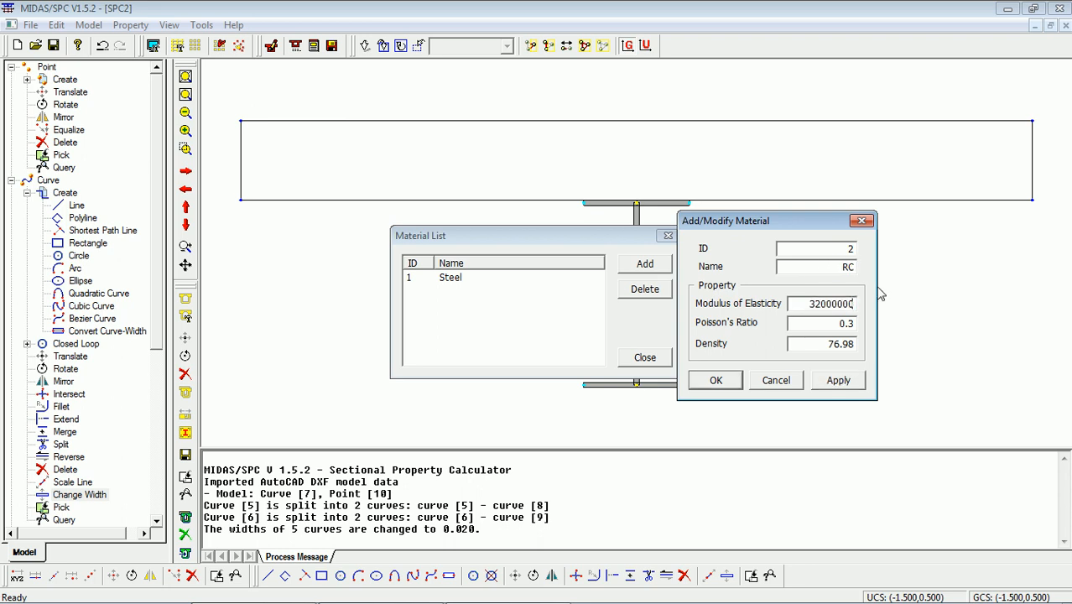
{"action": "left_click", "coordinate": [822, 323]}
{"action": "type", "text": "25"}
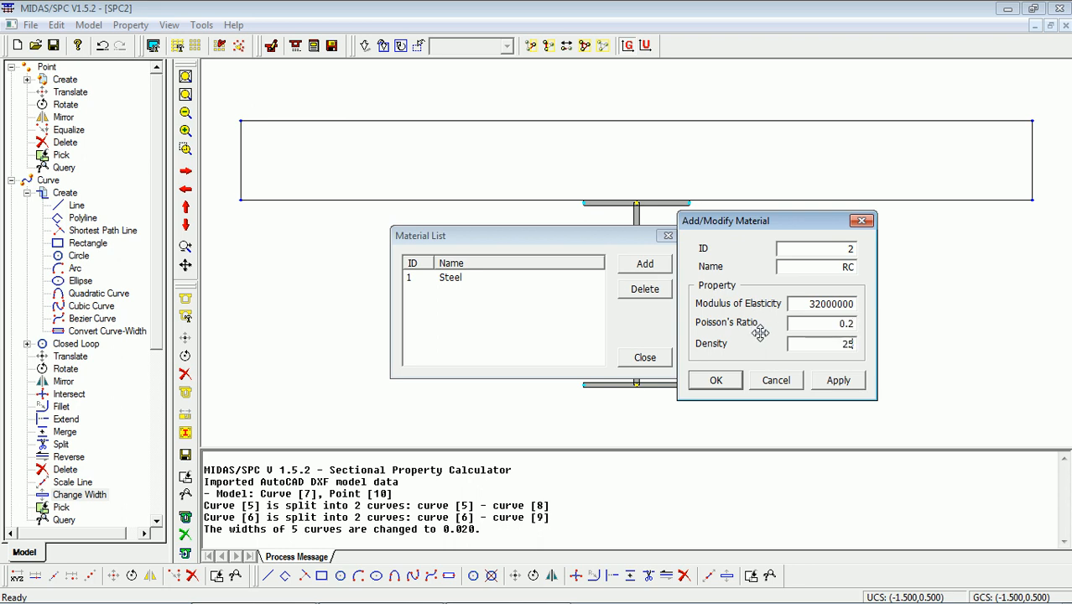
{"action": "left_click", "coordinate": [715, 380]}
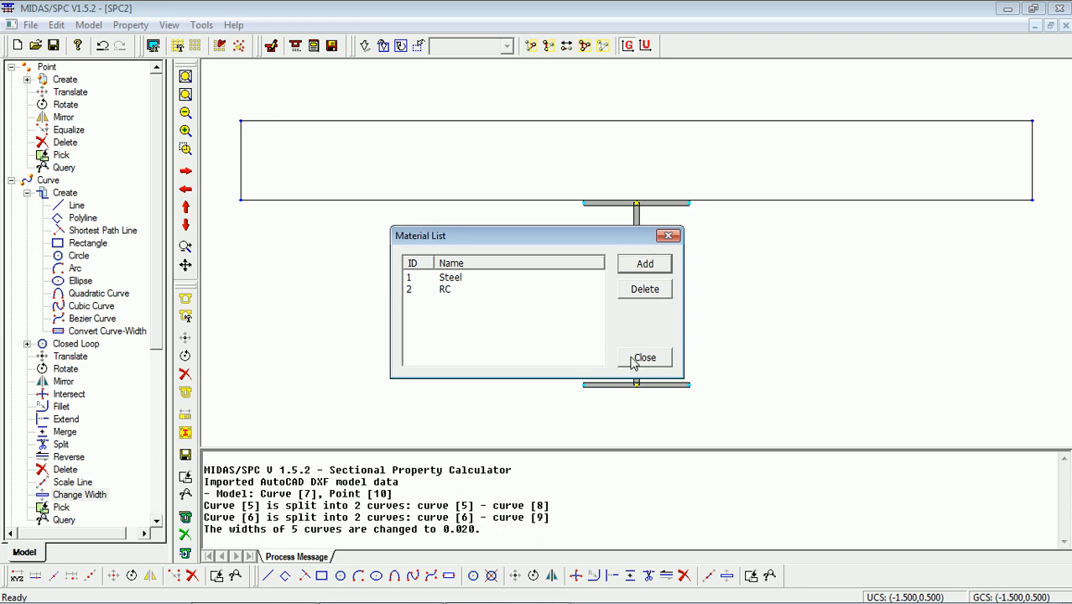
{"action": "left_click", "coordinate": [644, 357]}
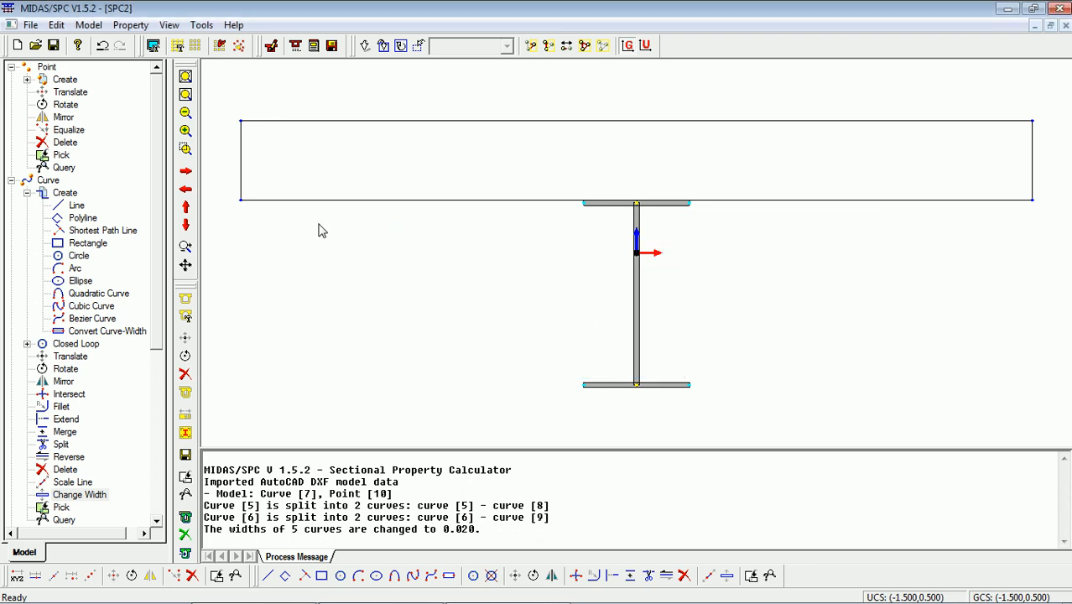
{"action": "mouse_move", "coordinate": [121, 75]}
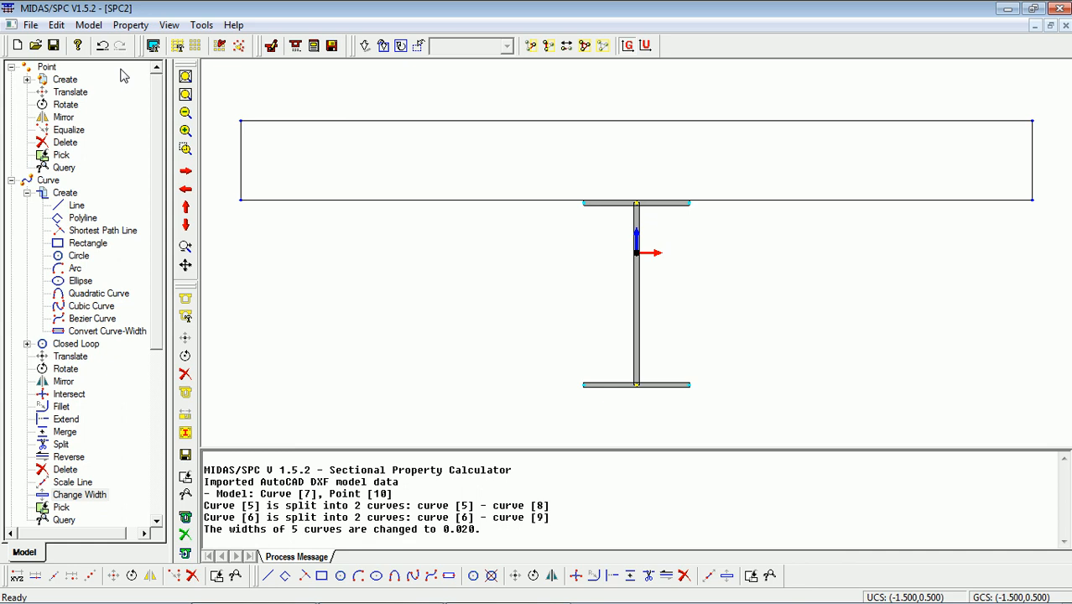
{"action": "mouse_move", "coordinate": [87, 67]}
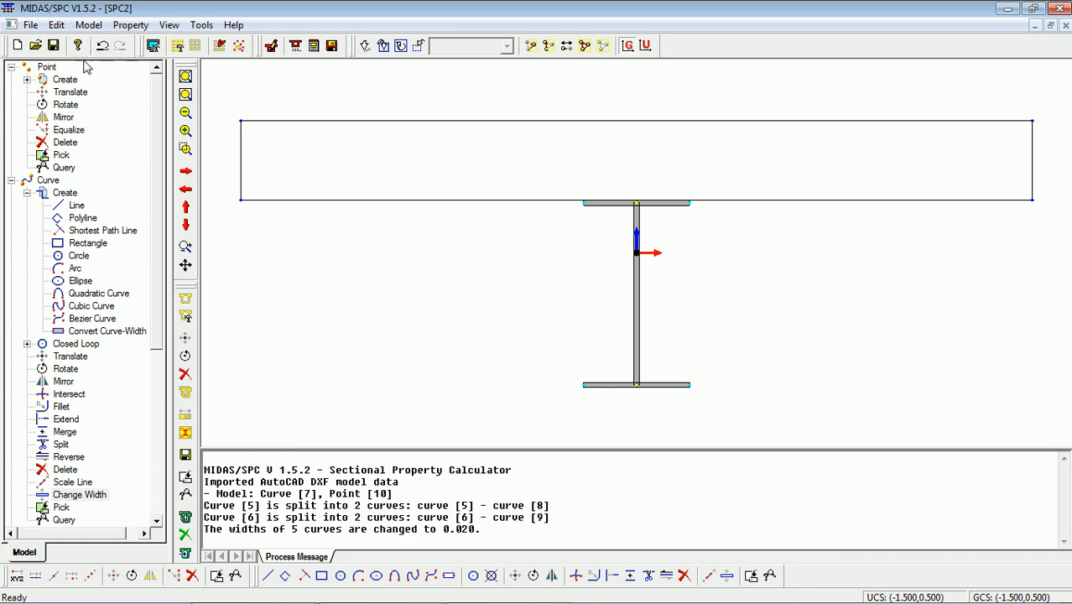
Generate section 'Composite' with 2 parts and 1:Steel base material
{"action": "left_click", "coordinate": [88, 24]}
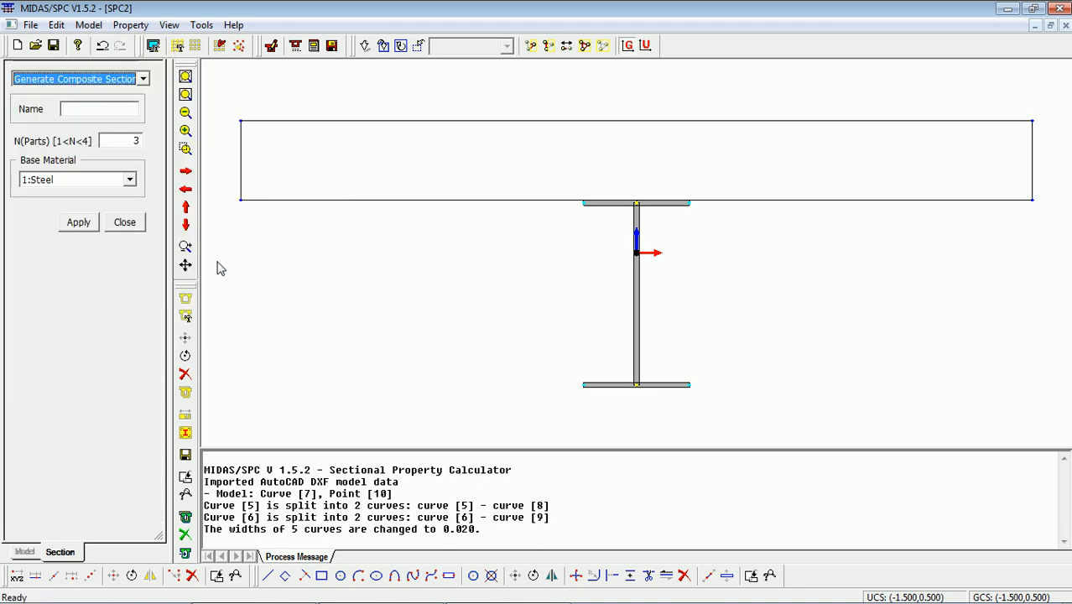
{"action": "type", "text": "Composite"}
{"action": "left_click", "coordinate": [120, 141]}
{"action": "type", "text": "2"}
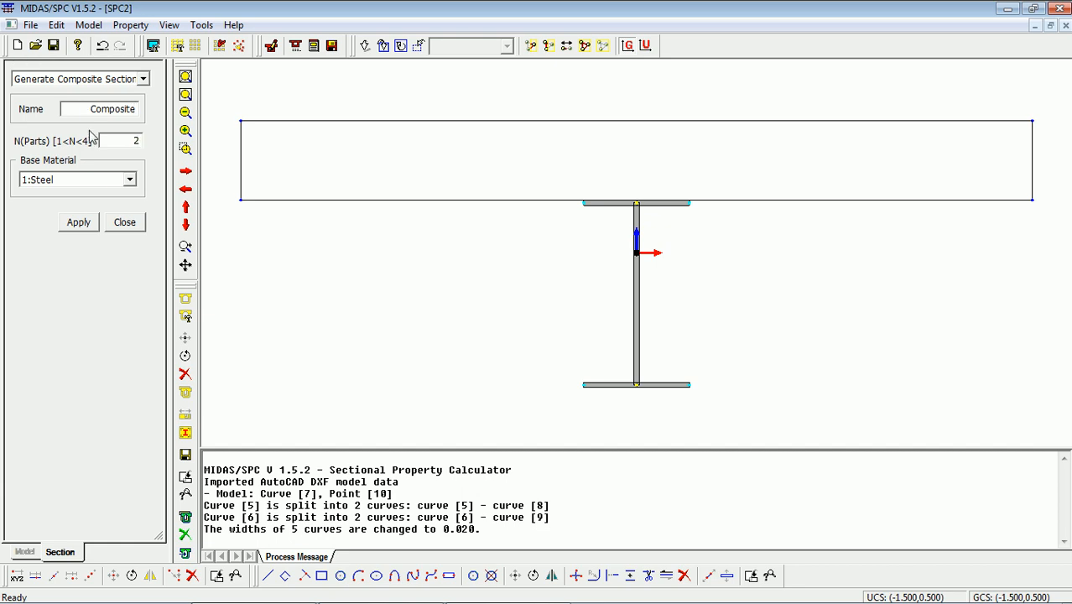
{"action": "left_click", "coordinate": [78, 222]}
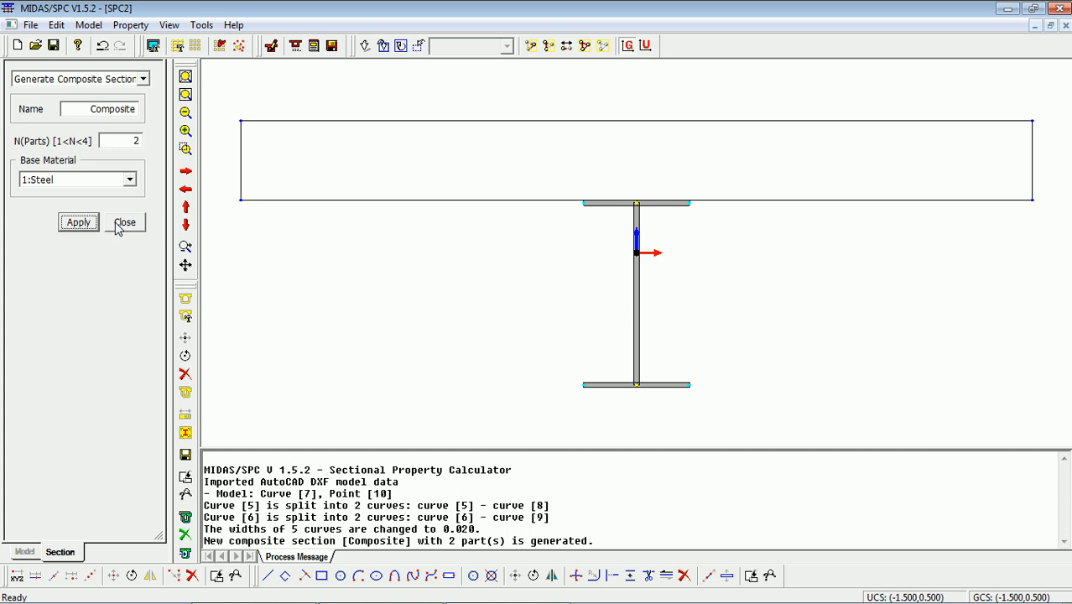
{"action": "left_click", "coordinate": [125, 221]}
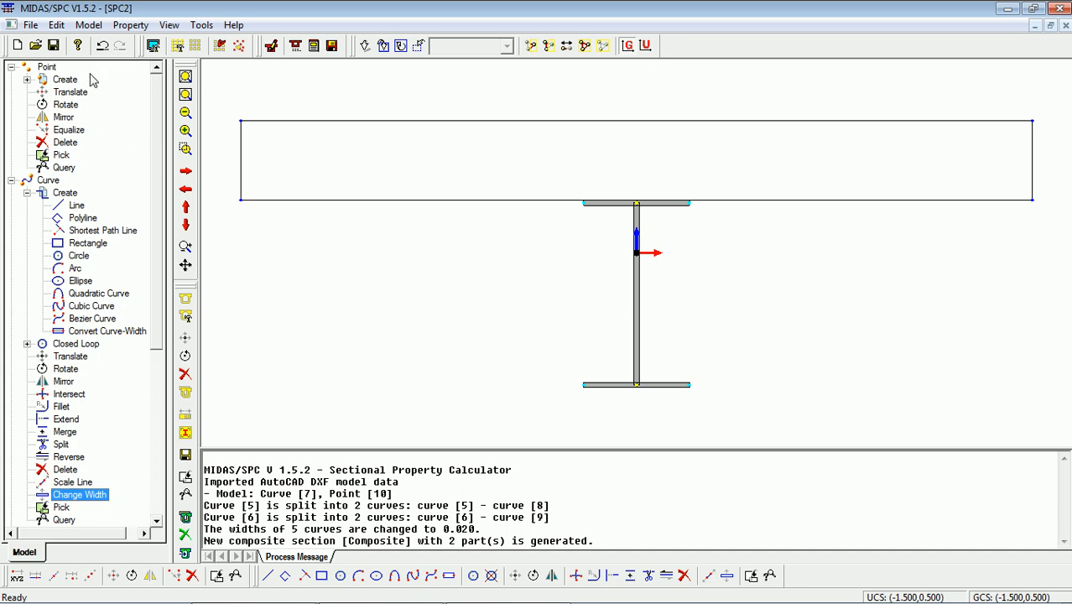
Add part 1 'I-beam' as a Steel line part
{"action": "left_click", "coordinate": [88, 25]}
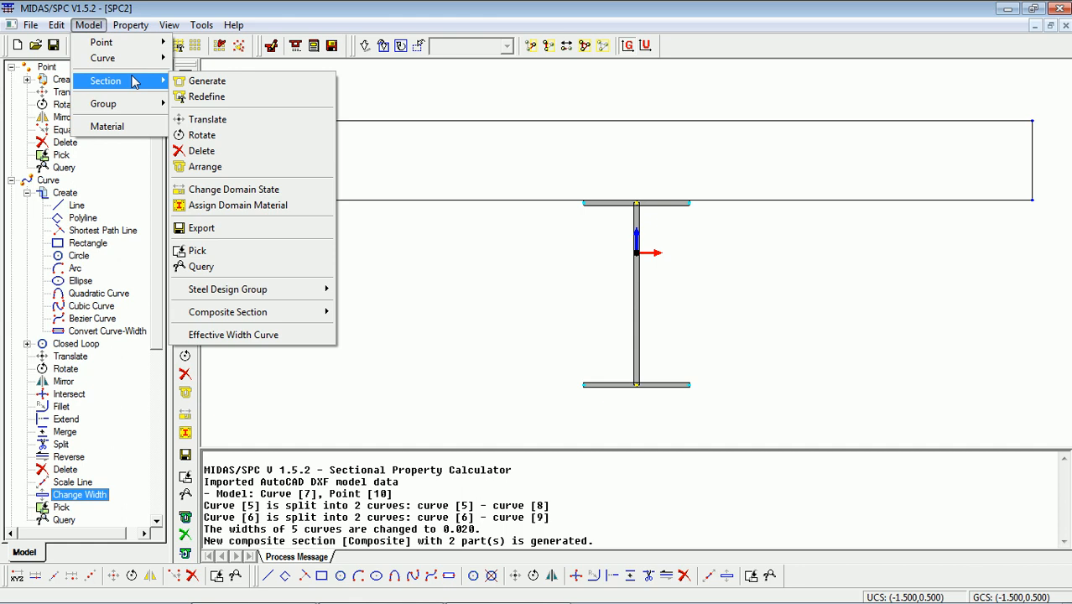
{"action": "mouse_move", "coordinate": [228, 311]}
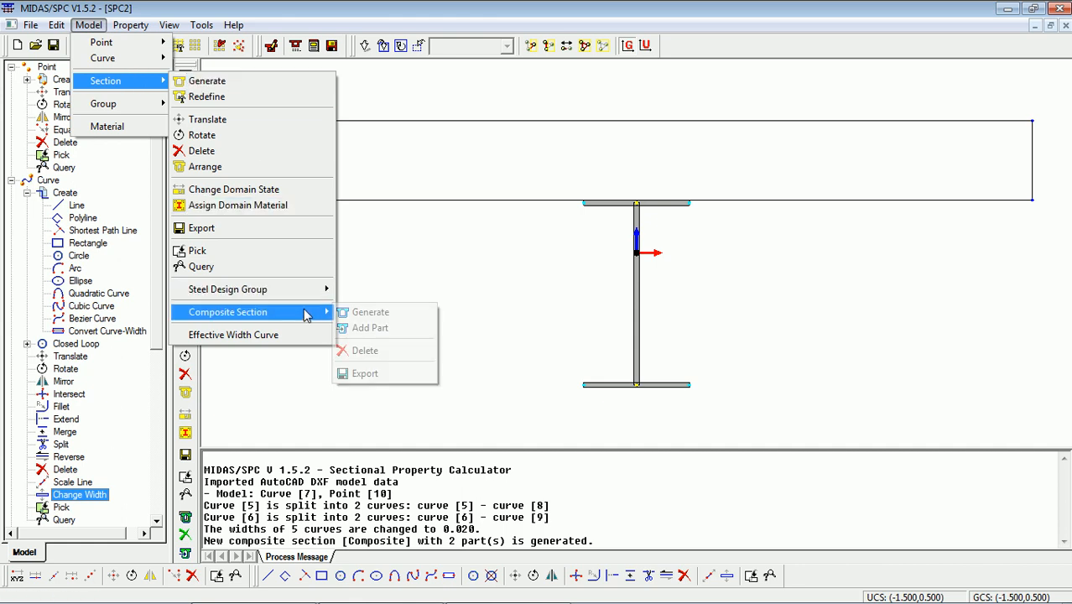
{"action": "left_click", "coordinate": [370, 328]}
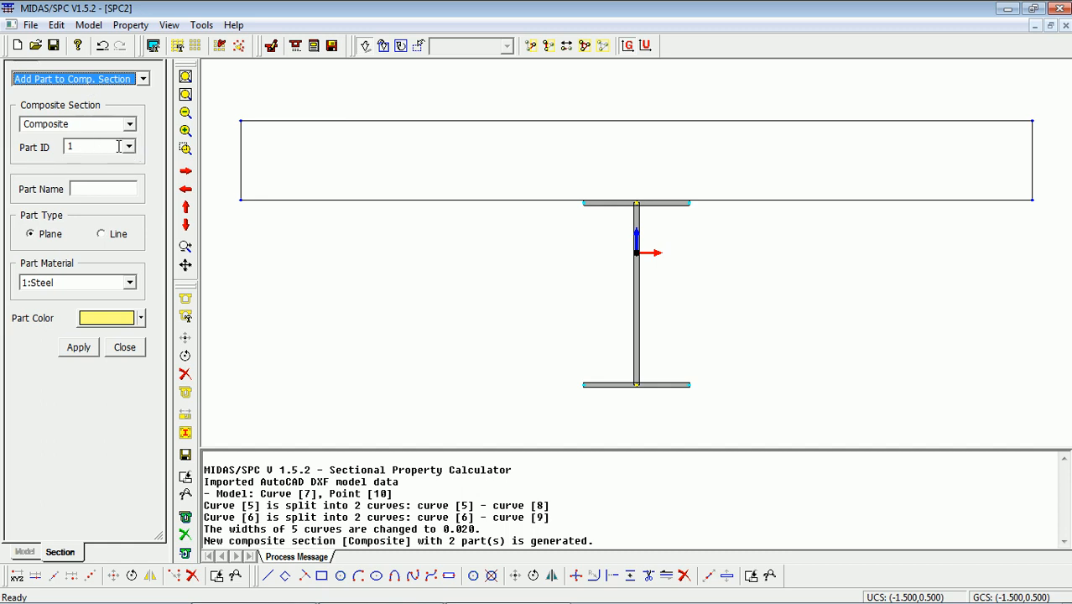
{"action": "left_click", "coordinate": [102, 188]}
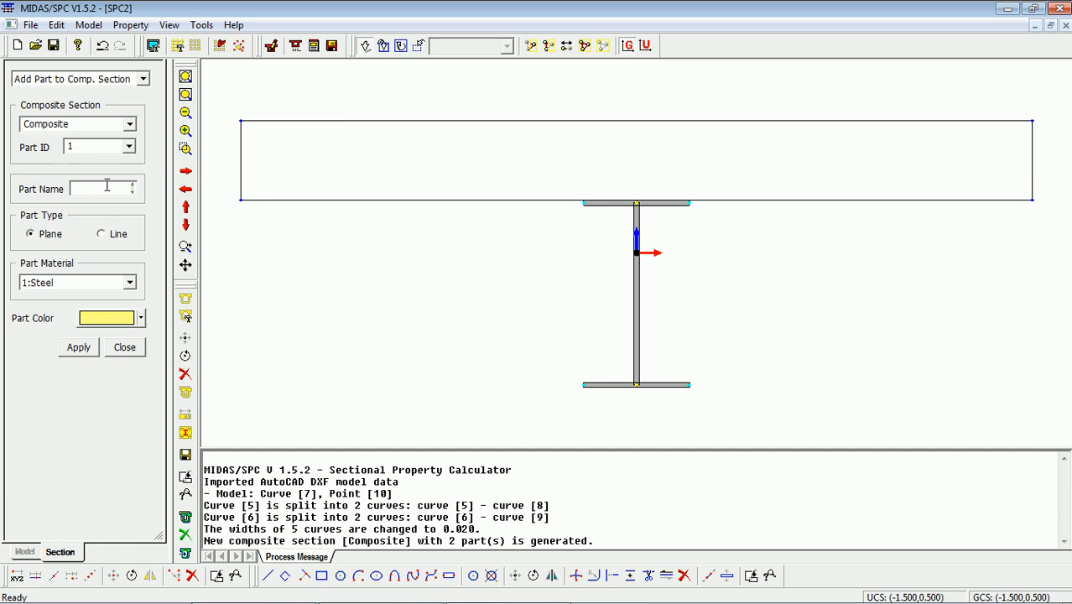
{"action": "type", "text": "I-beam"}
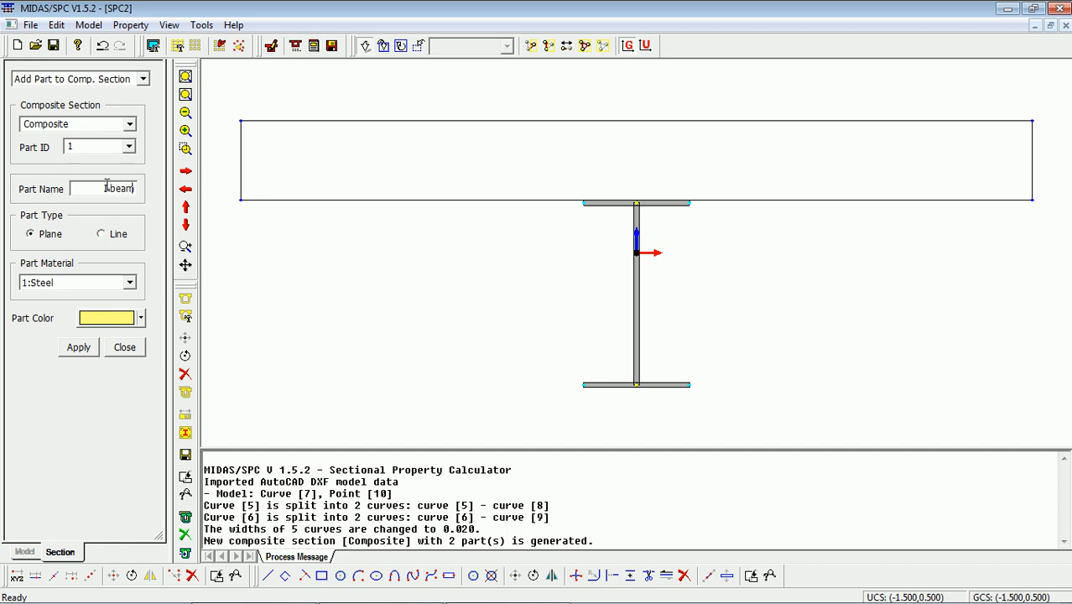
{"action": "left_click", "coordinate": [100, 233]}
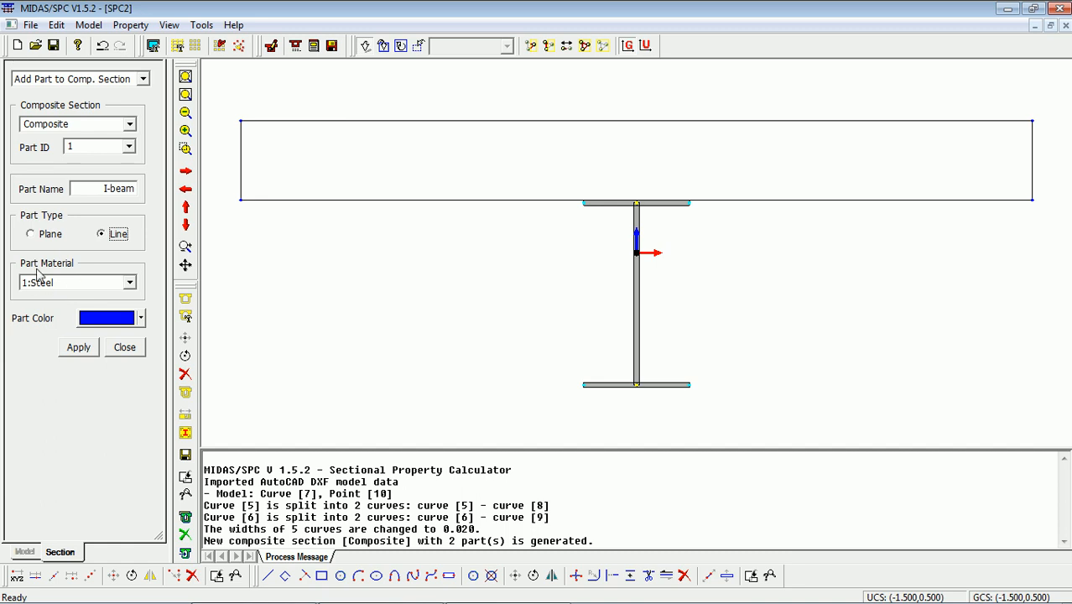
{"action": "mouse_move", "coordinate": [534, 230]}
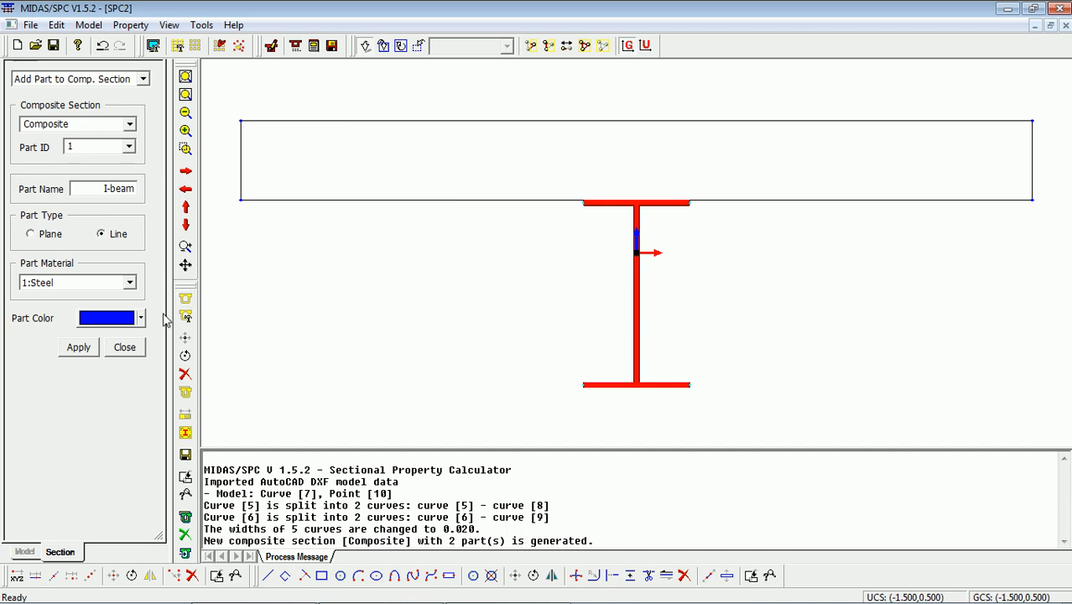
{"action": "left_click", "coordinate": [77, 347]}
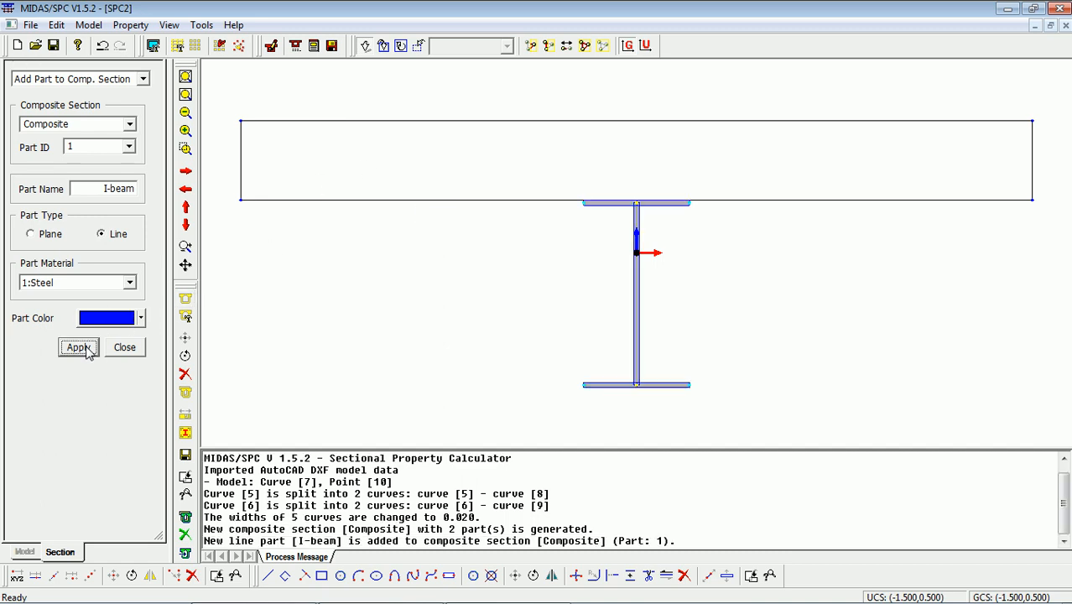
Add part 2 'Deck' as a plane part with 2:RC material
{"action": "left_click", "coordinate": [129, 147]}
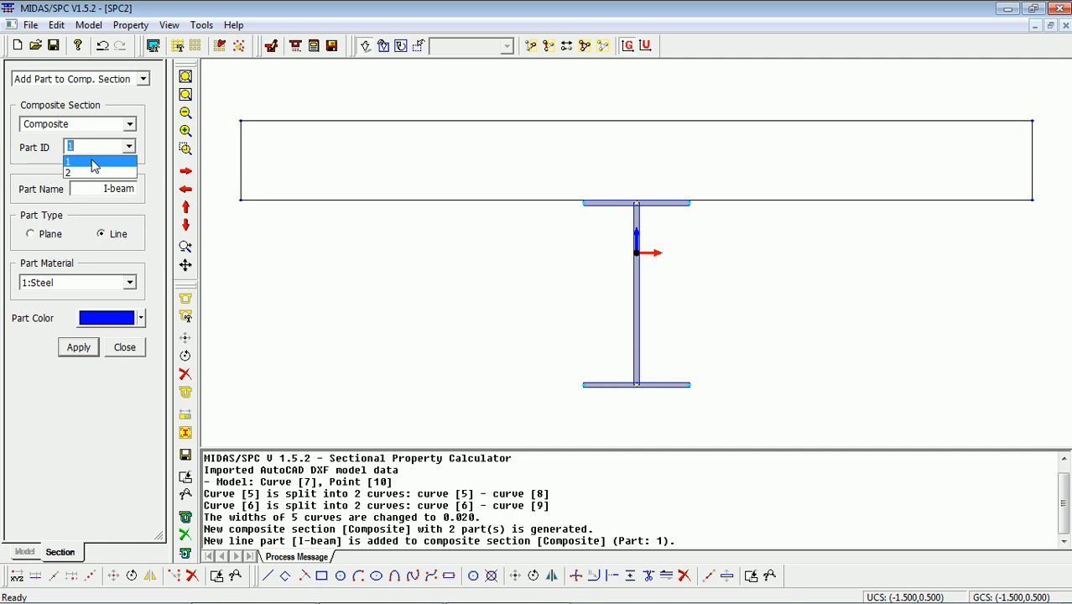
{"action": "left_click", "coordinate": [68, 172]}
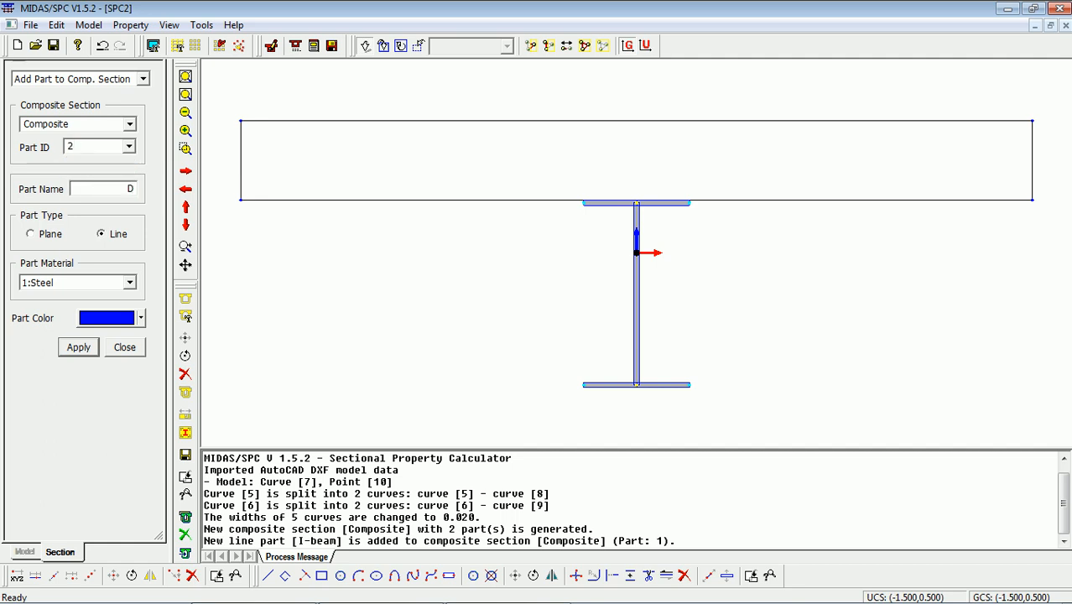
{"action": "left_click", "coordinate": [30, 233]}
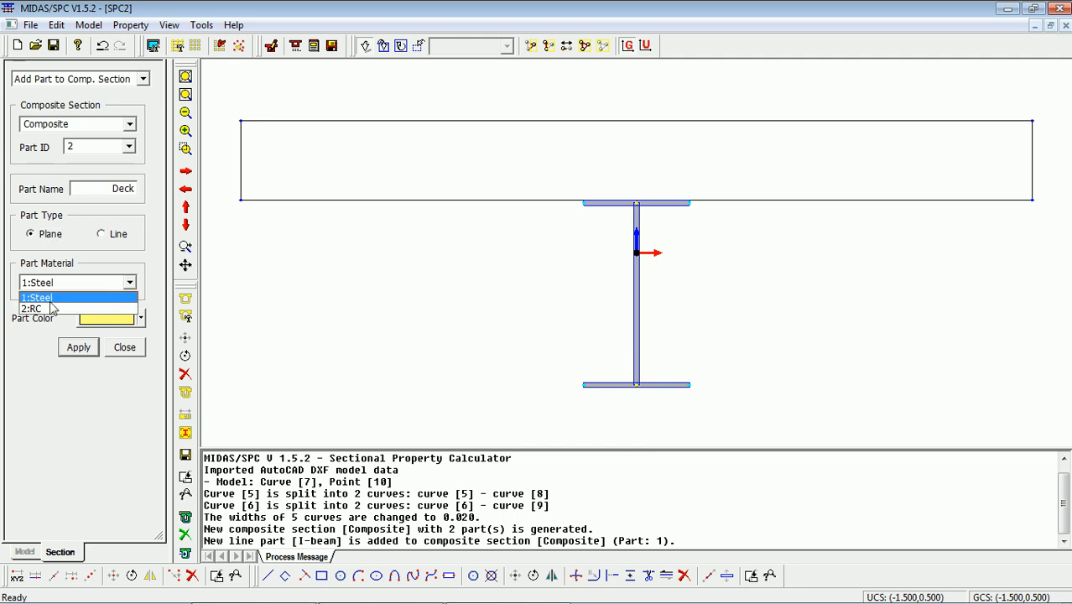
{"action": "left_click", "coordinate": [32, 308]}
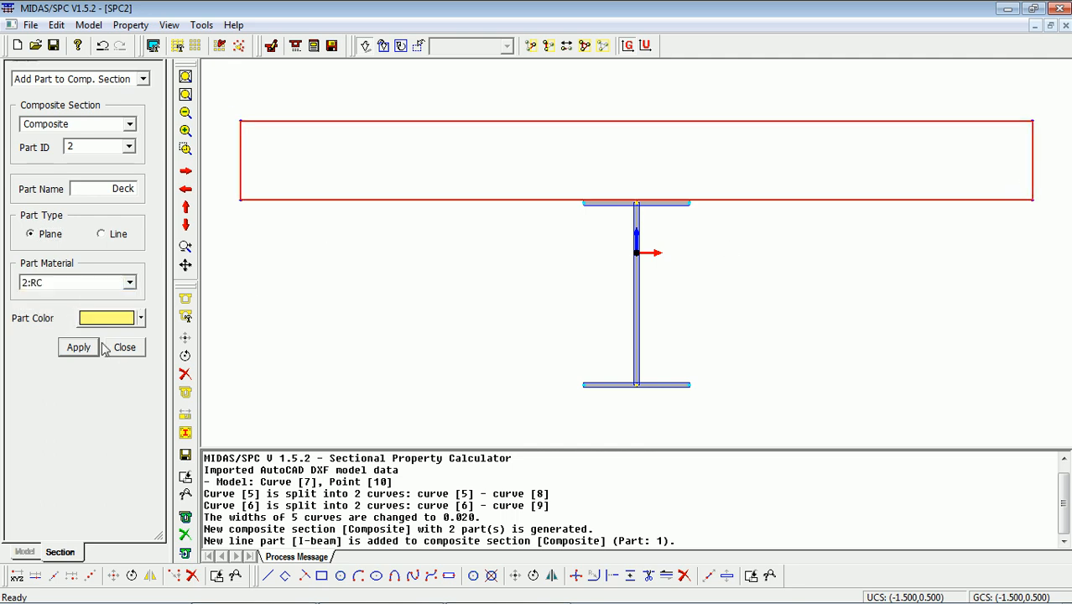
{"action": "left_click", "coordinate": [78, 347]}
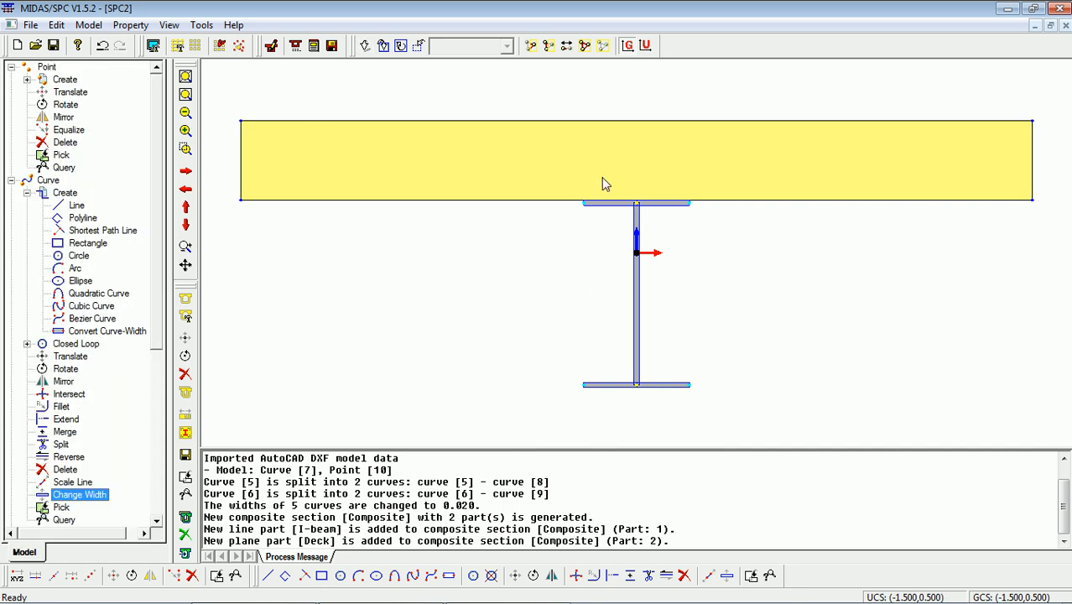
{"action": "mouse_move", "coordinate": [619, 199]}
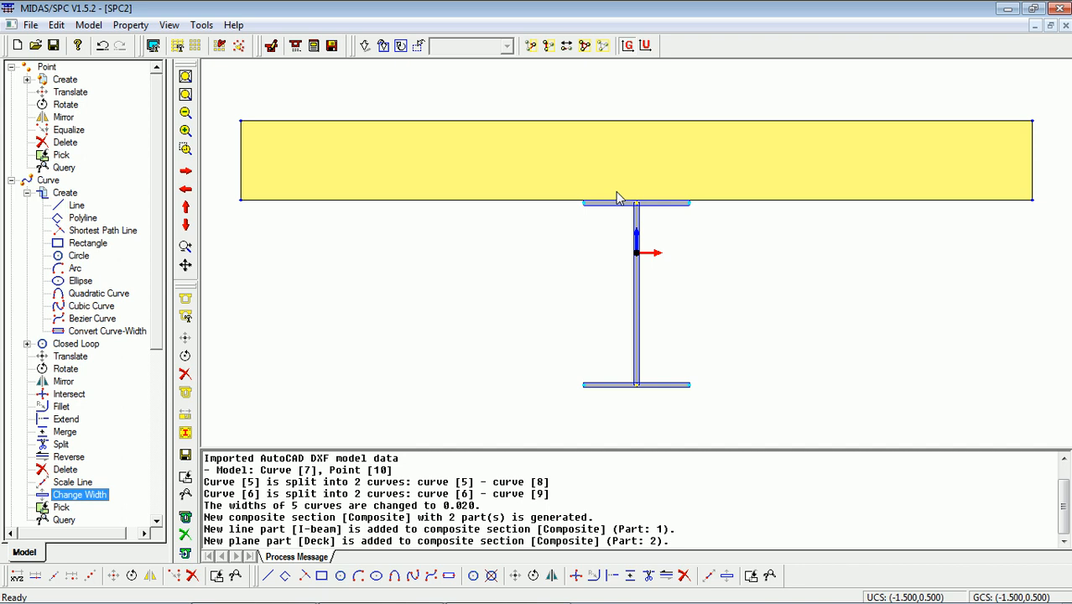
{"action": "mouse_move", "coordinate": [240, 88]}
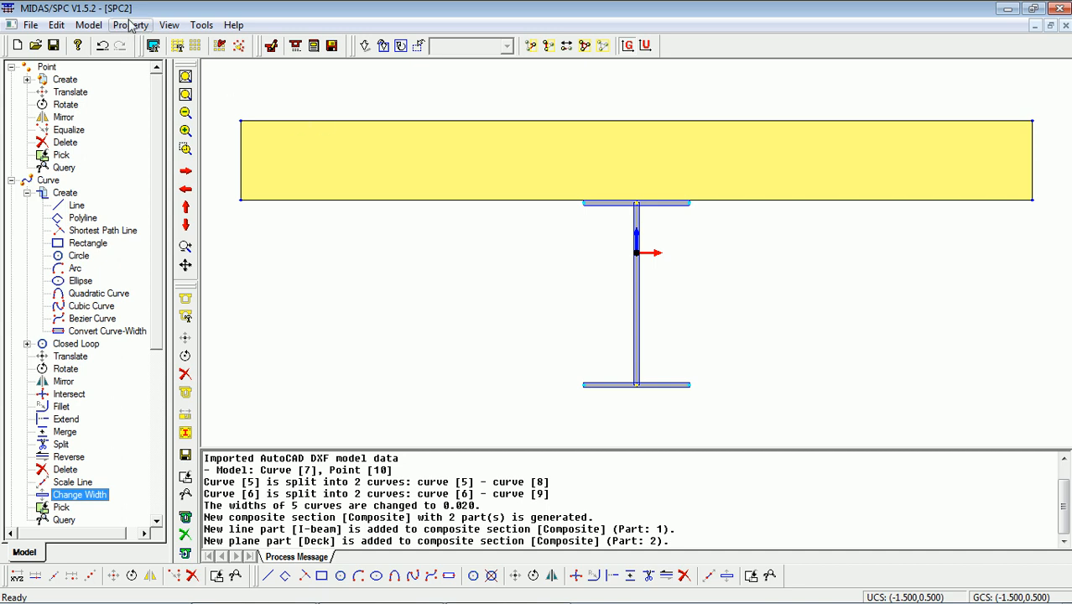
Calculate the Composite section's properties at mesh size 0.1, selecting the deck part
{"action": "left_click", "coordinate": [130, 24]}
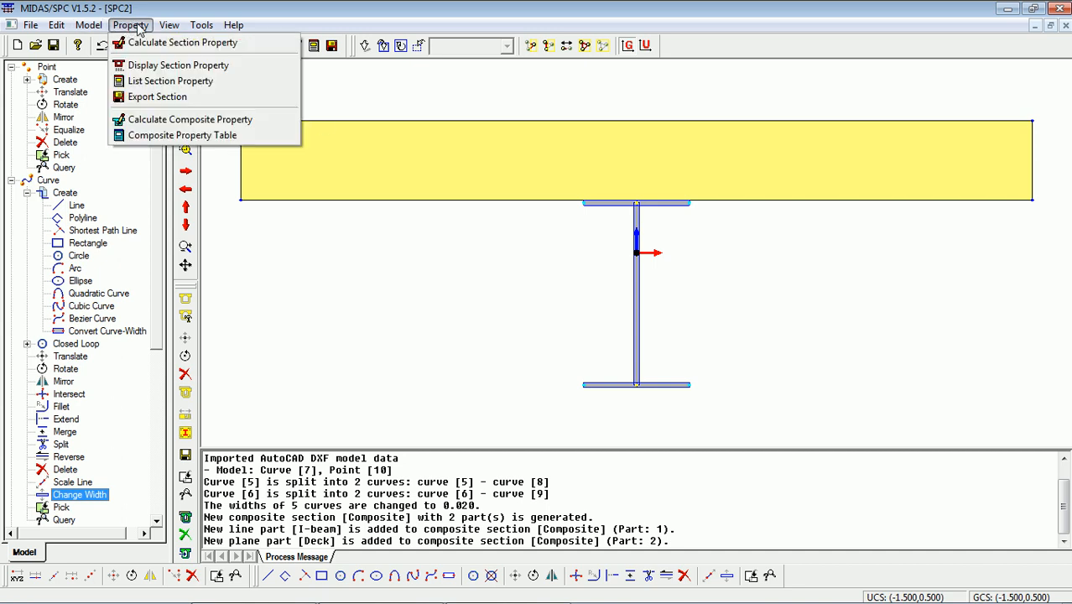
{"action": "mouse_move", "coordinate": [190, 119]}
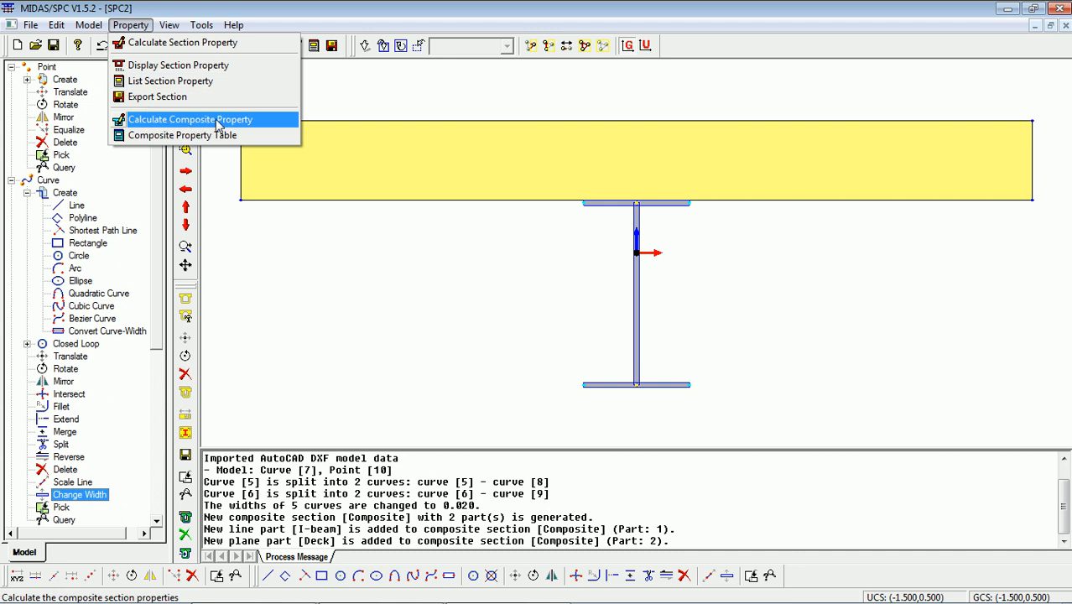
{"action": "left_click", "coordinate": [189, 119]}
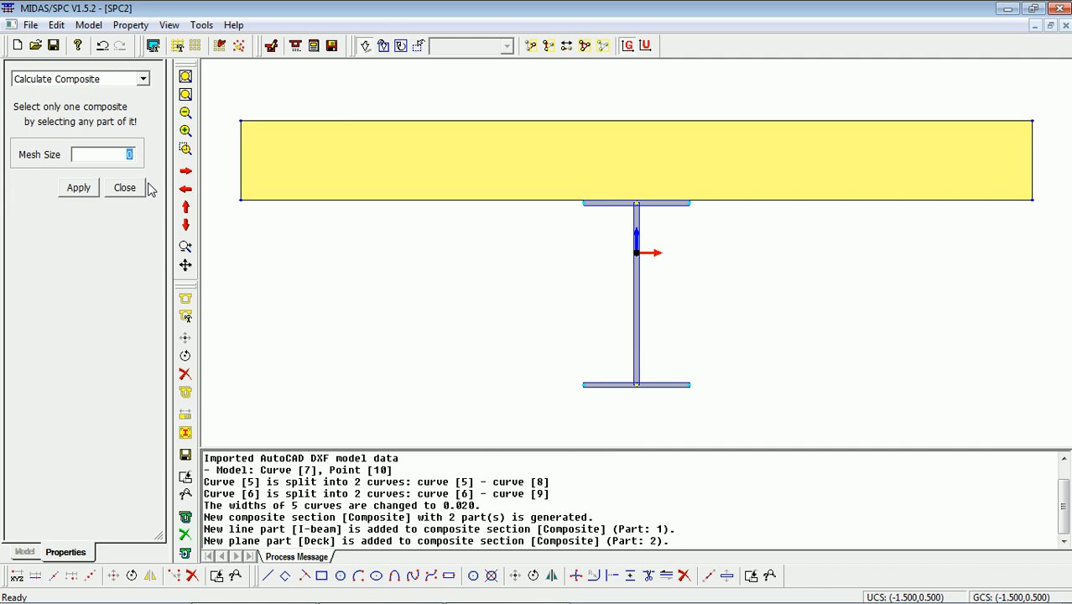
{"action": "type", "text": "0.1"}
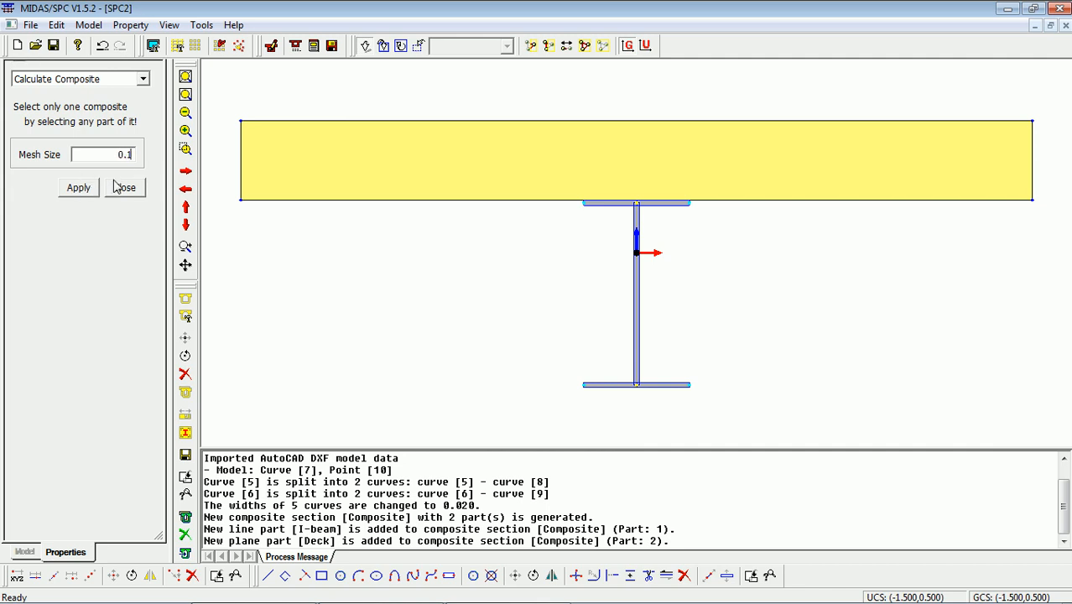
{"action": "mouse_move", "coordinate": [288, 150]}
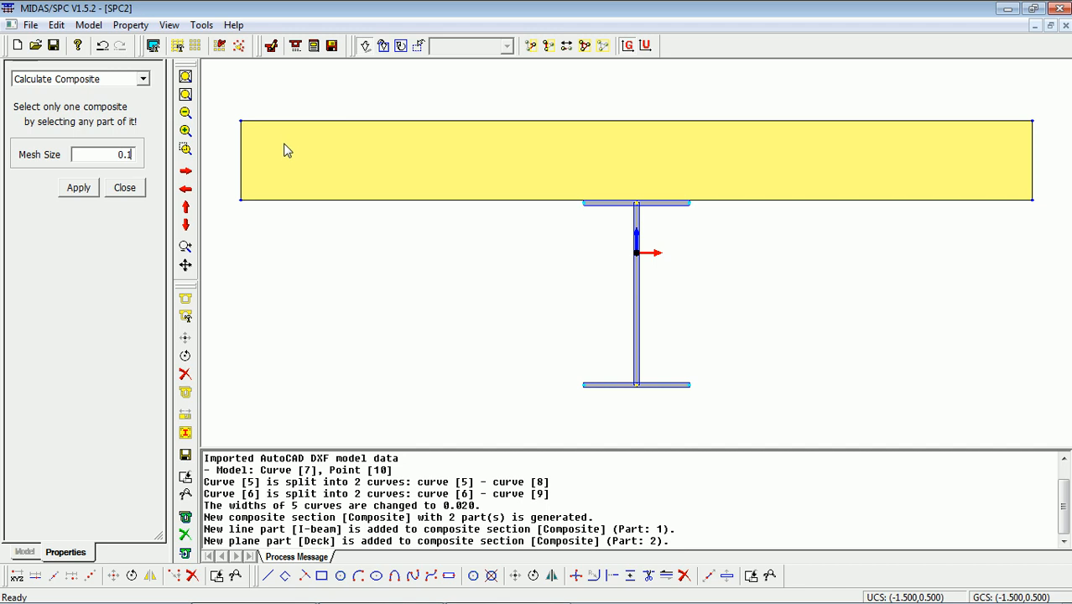
{"action": "mouse_move", "coordinate": [244, 100]}
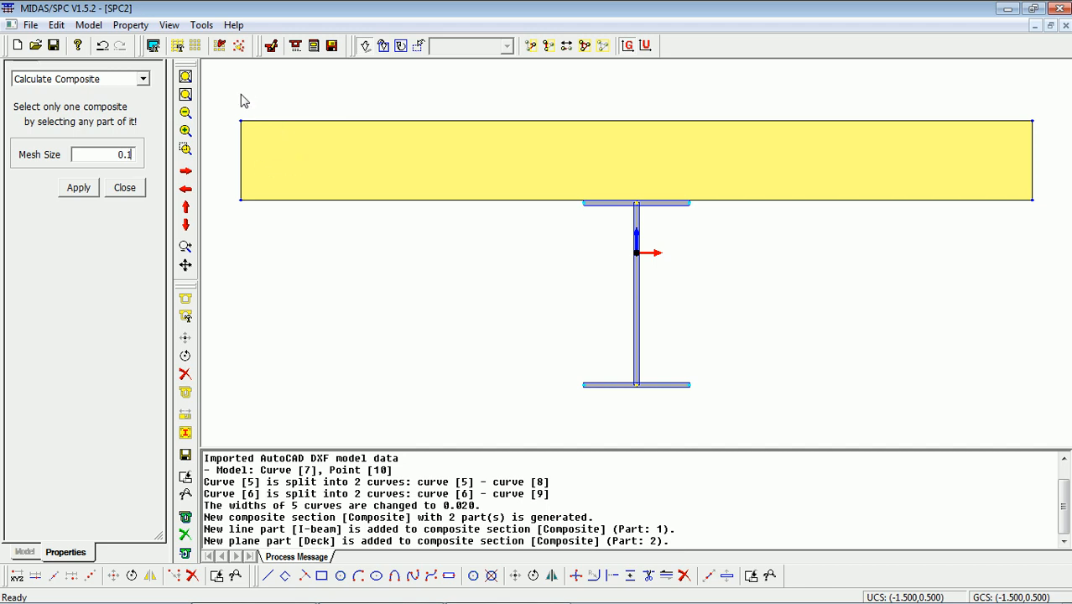
{"action": "left_click", "coordinate": [636, 159]}
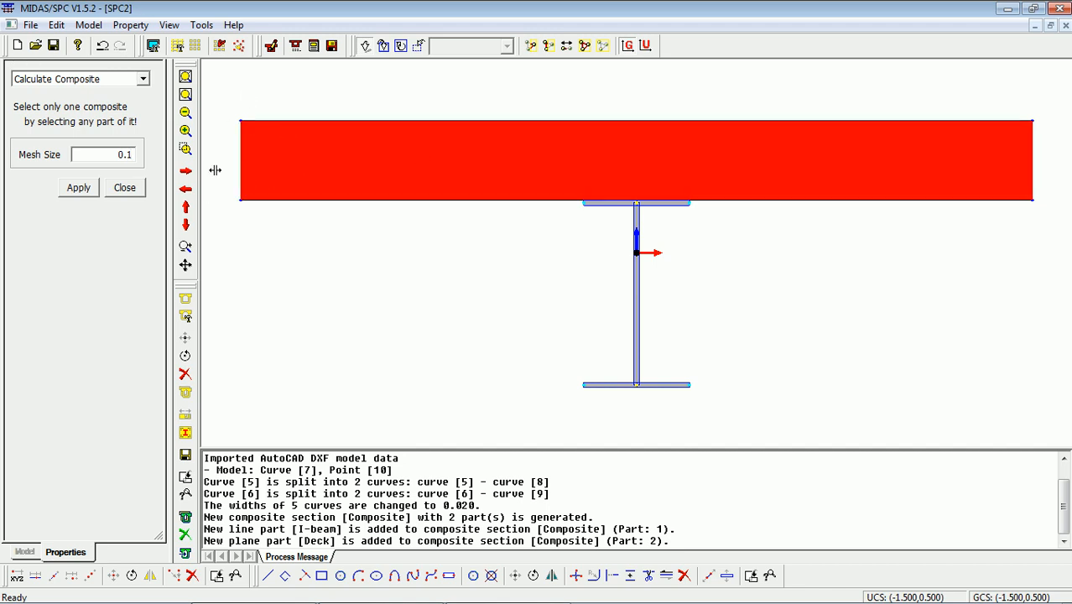
{"action": "left_click", "coordinate": [78, 187]}
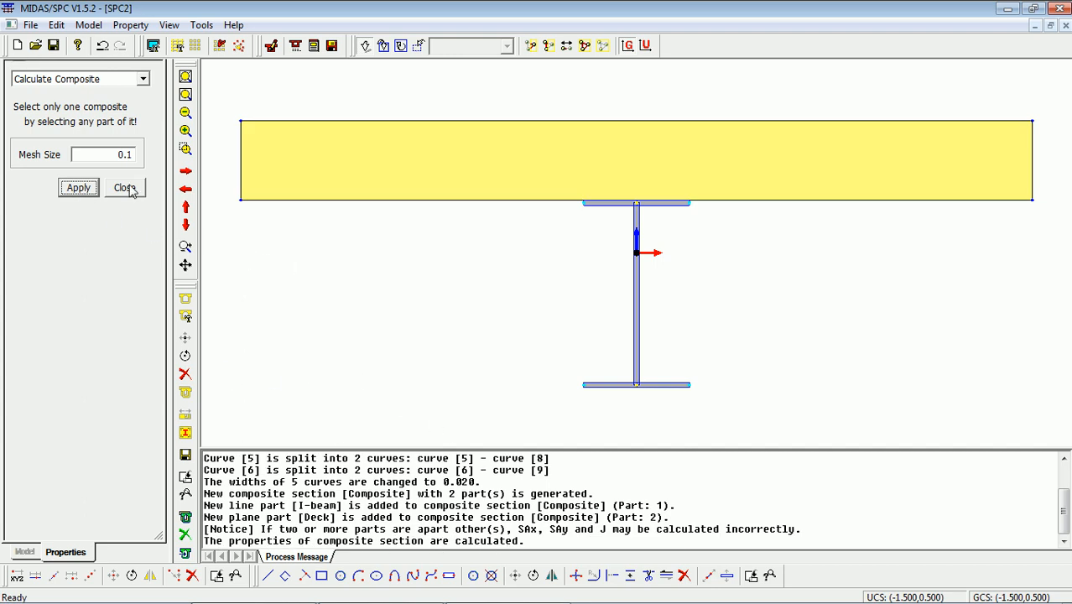
{"action": "left_click", "coordinate": [123, 187]}
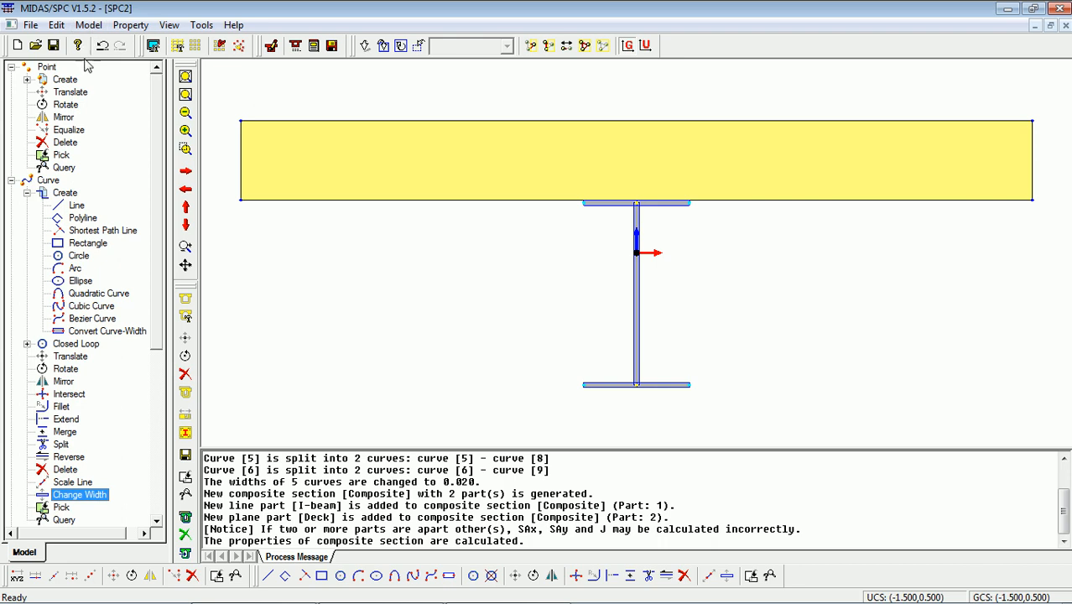
Begin exporting the Composite section and browse to a save location for demo.sec
{"action": "left_click", "coordinate": [89, 25]}
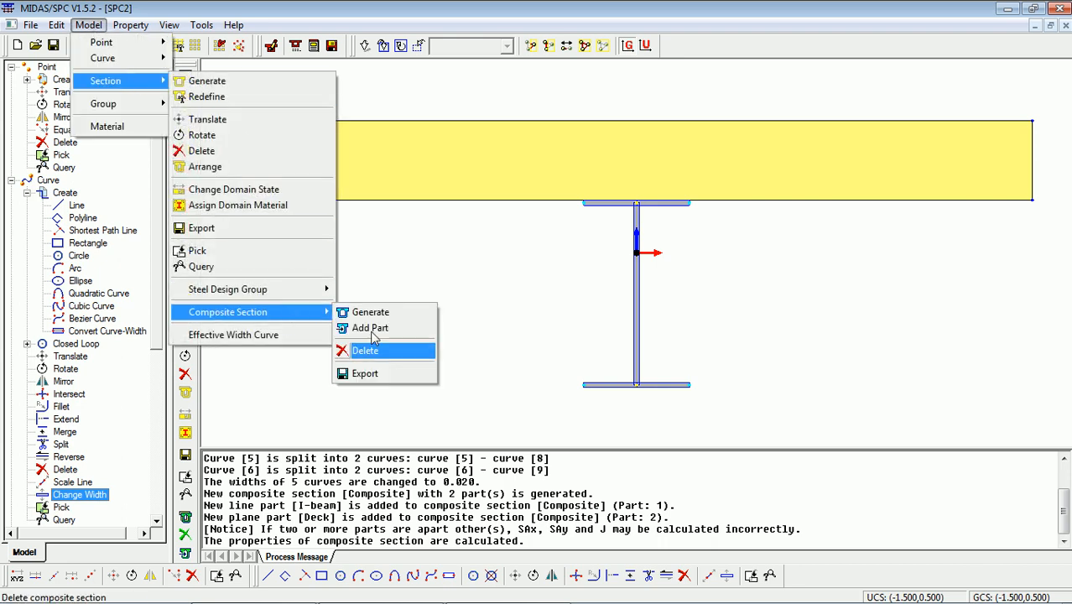
{"action": "left_click", "coordinate": [364, 373]}
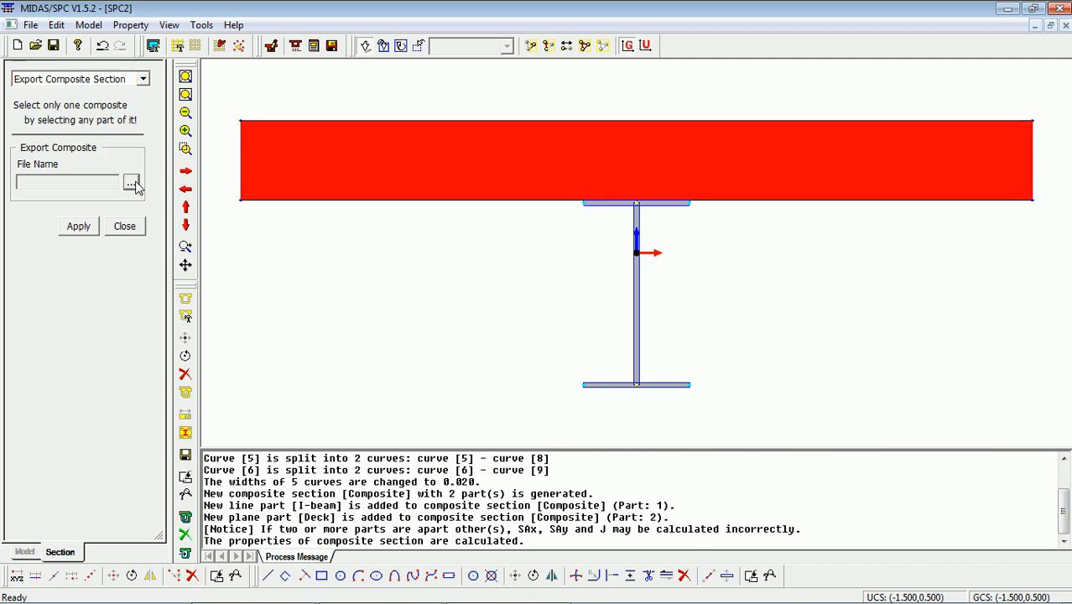
{"action": "left_click", "coordinate": [131, 183]}
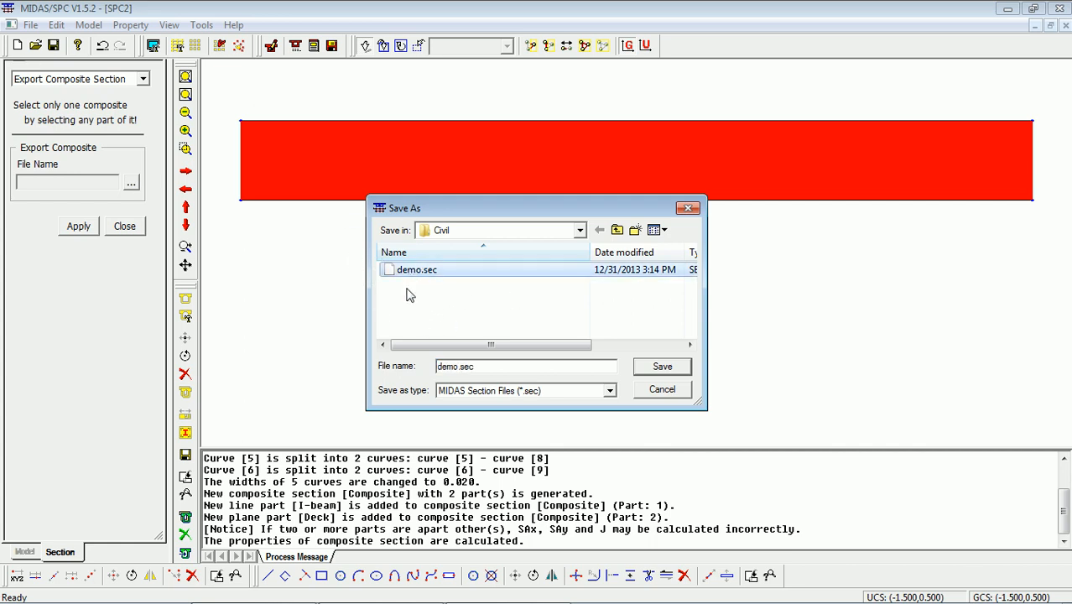
{"action": "mouse_move", "coordinate": [444, 275]}
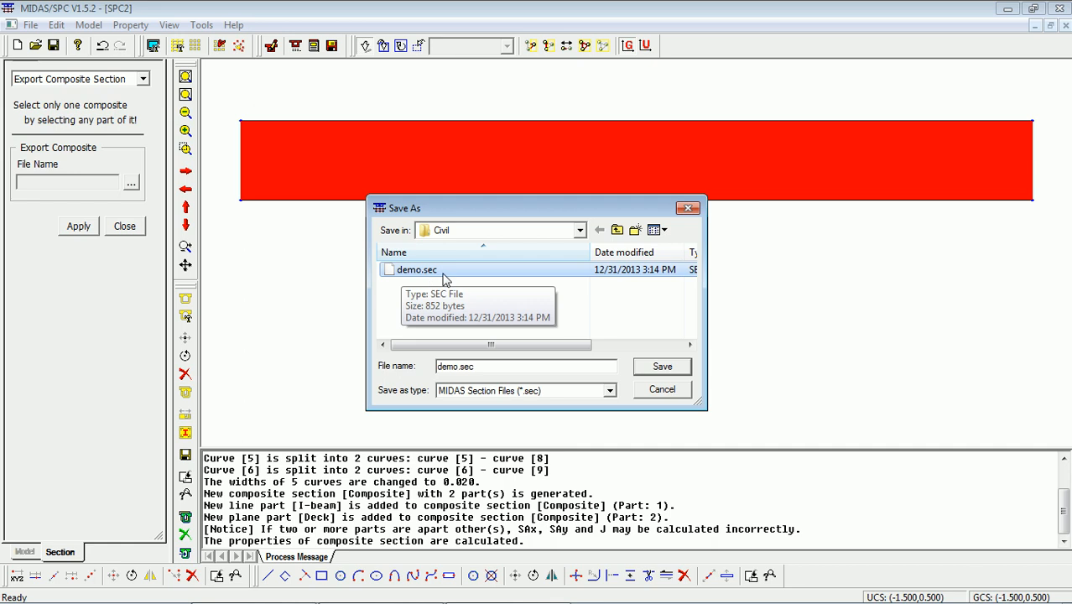
{"action": "mouse_move", "coordinate": [571, 362]}
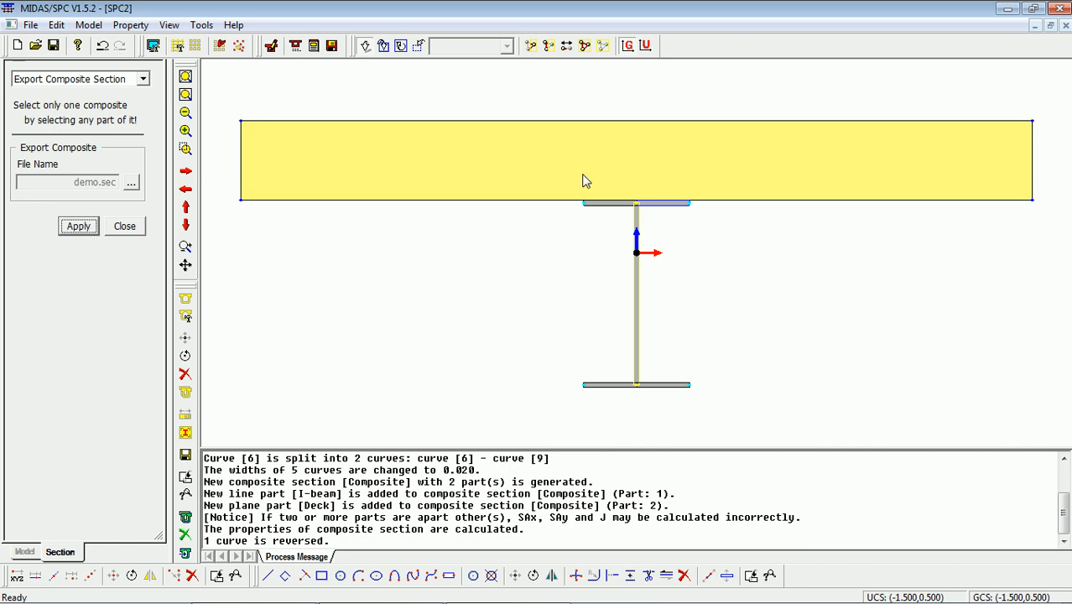
{"action": "mouse_move", "coordinate": [872, 111]}
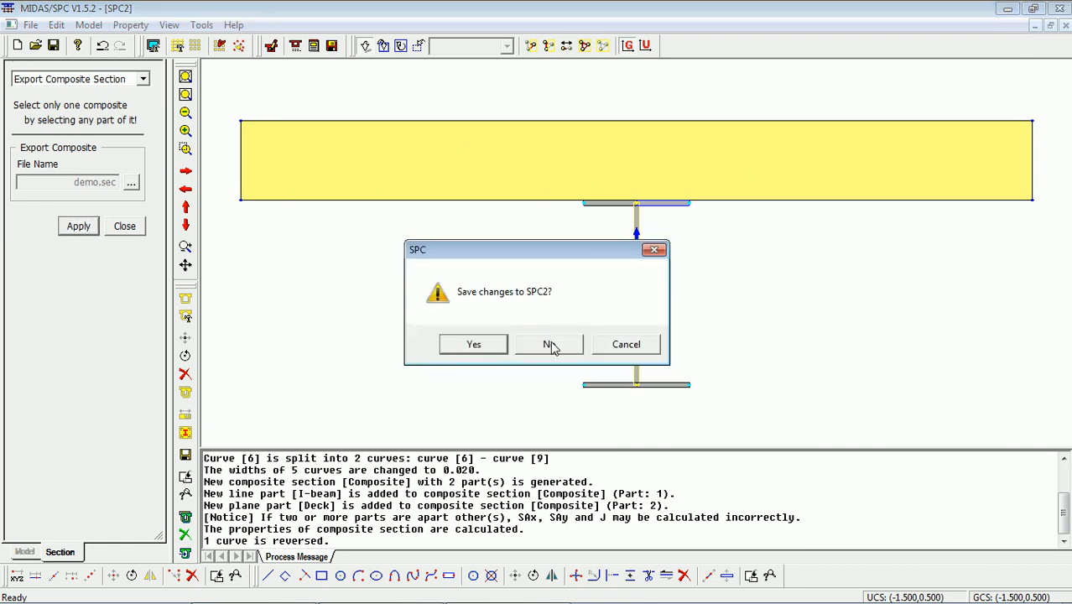
Close SPC without saving, then add a Composite-General section in midas Civil
{"action": "left_click", "coordinate": [548, 344]}
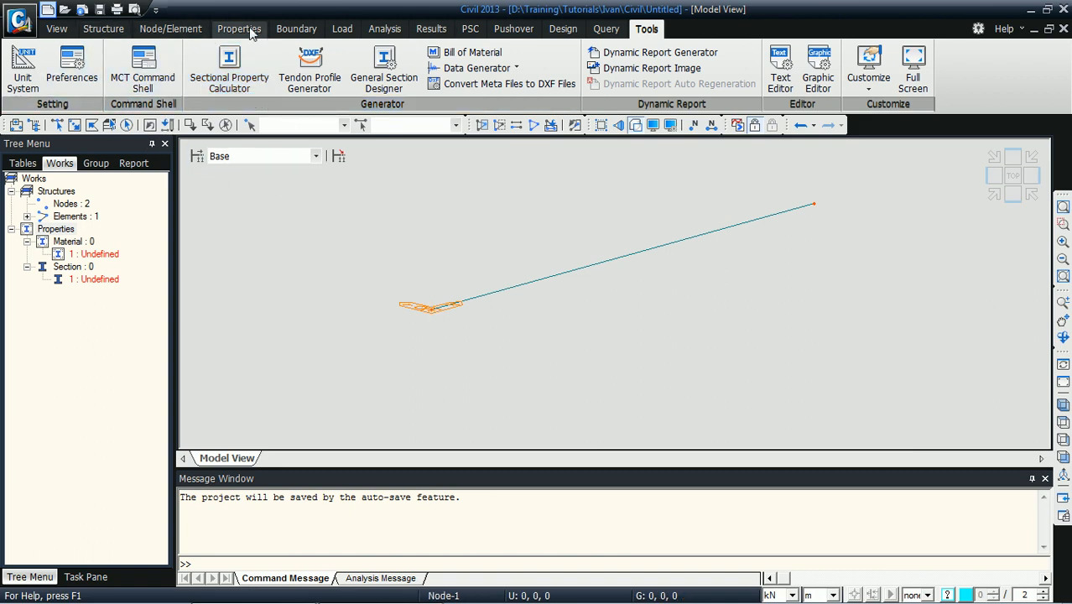
{"action": "left_click", "coordinate": [239, 29]}
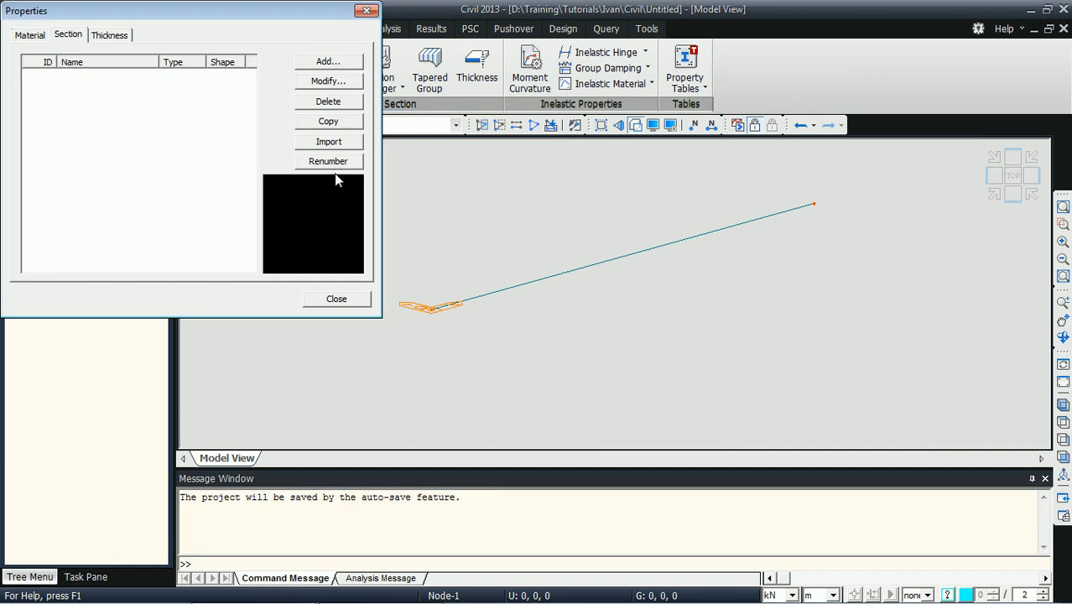
{"action": "left_click", "coordinate": [328, 61]}
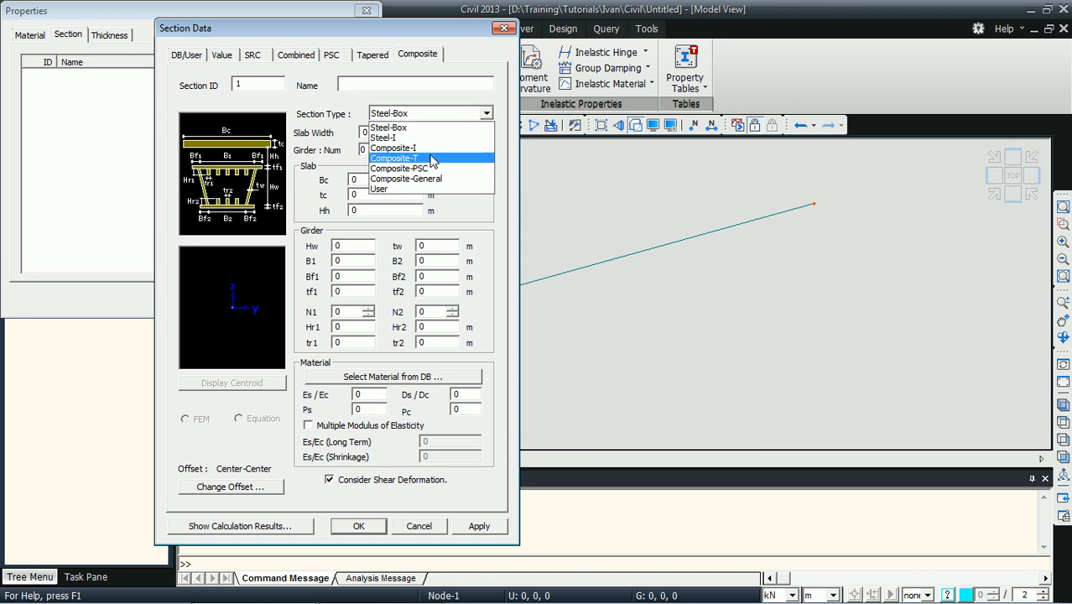
{"action": "left_click", "coordinate": [406, 178]}
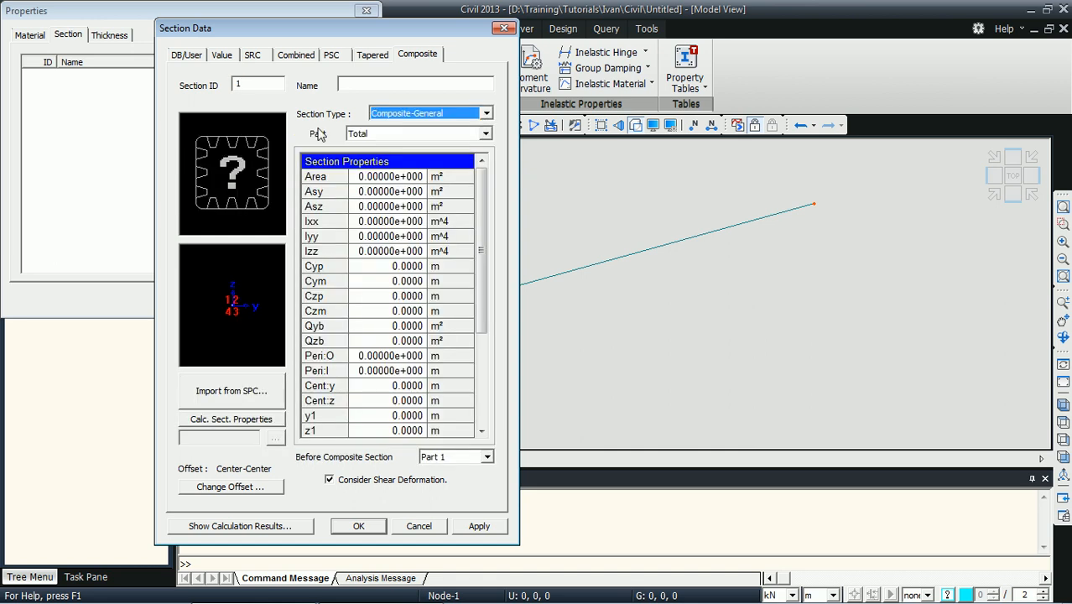
{"action": "mouse_move", "coordinate": [232, 397]}
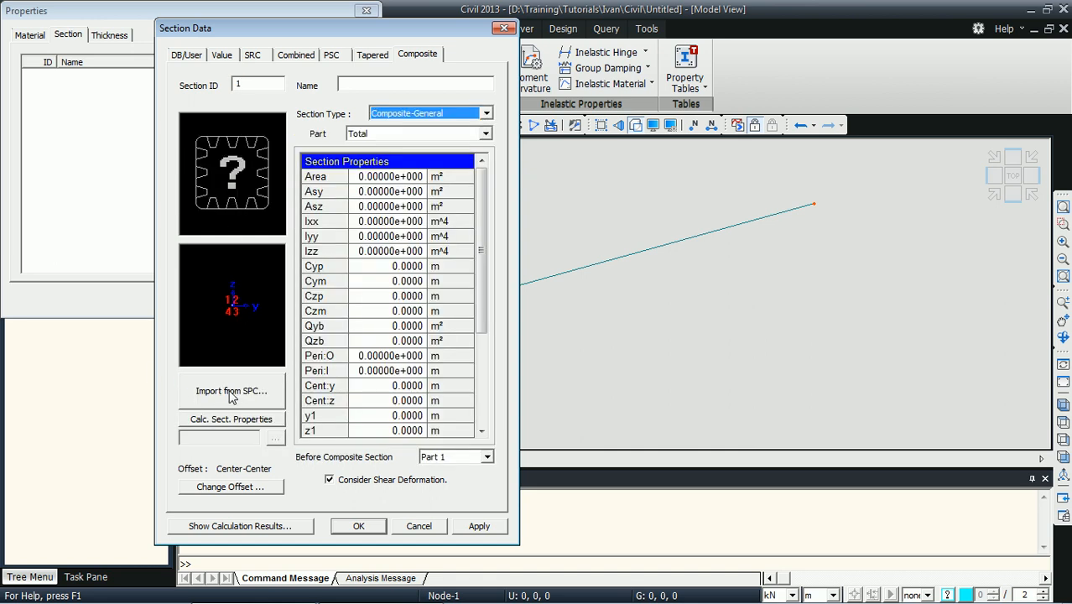
Import section data from SPC by opening demo.sec
{"action": "left_click", "coordinate": [231, 391]}
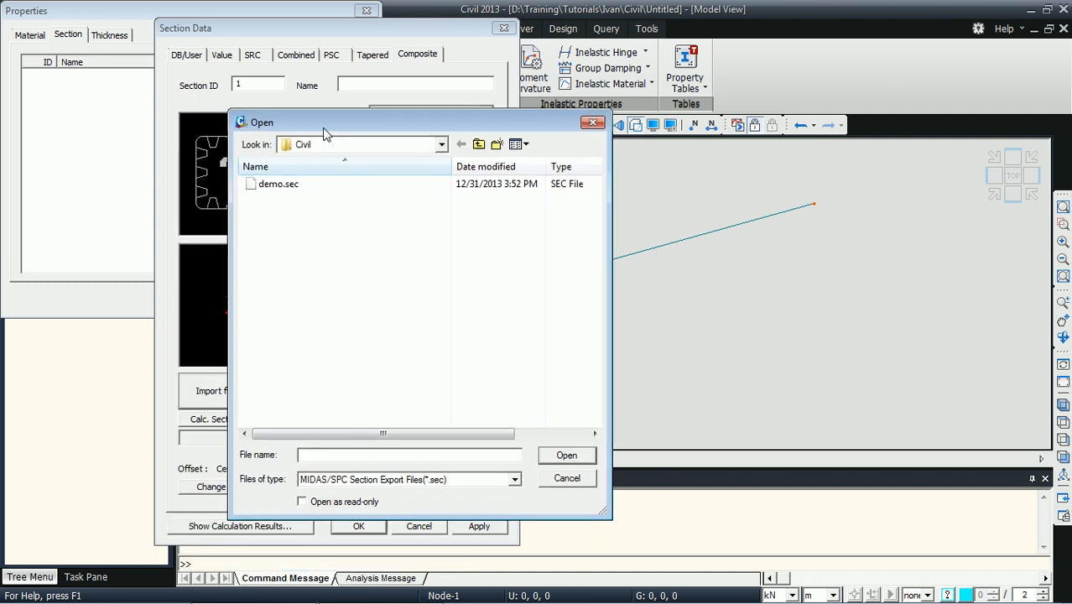
{"action": "left_click", "coordinate": [278, 184]}
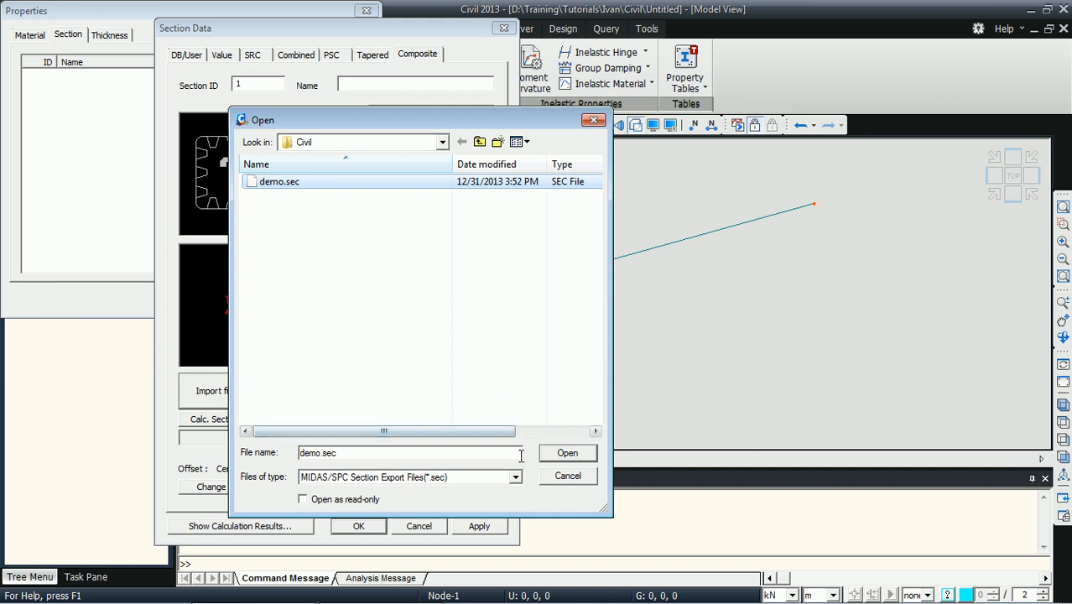
{"action": "left_click", "coordinate": [567, 453]}
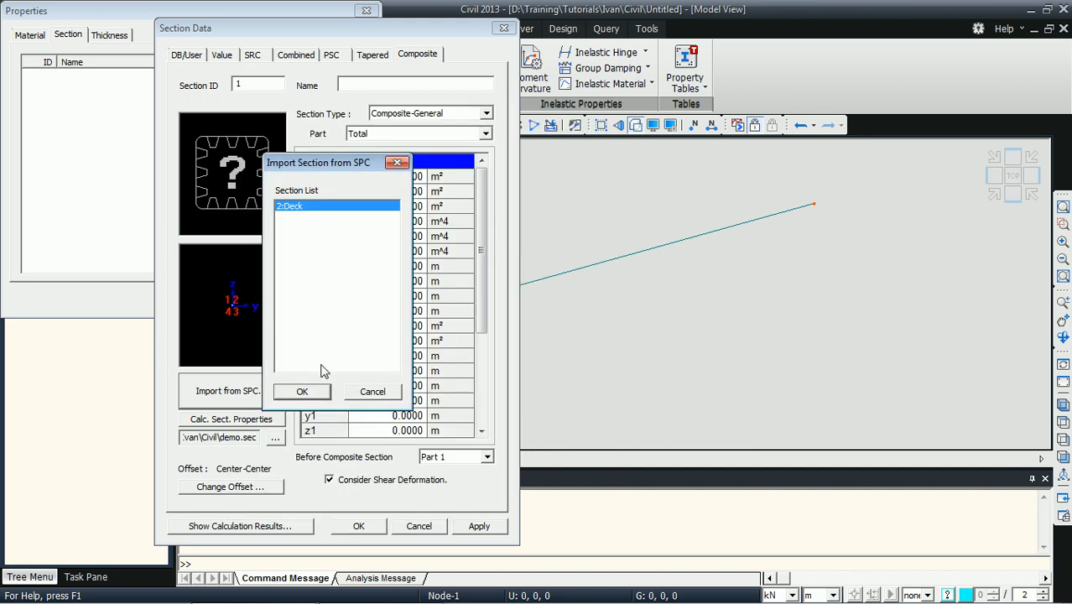
Import the 2:Deck properties and save the section as 'Composite I-beam'
{"action": "left_click", "coordinate": [302, 391]}
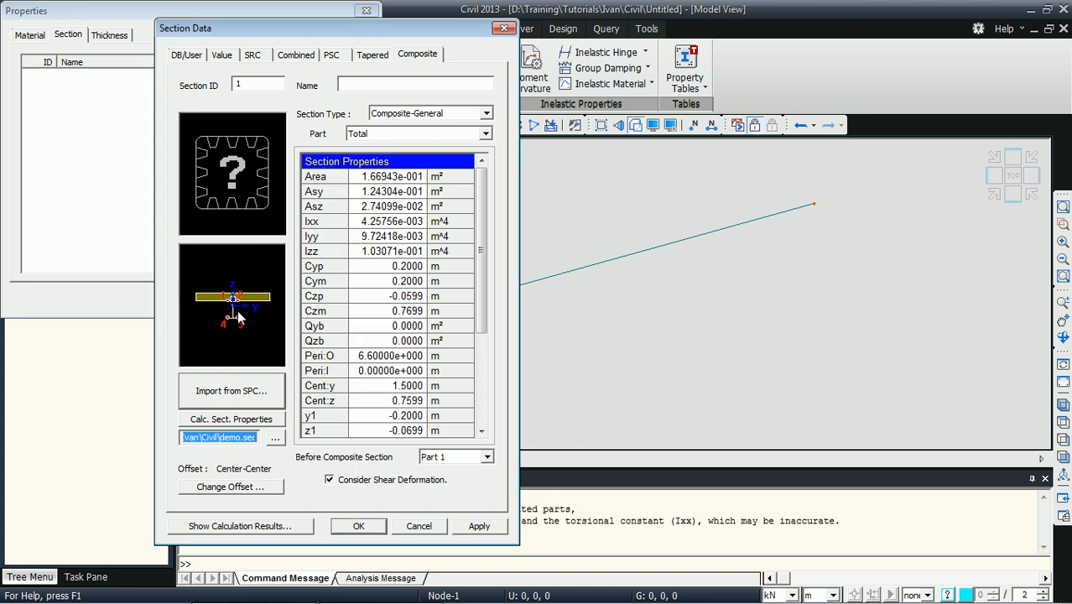
{"action": "mouse_move", "coordinate": [214, 268]}
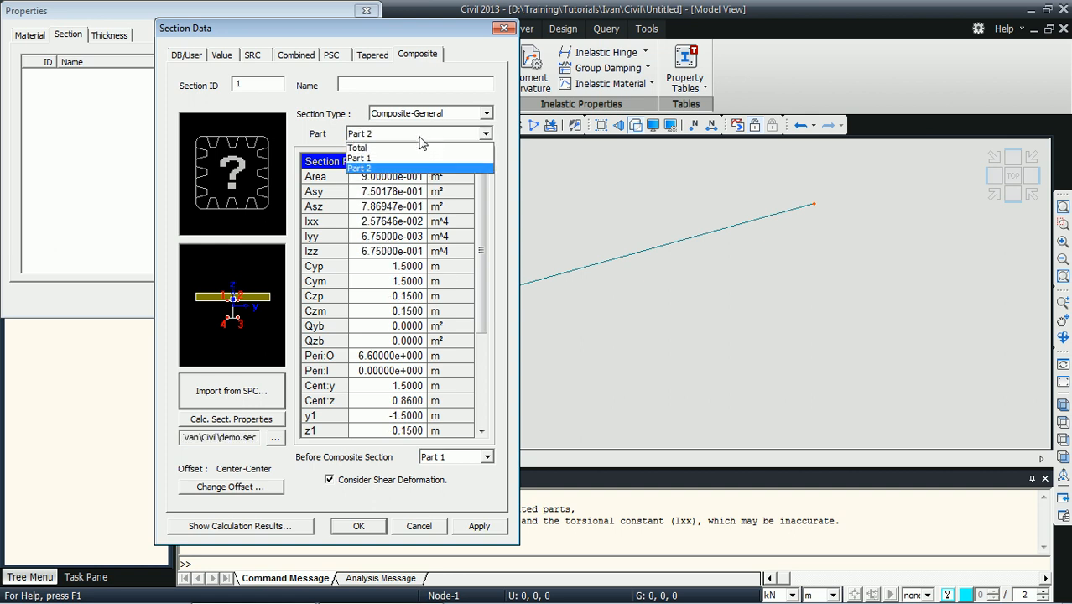
{"action": "left_click", "coordinate": [357, 147]}
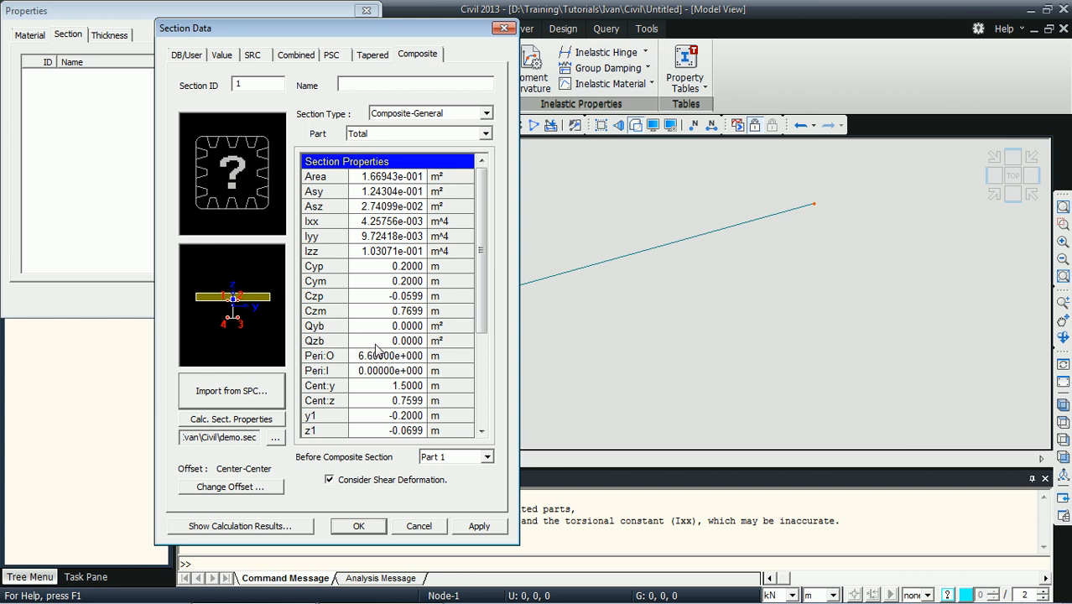
{"action": "left_click", "coordinate": [358, 525]}
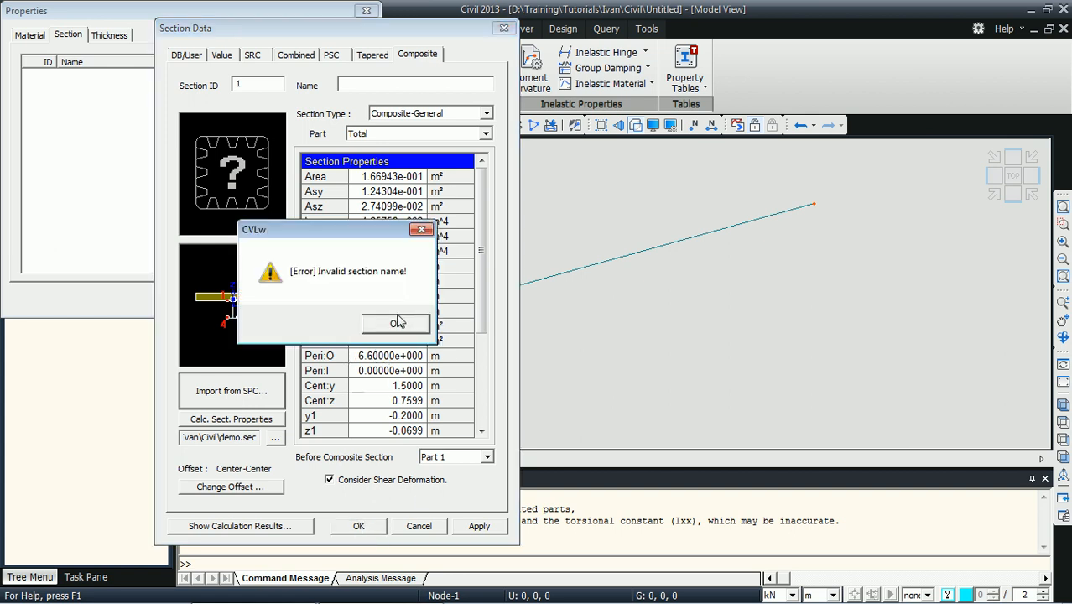
{"action": "left_click", "coordinate": [395, 324]}
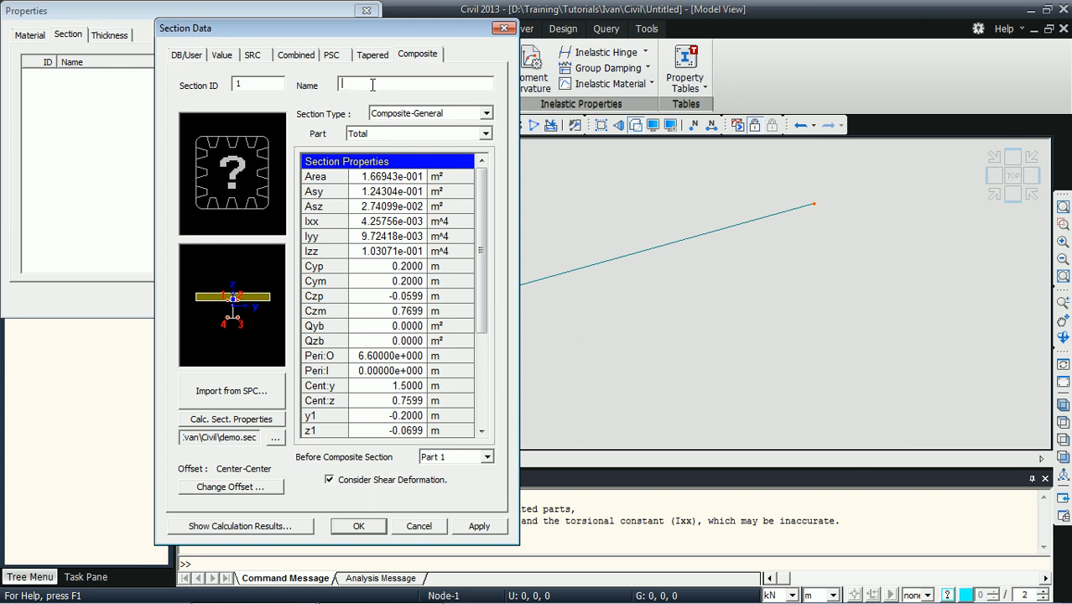
{"action": "type", "text": "Composite I"}
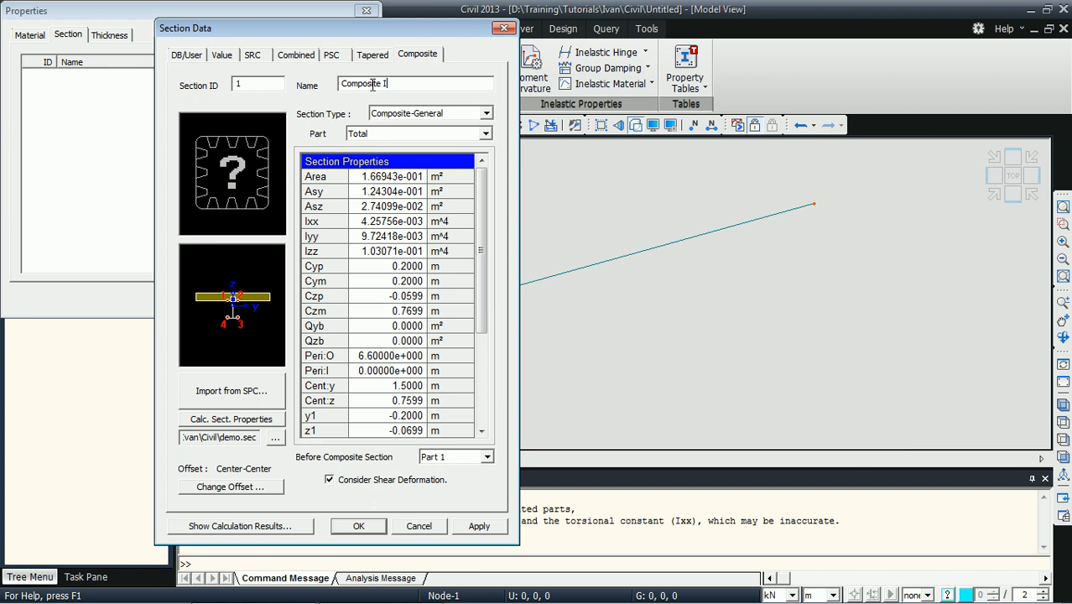
{"action": "type", "text": "-beam"}
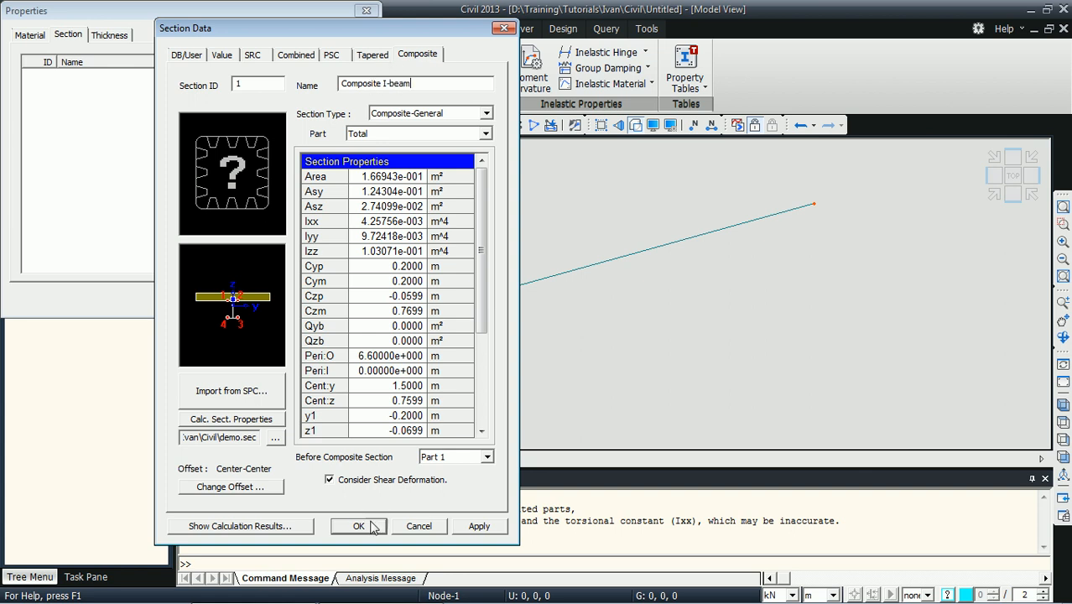
{"action": "left_click", "coordinate": [358, 526]}
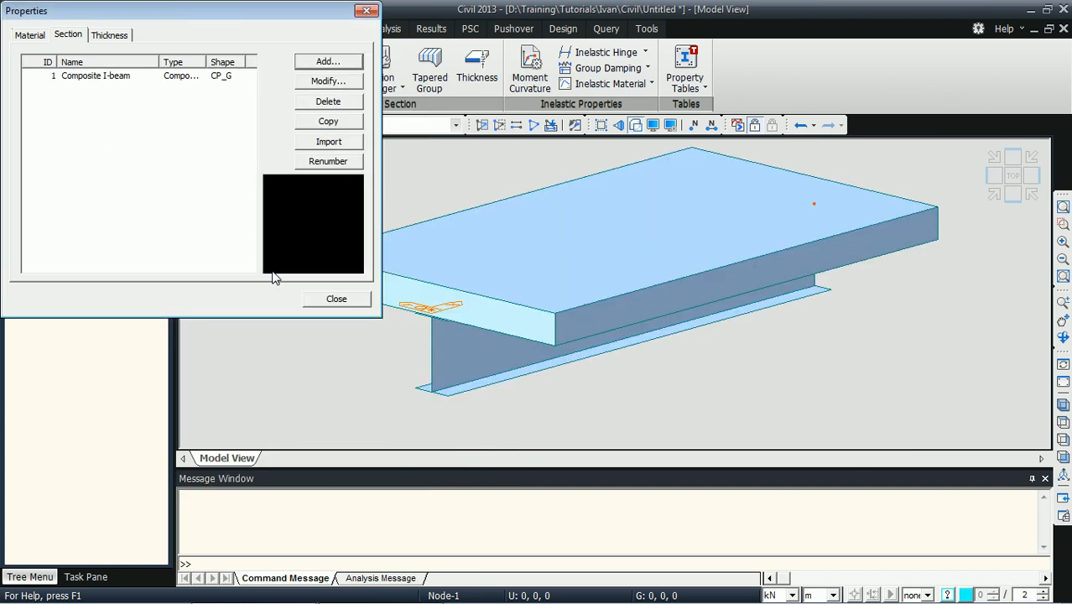
Close the Section Properties list to view the deck-and-I-girder beam
{"action": "left_click", "coordinate": [336, 299]}
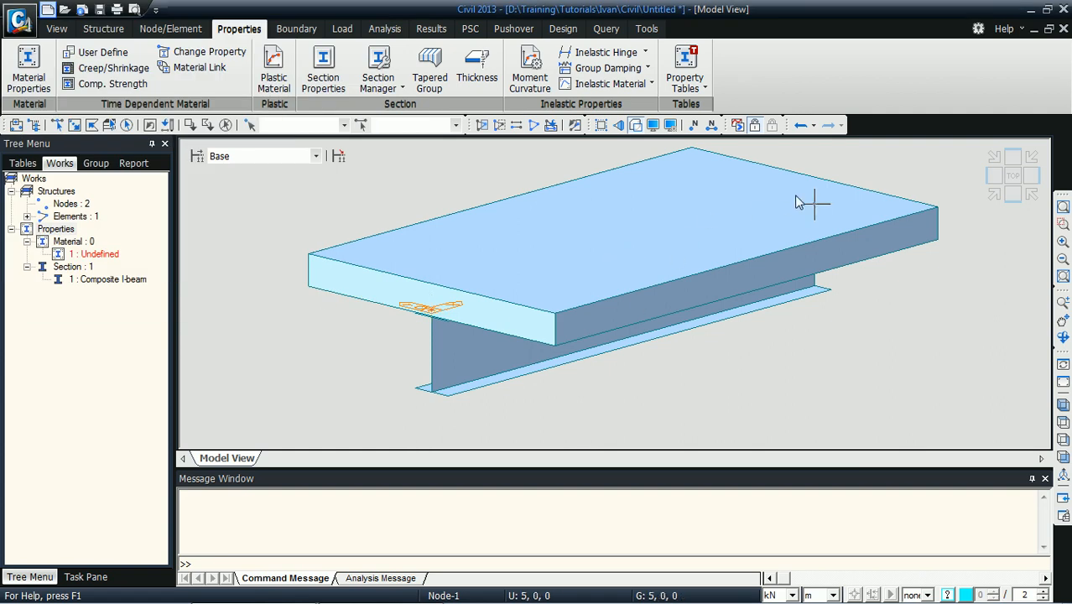
{"action": "mouse_move", "coordinate": [752, 227]}
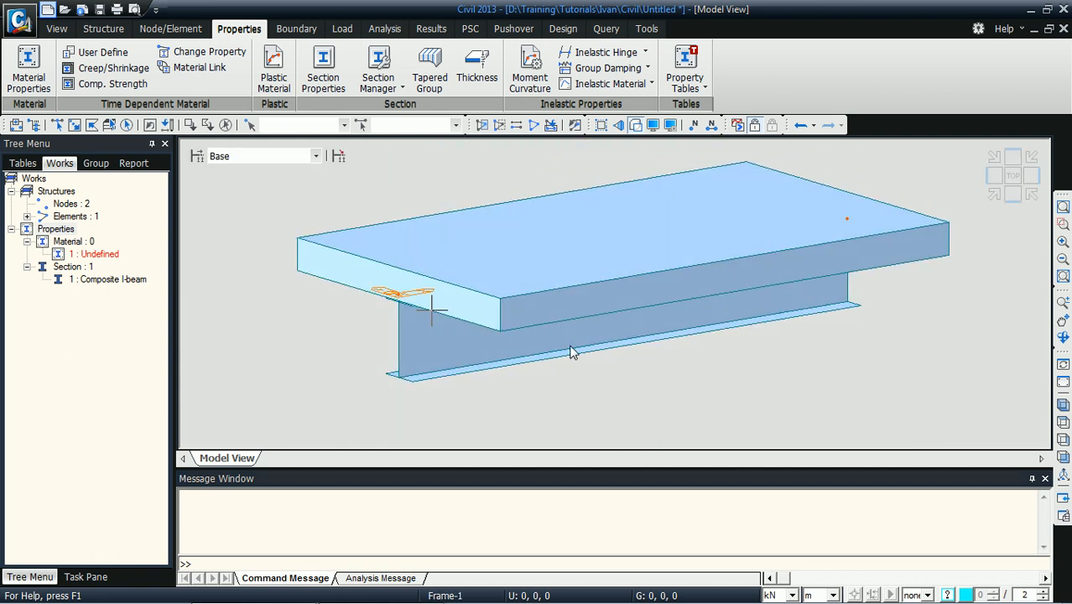
{"action": "mouse_move", "coordinate": [576, 355]}
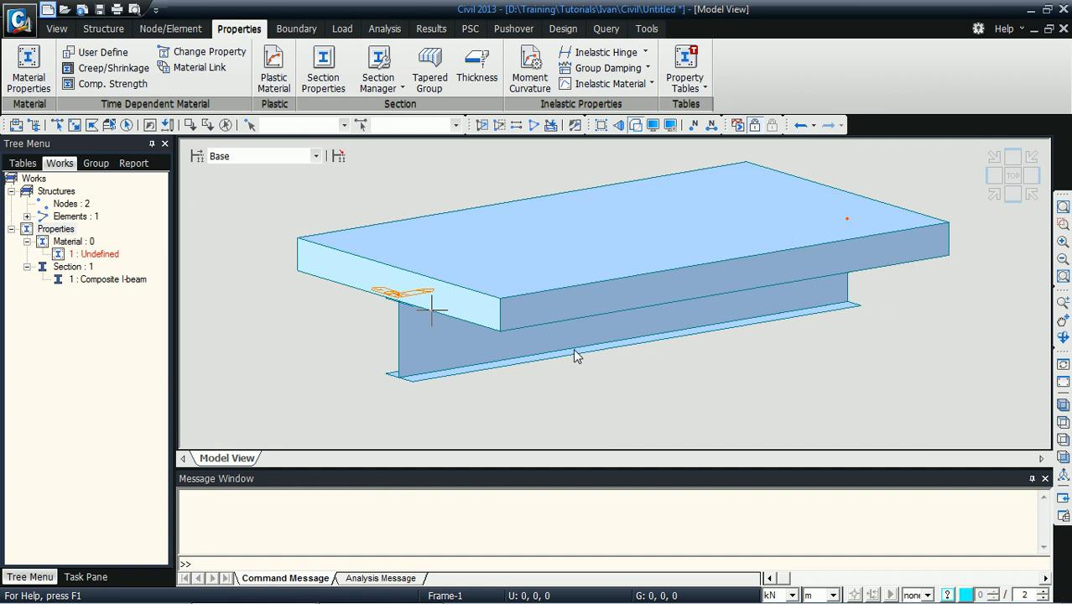
{"action": "mouse_move", "coordinate": [553, 351]}
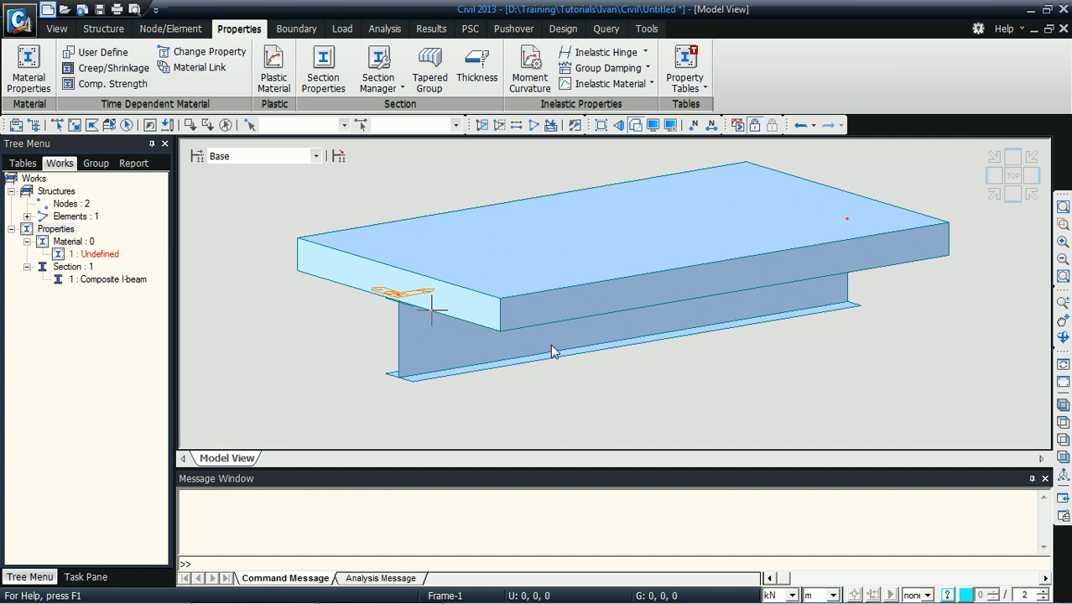